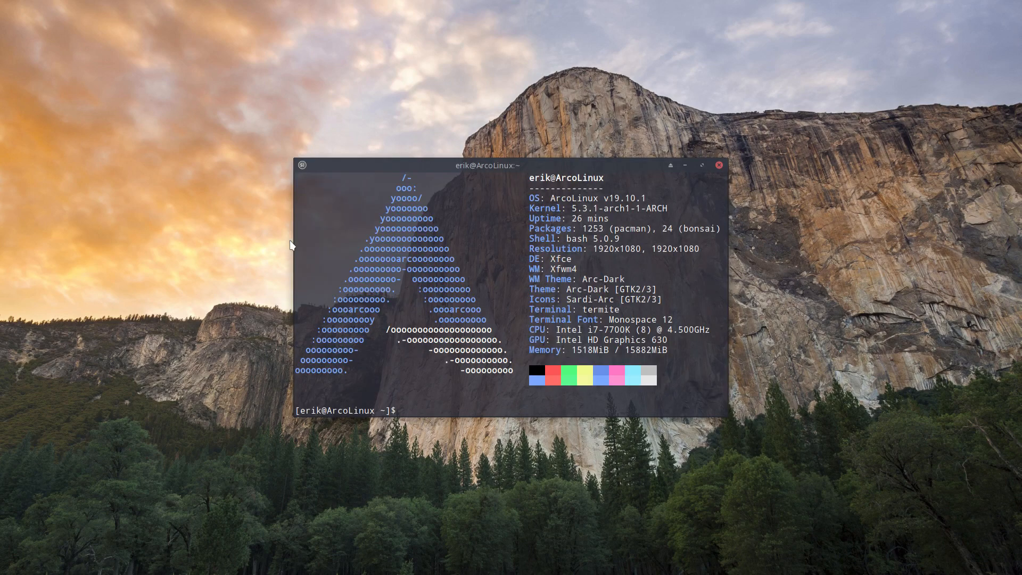
mouse_move(651, 197)
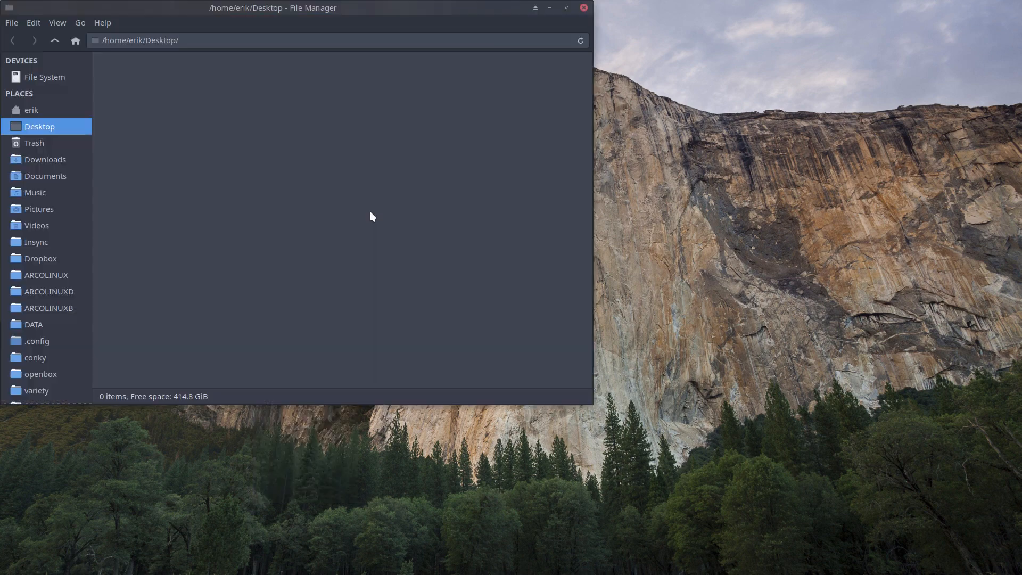
mouse_move(259, 9)
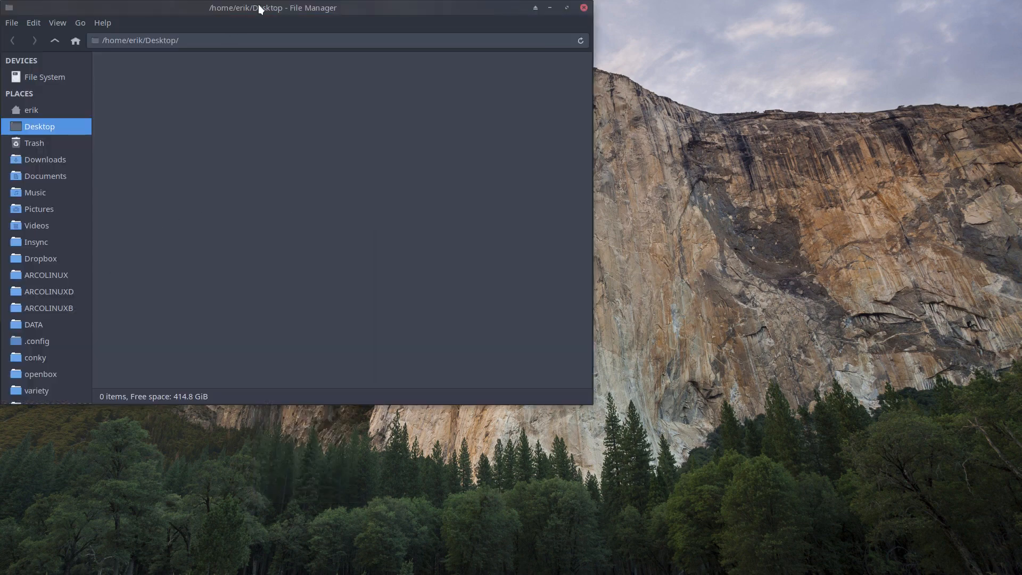
Centre the Thunar window and open Downloads > Get-Started, briefly selecting minimal-start-here-v2.sh
drag(272, 7, 363, 33)
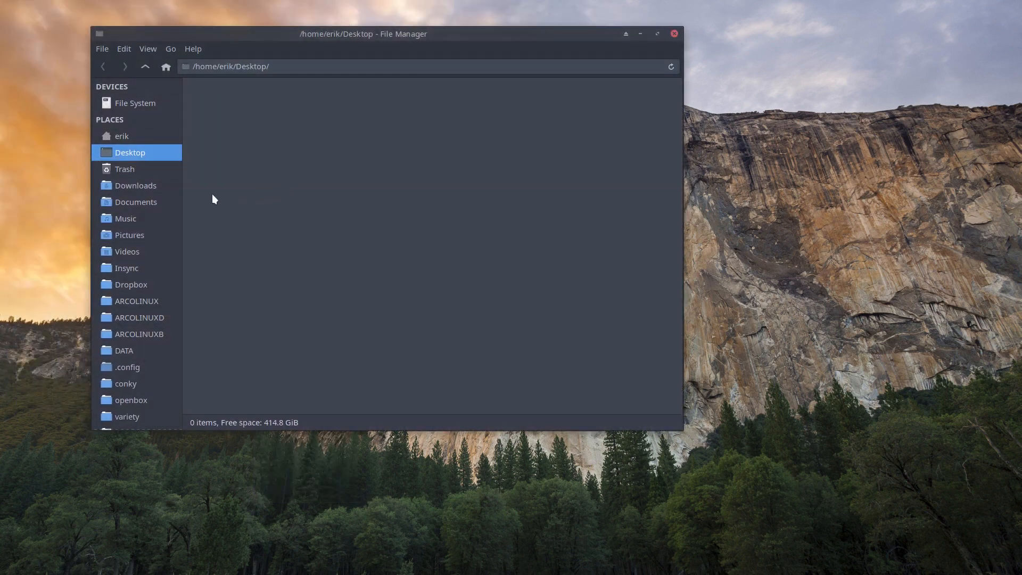
click(136, 185)
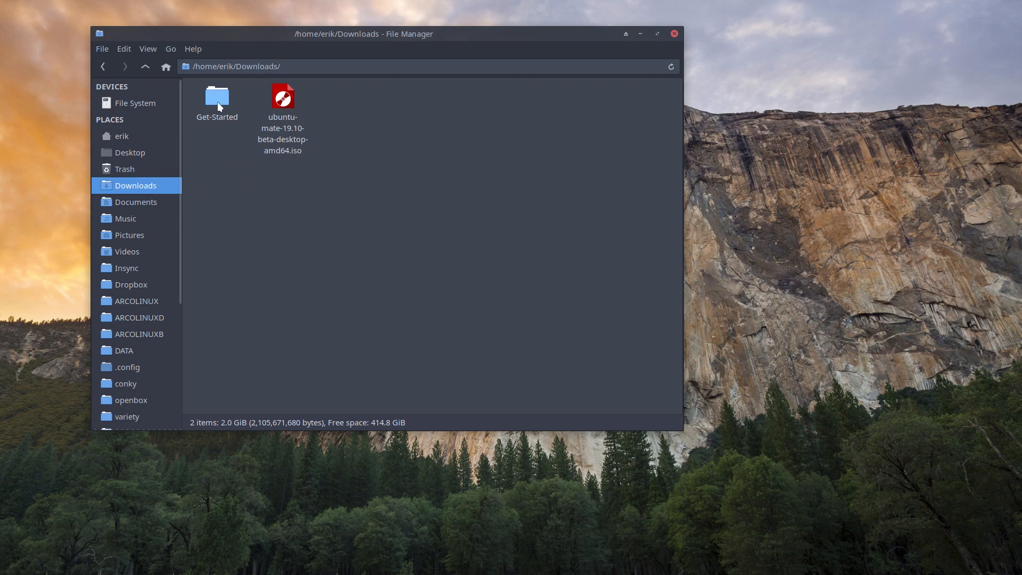
double_click(216, 98)
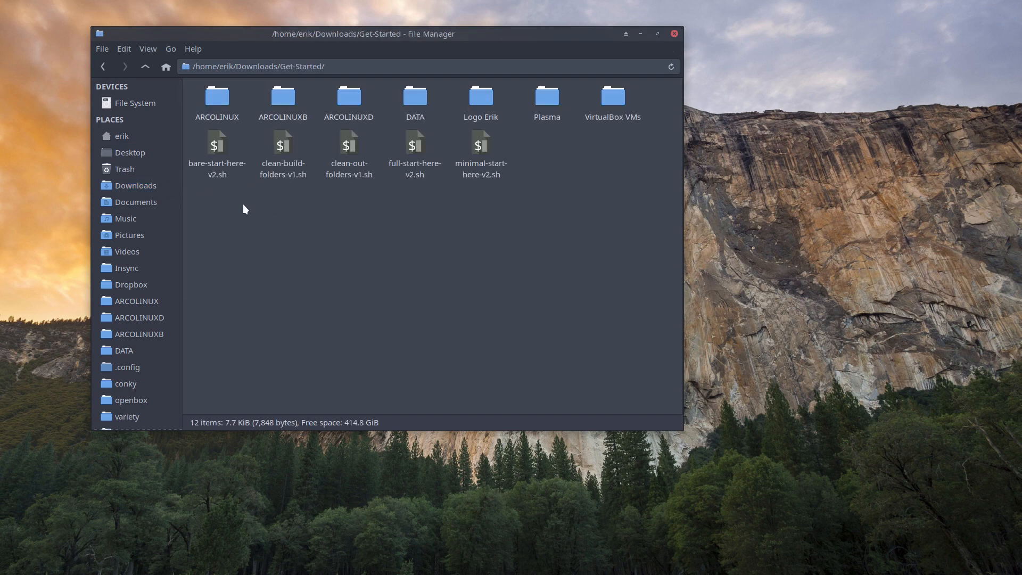
click(480, 144)
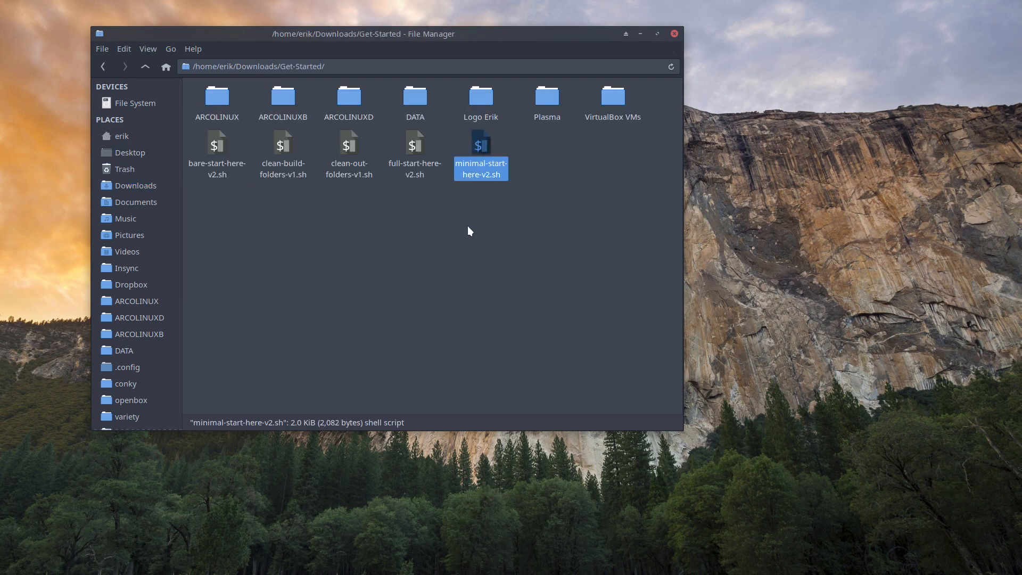
mouse_move(611, 172)
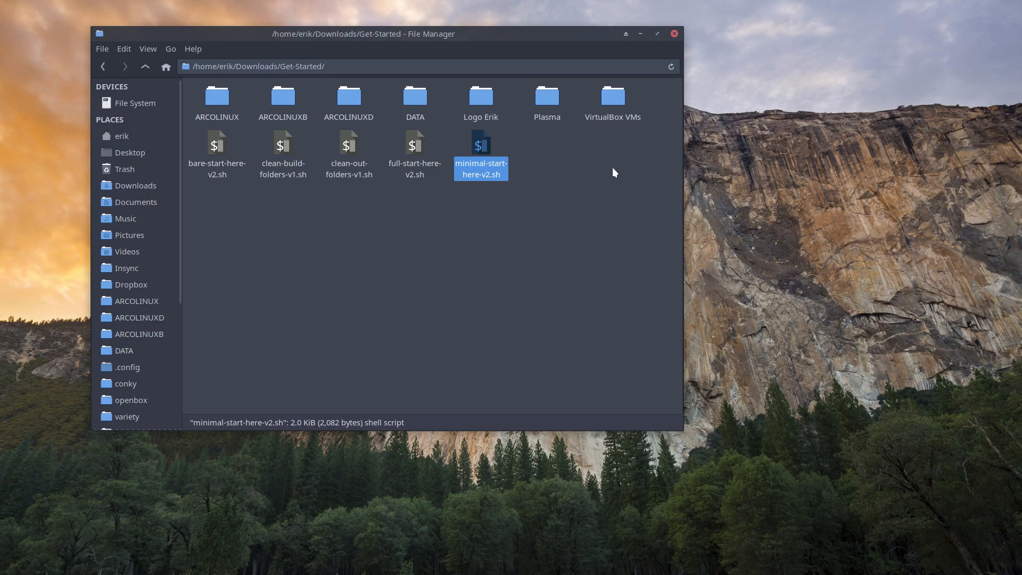
mouse_move(28, 225)
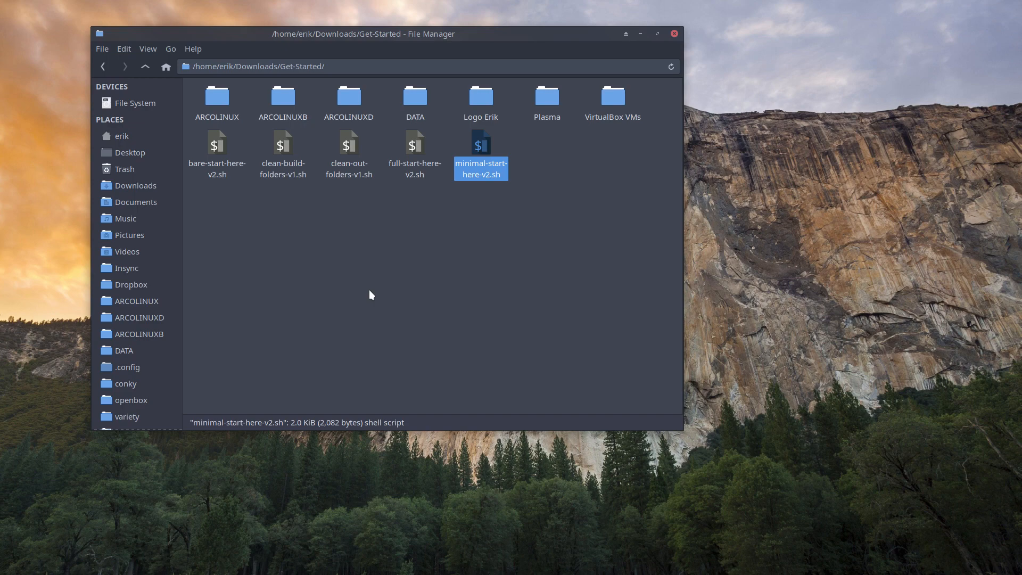
mouse_move(207, 174)
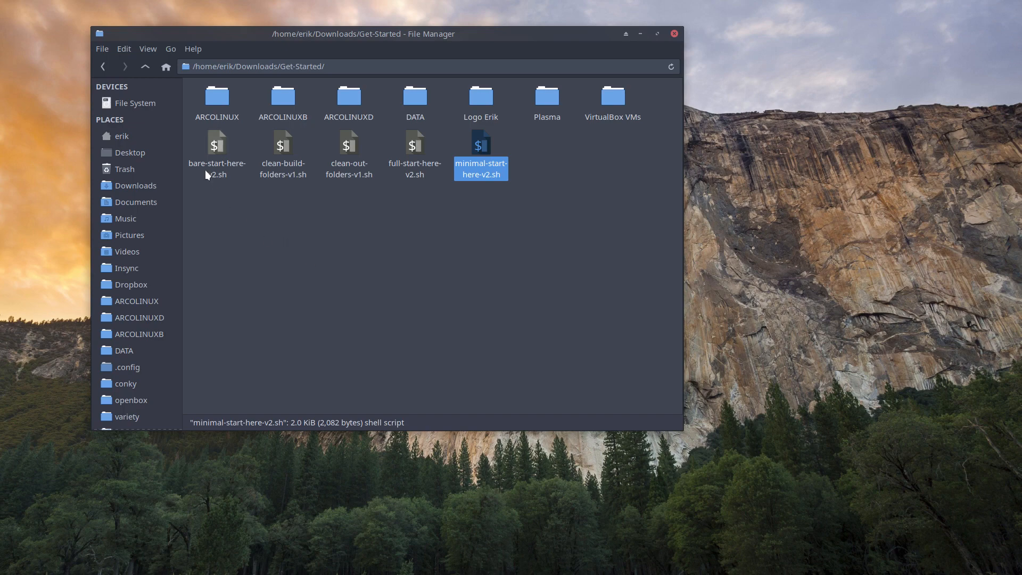
click(363, 287)
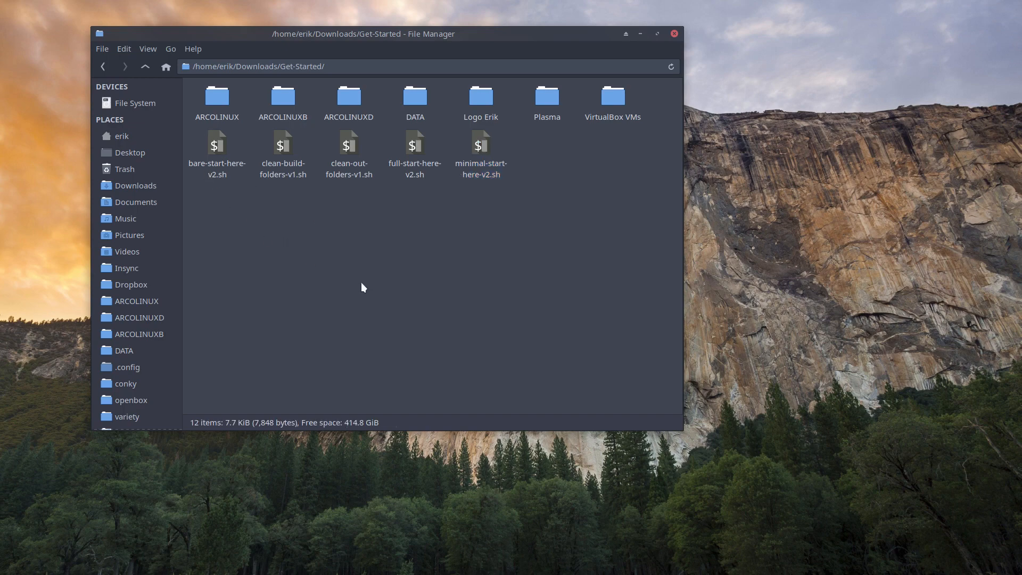
Return Thunar to the home folder and toggle hidden files with Ctrl+H
click(121, 136)
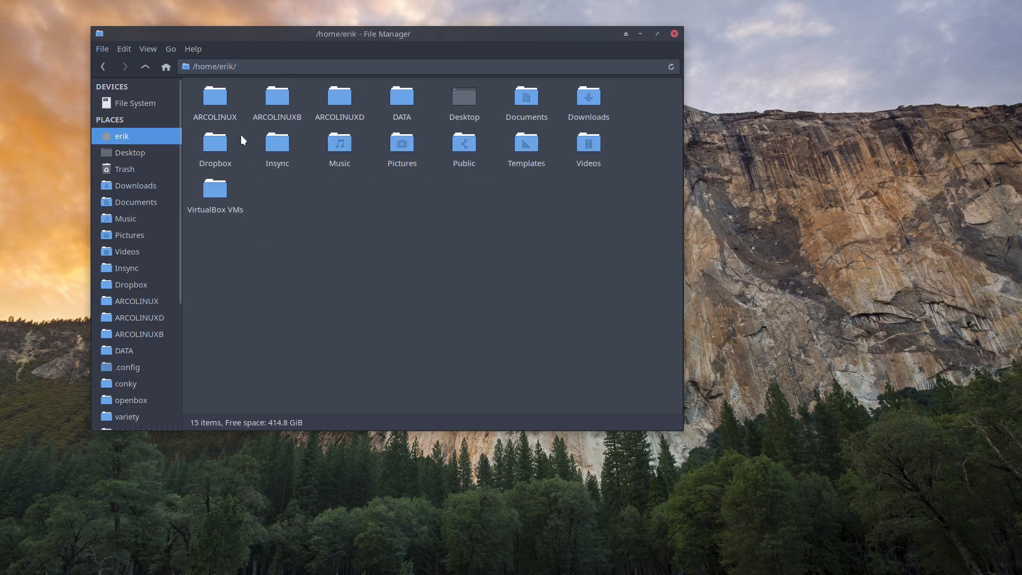
key(ctrl+h)
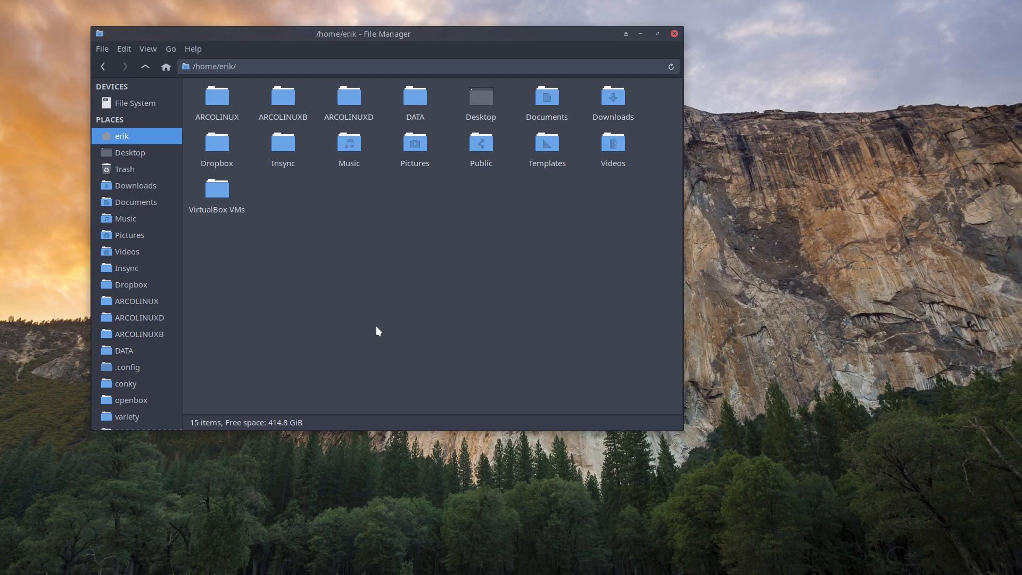
mouse_move(672, 47)
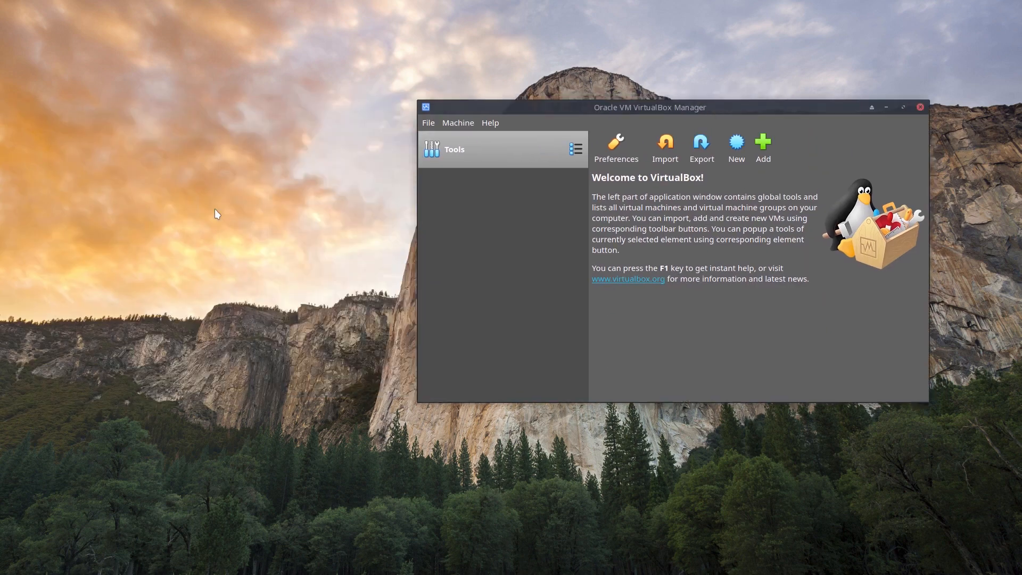
mouse_move(113, 381)
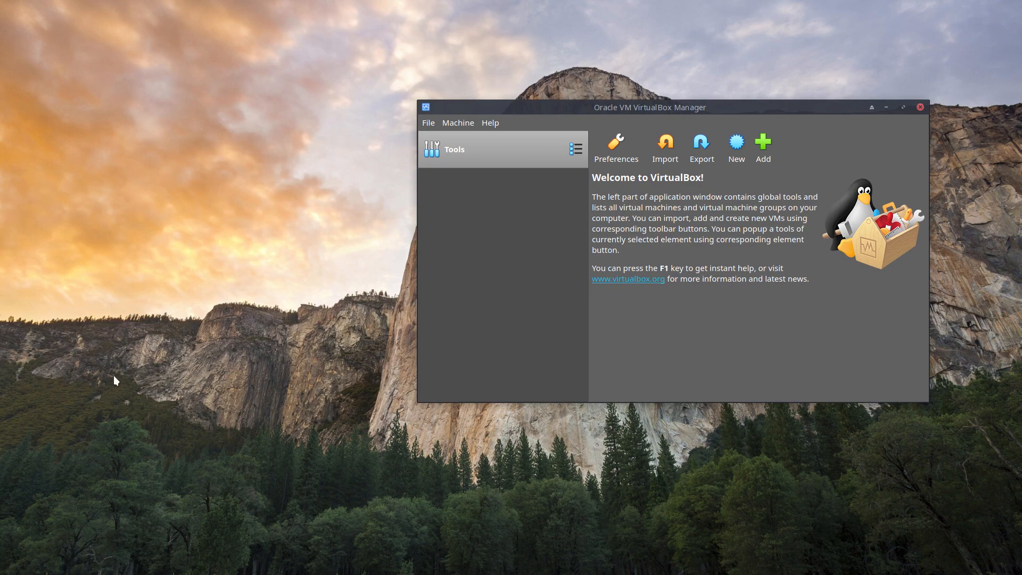
mouse_move(221, 398)
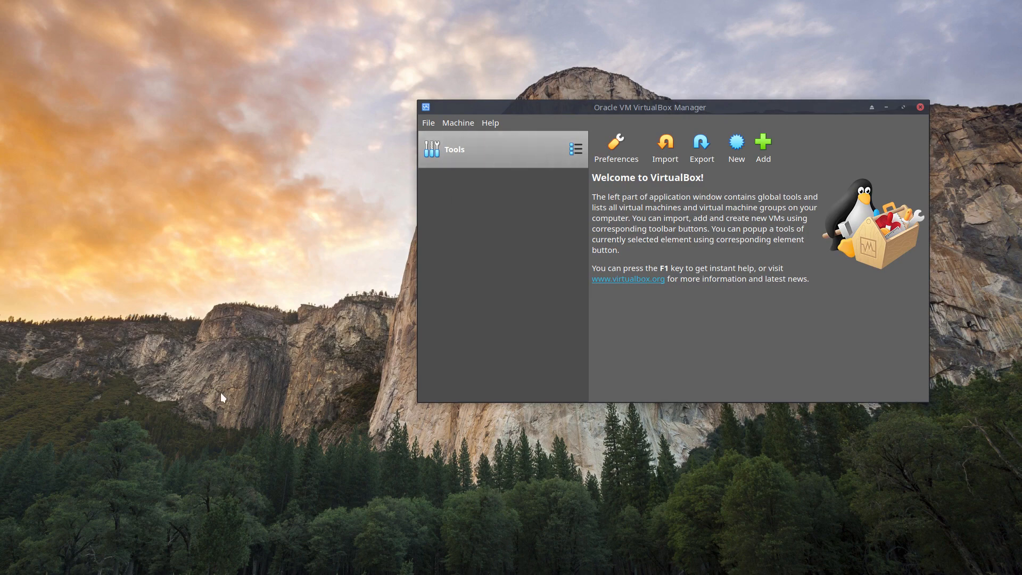
Open a new Thunar window from the desktop and browse home toward VirtualBox VMs/template
right_click(220, 397)
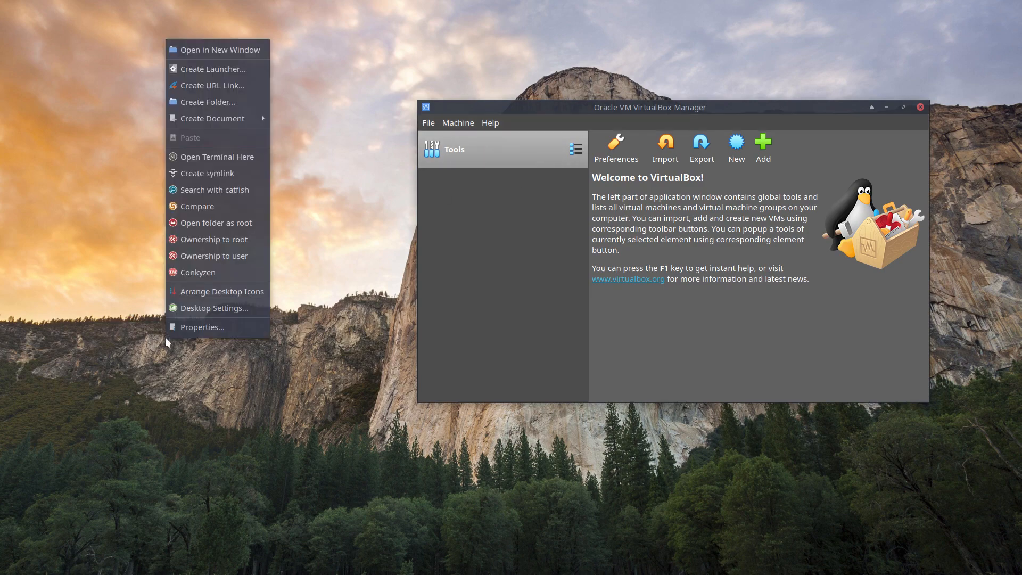
click(218, 49)
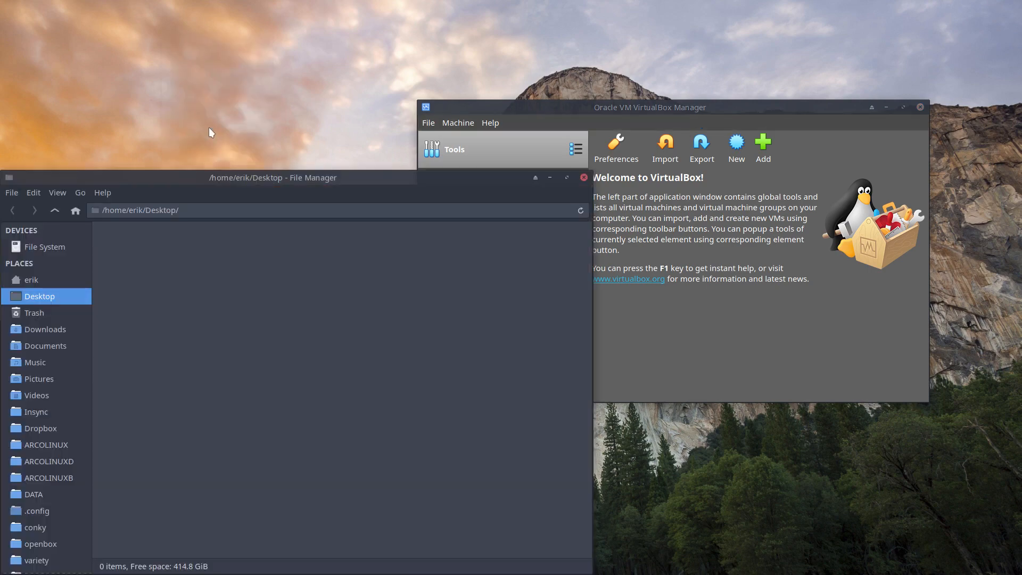
drag(272, 177, 316, 69)
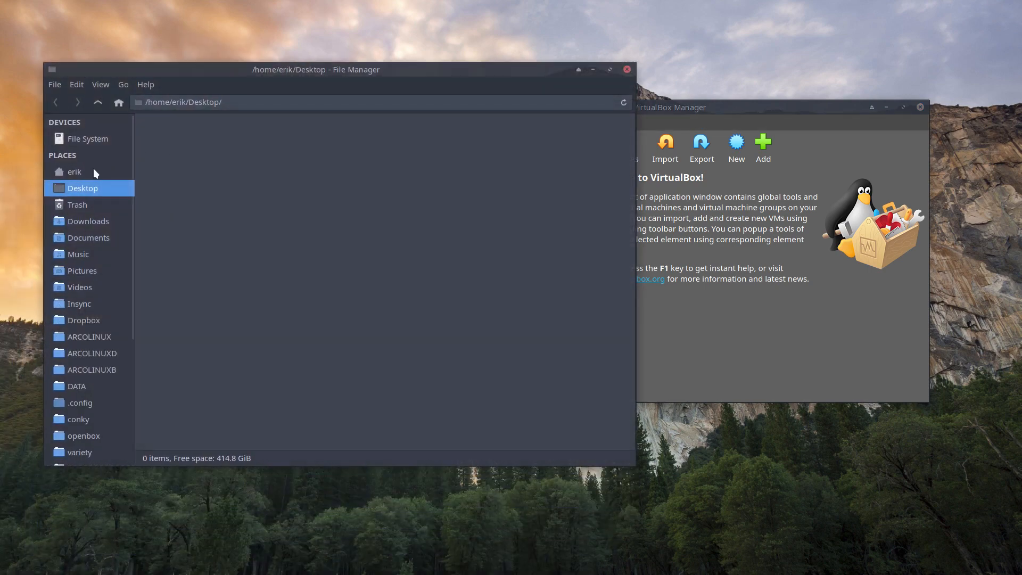
click(73, 171)
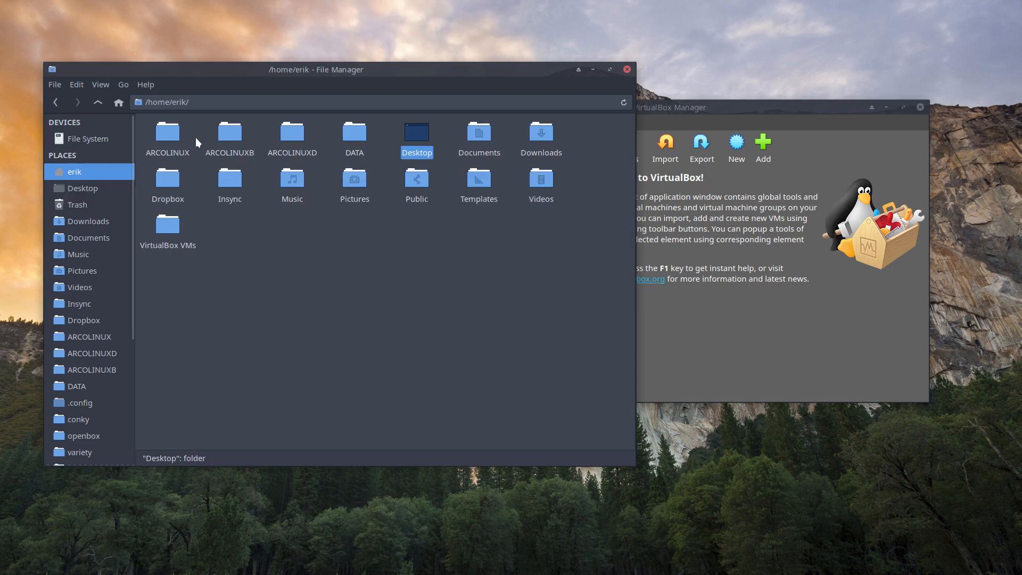
drag(167, 131, 354, 131)
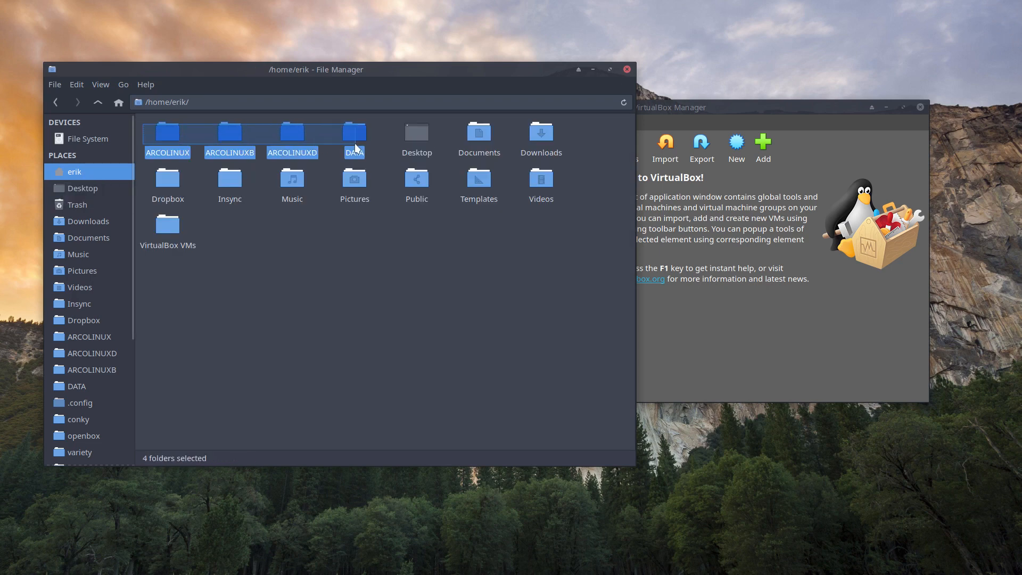
click(466, 271)
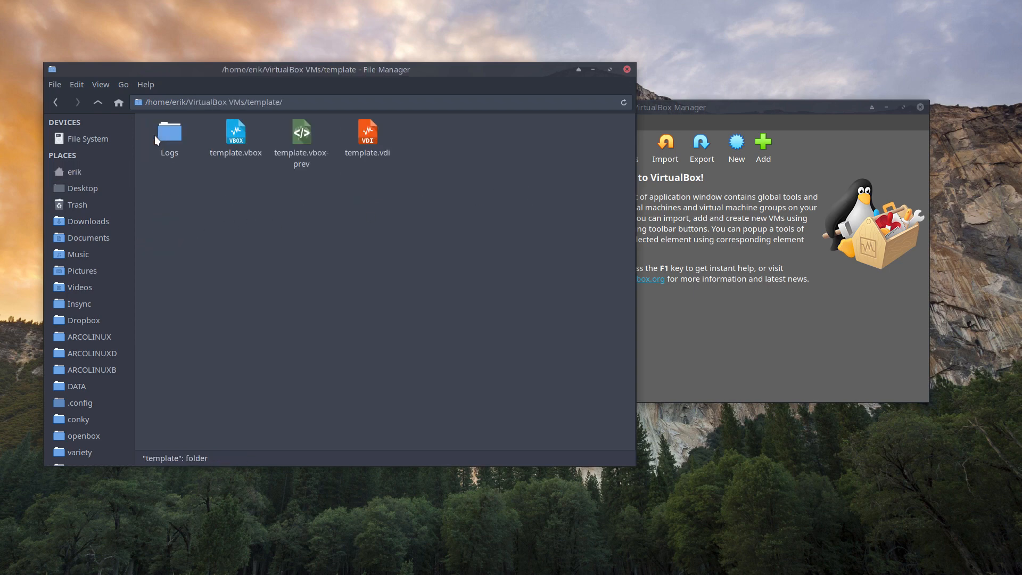
key(ctrl+a)
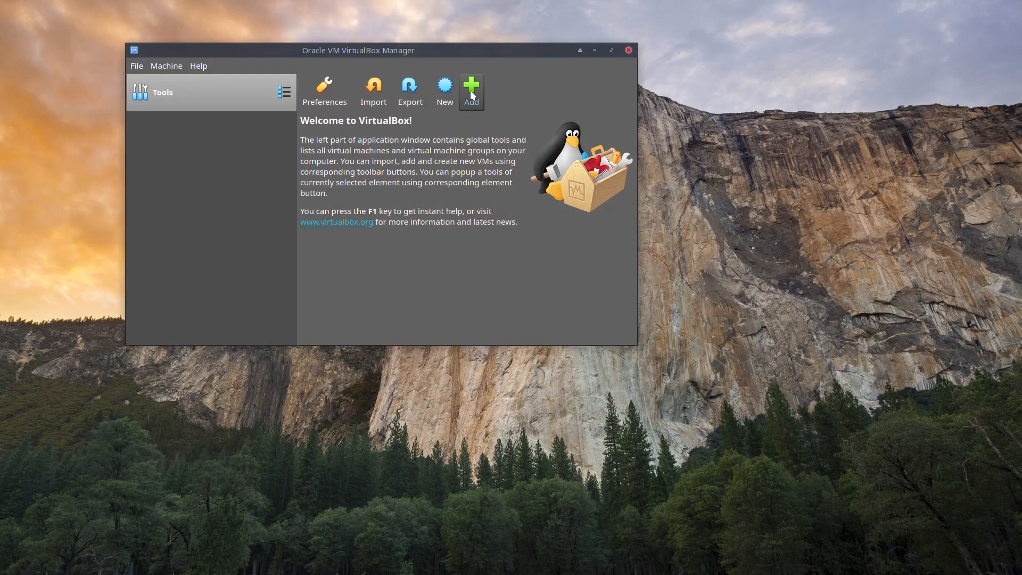
Add template.vbox from the template folder, maximize the manager, and select the template VM
click(470, 90)
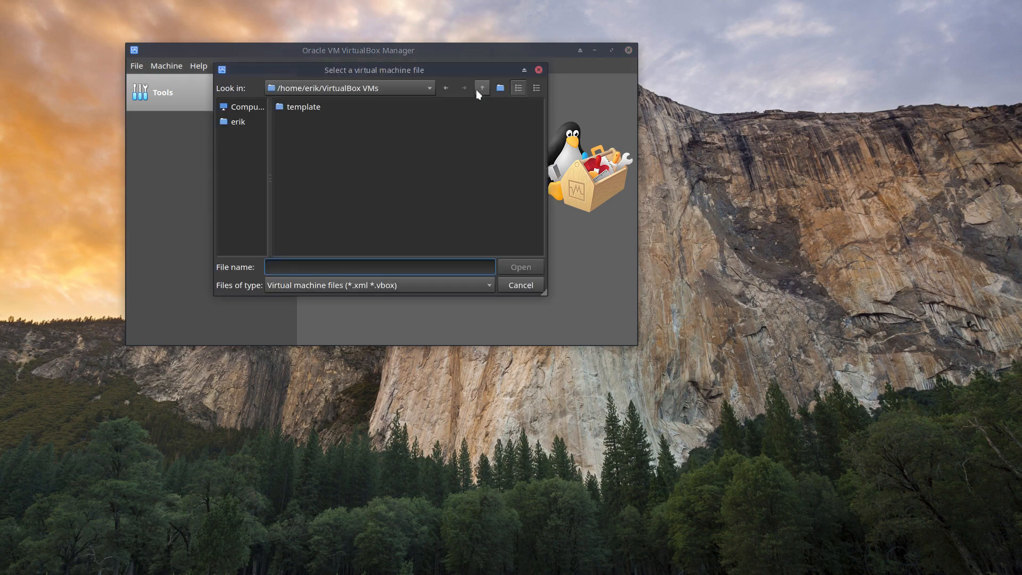
double_click(304, 107)
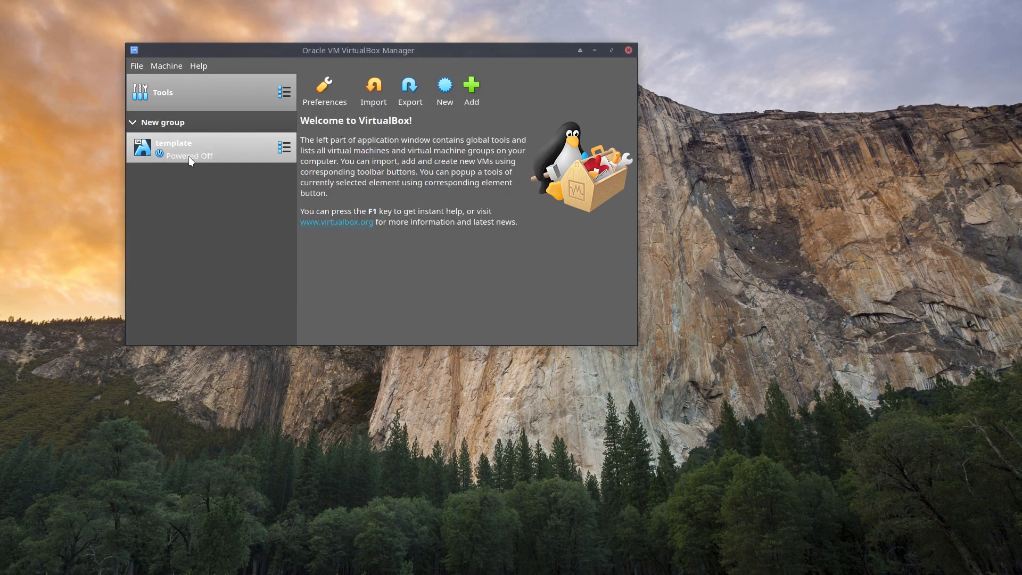
click(608, 50)
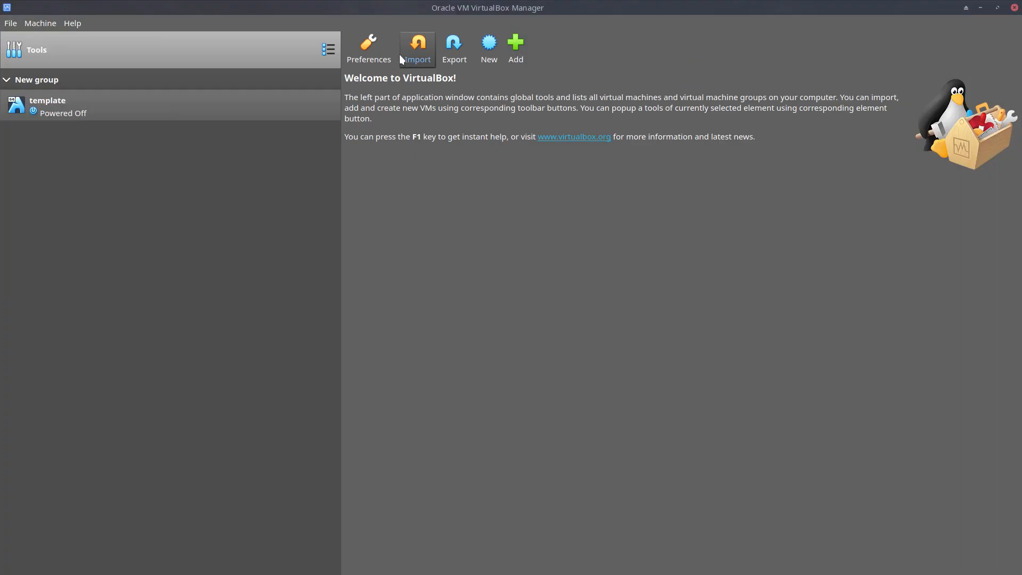
click(78, 105)
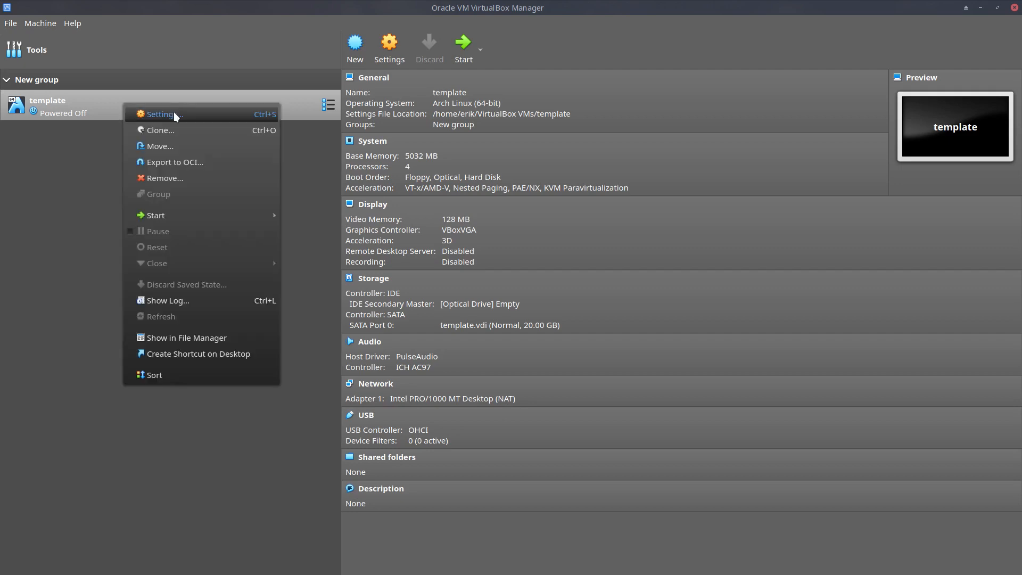
Open the template VM's settings and review the General Advanced and Disk Encryption options
click(160, 114)
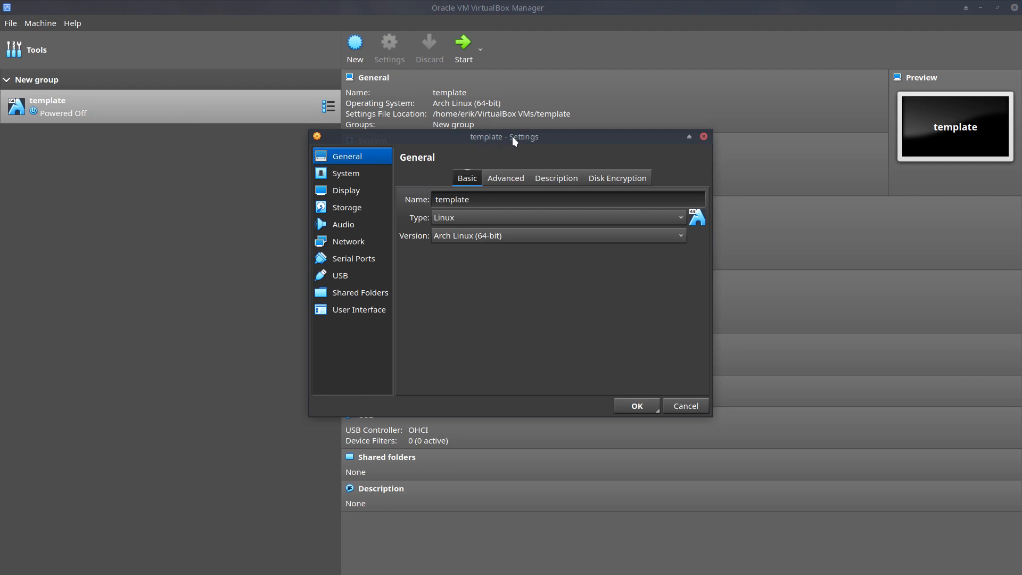
drag(504, 137, 430, 136)
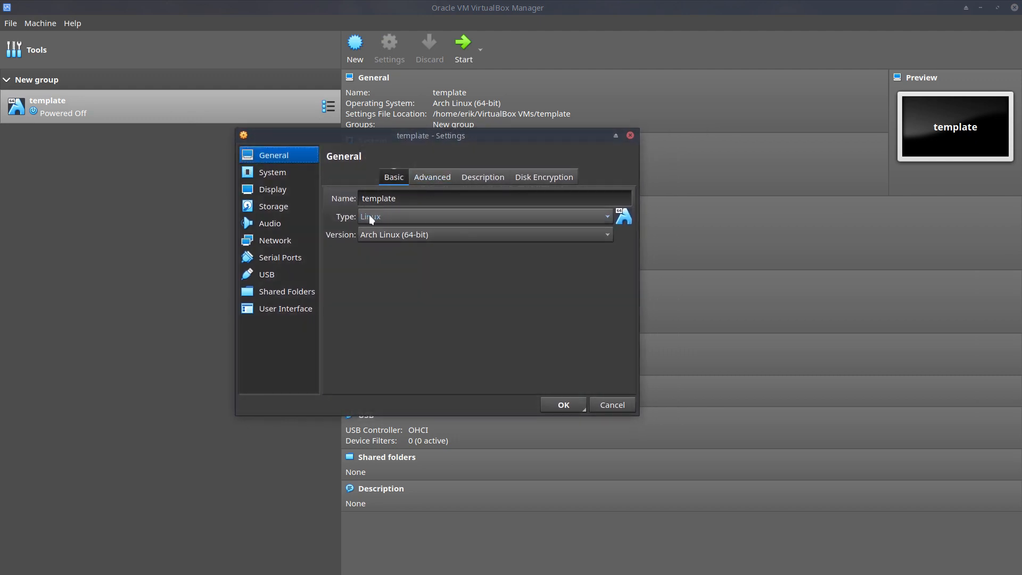
click(432, 177)
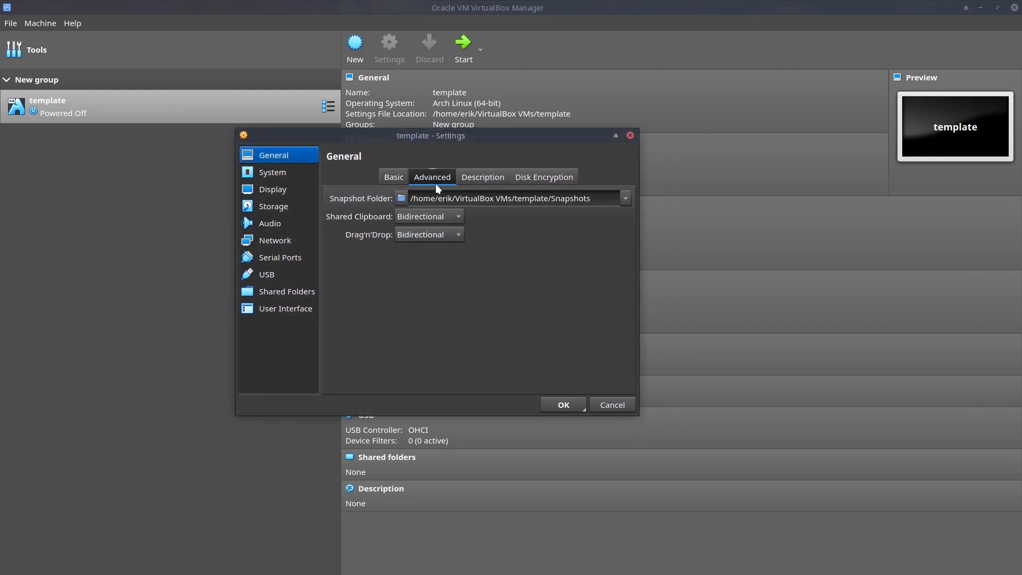
click(543, 176)
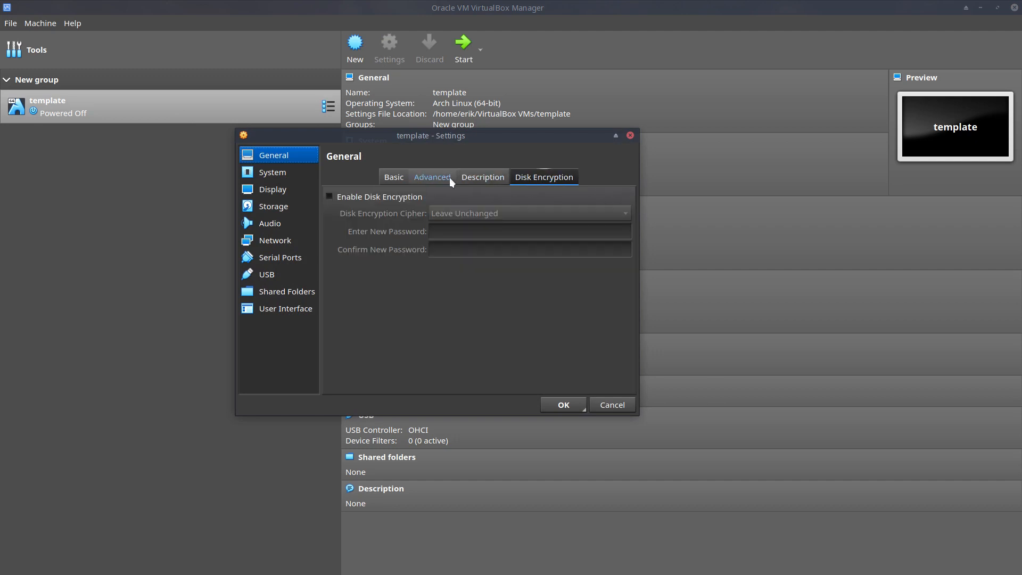
Check System: 5032 MB base memory, 4 processors, and VT-x/AMD-V acceleration
click(273, 172)
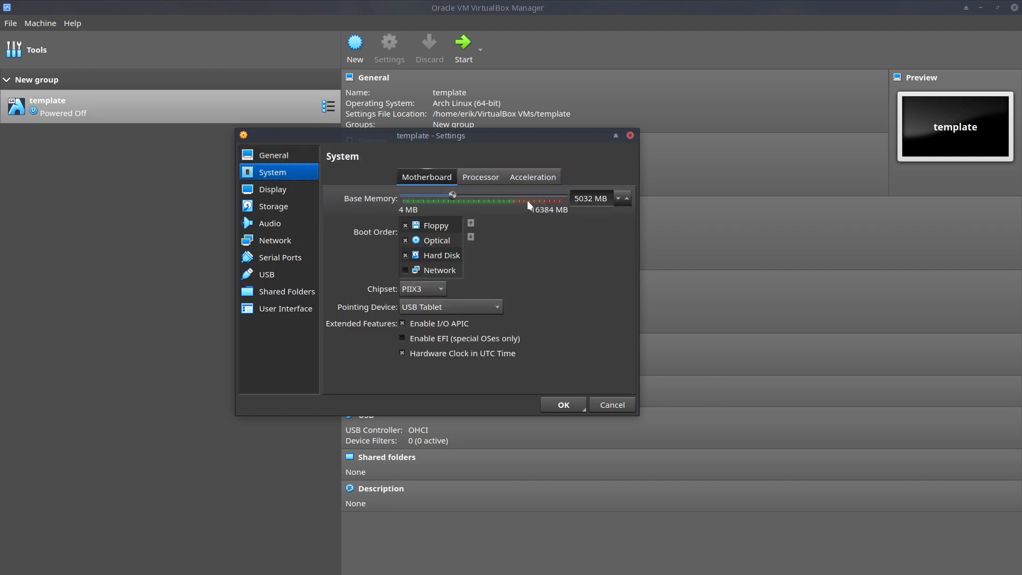
mouse_move(564, 217)
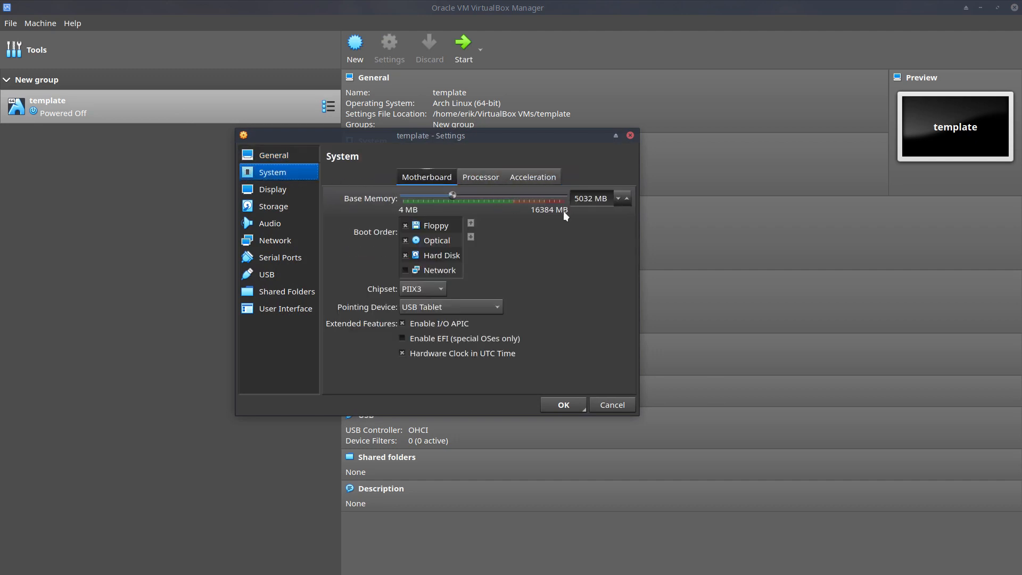
mouse_move(569, 206)
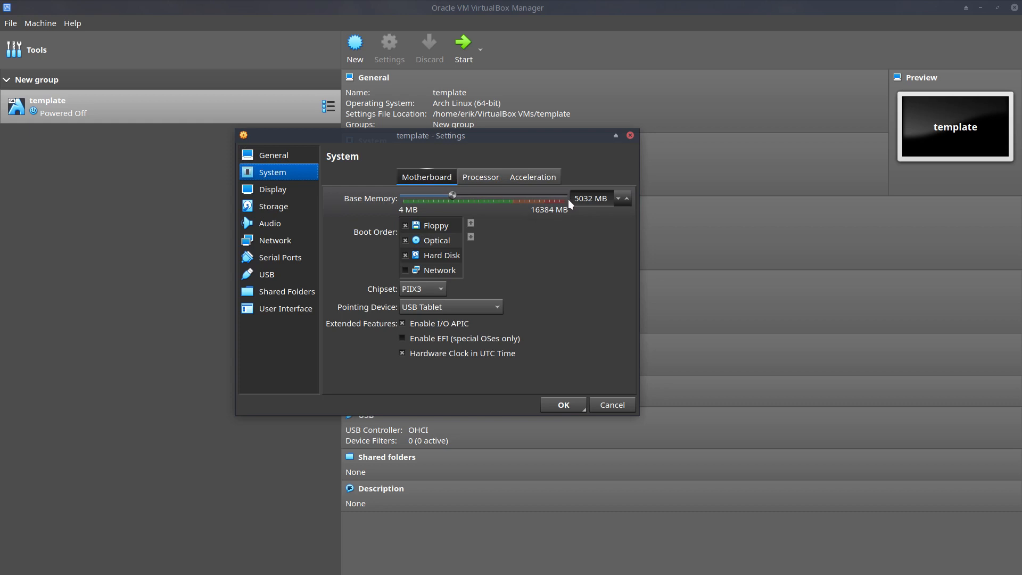
mouse_move(454, 200)
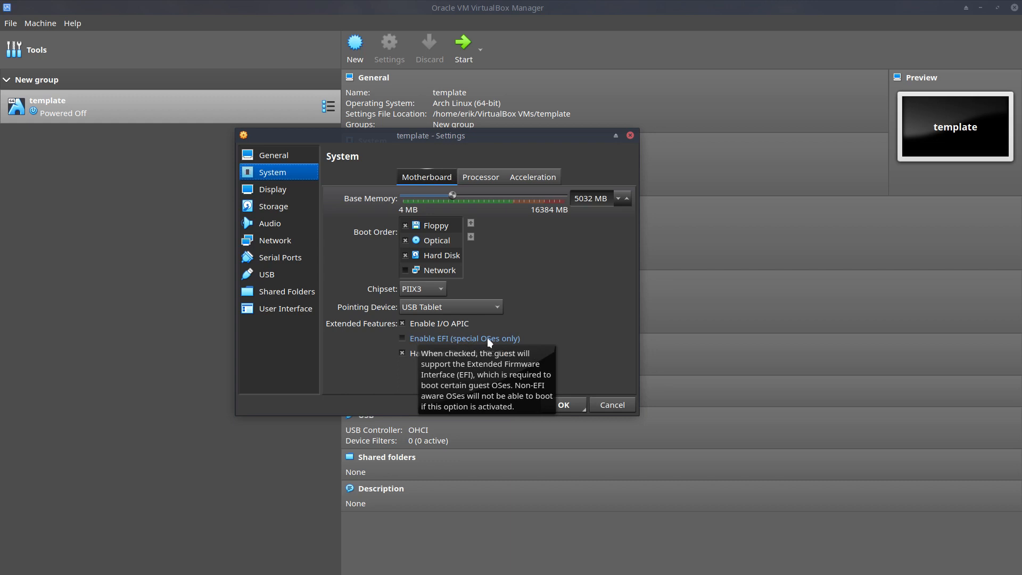
mouse_move(564, 312)
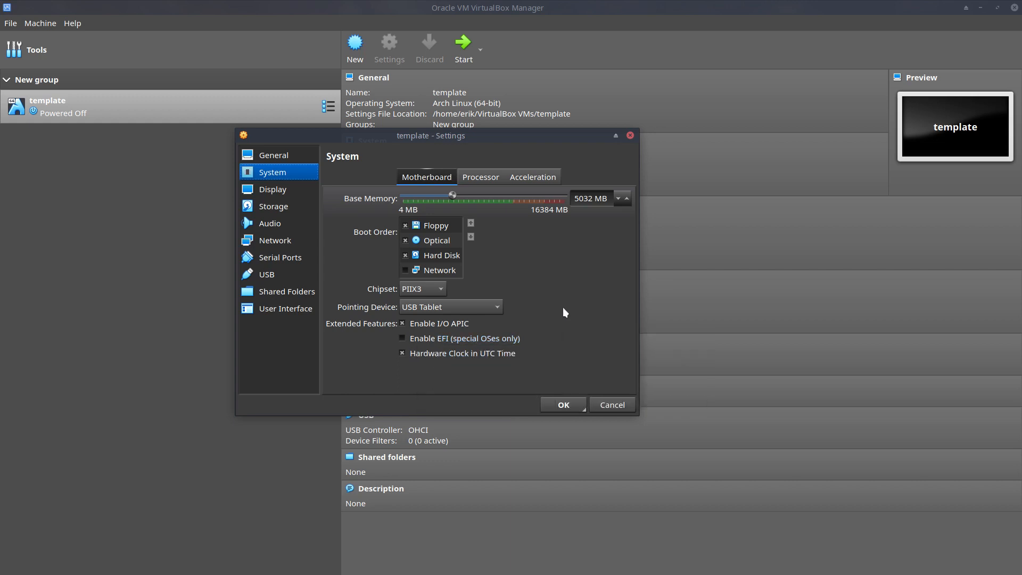
click(480, 177)
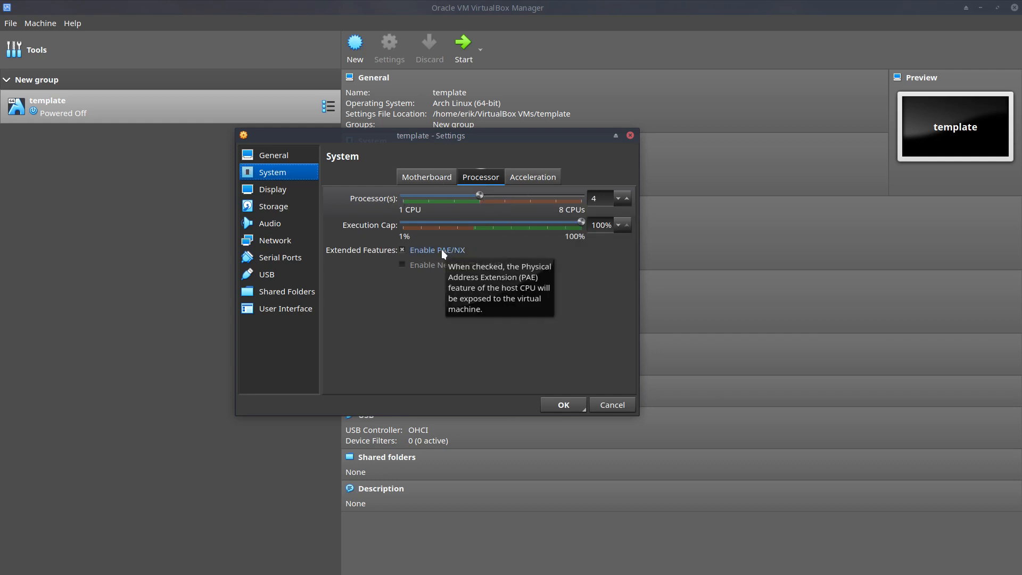
click(532, 177)
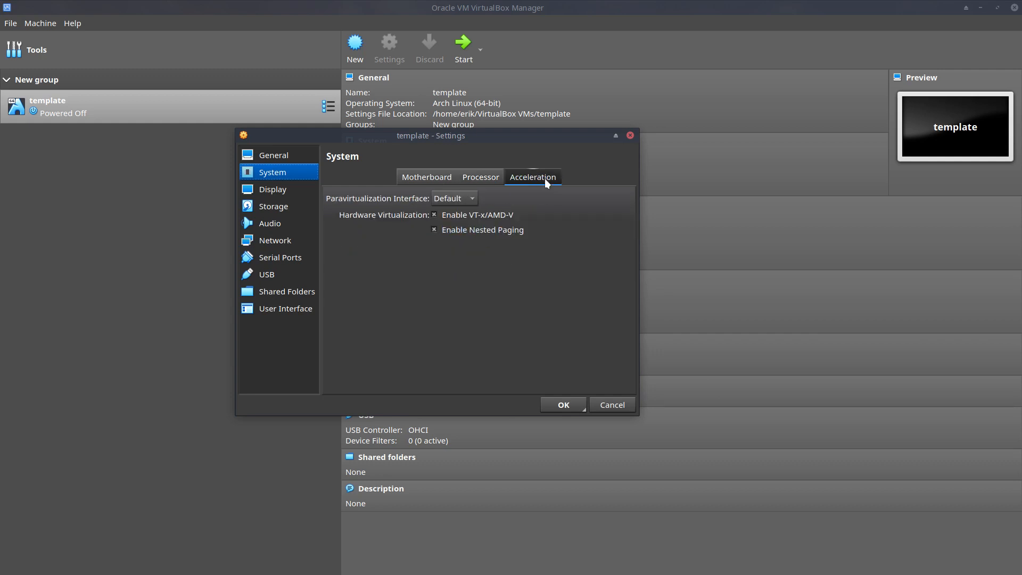
Set the Display graphics controller to VBoxSVGA, then review Remote Display and Recording
click(272, 188)
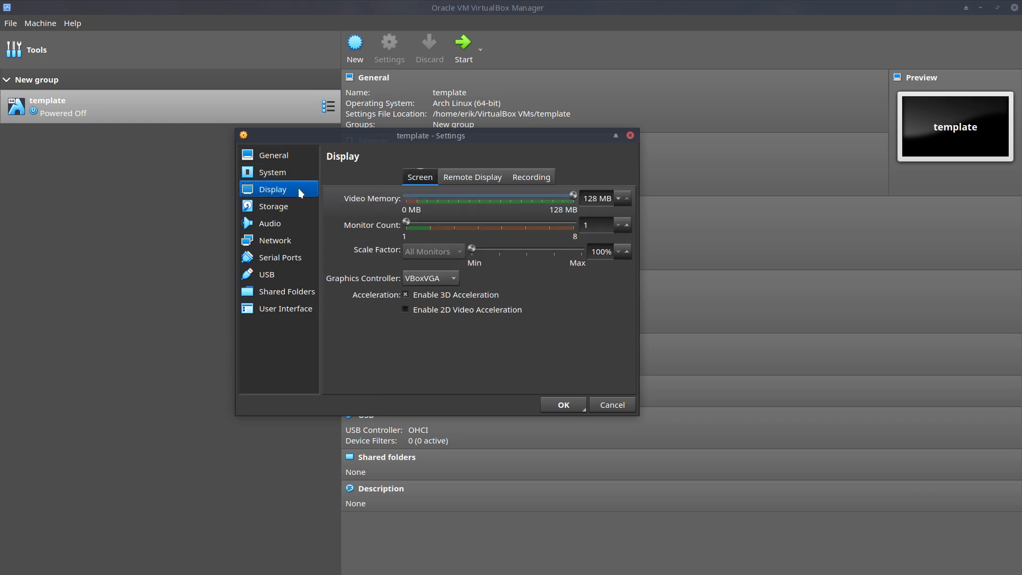
click(453, 278)
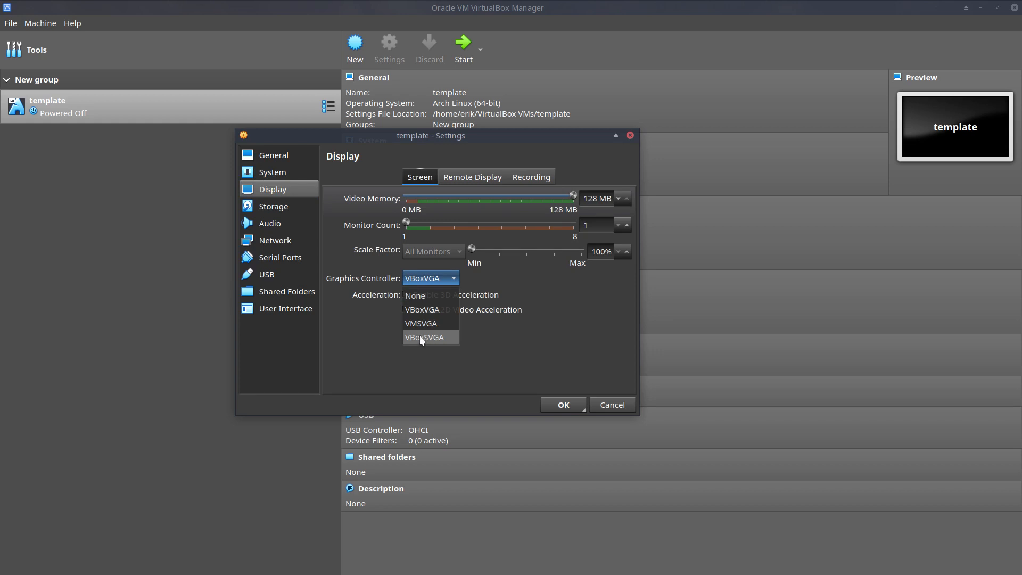
click(424, 337)
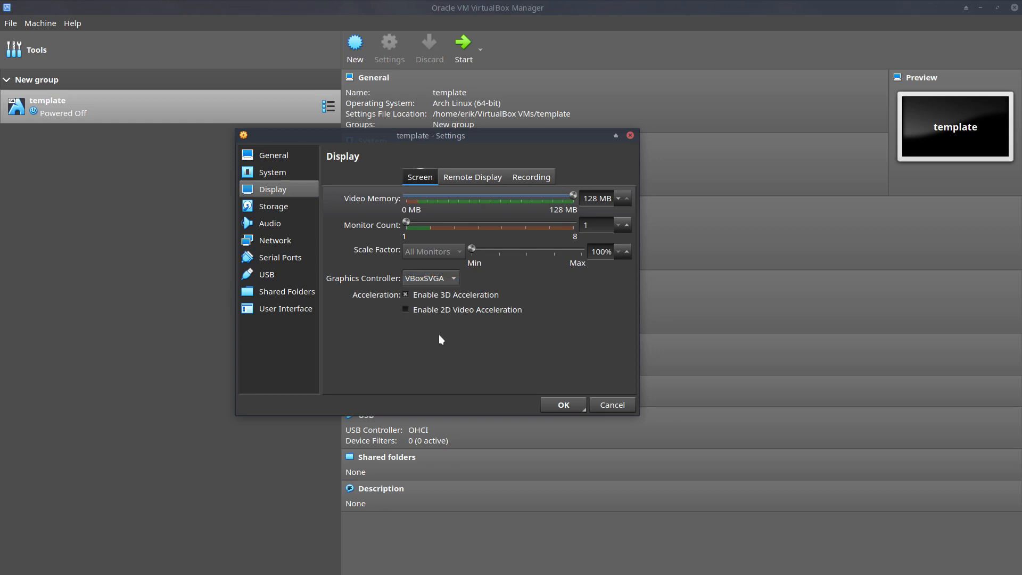
mouse_move(446, 281)
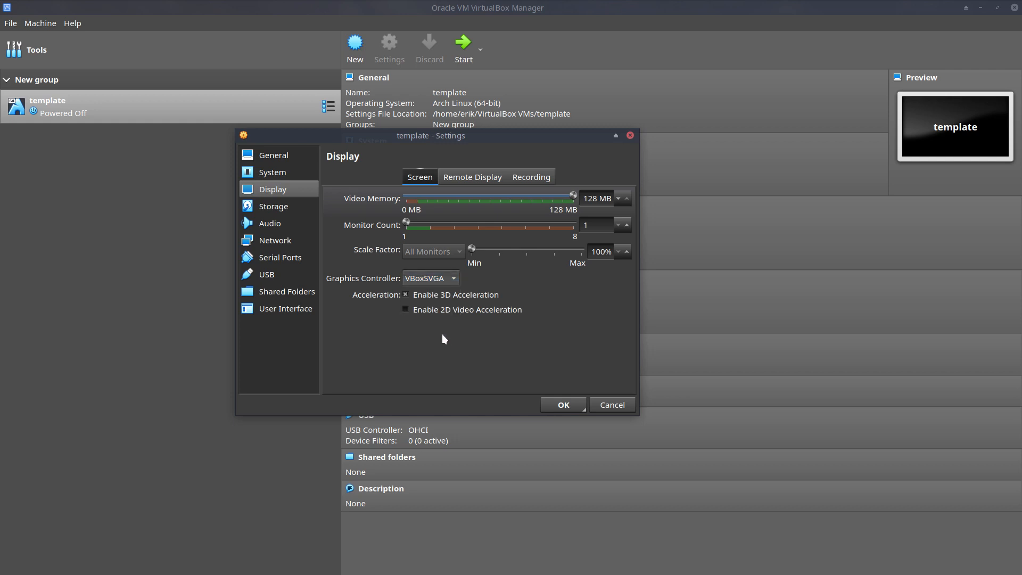
click(430, 278)
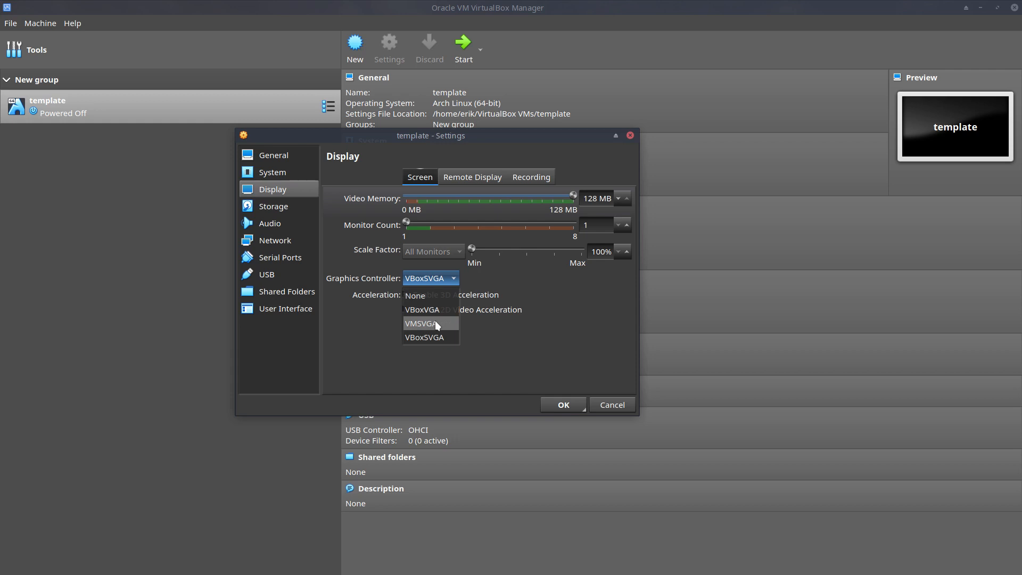
mouse_move(423, 310)
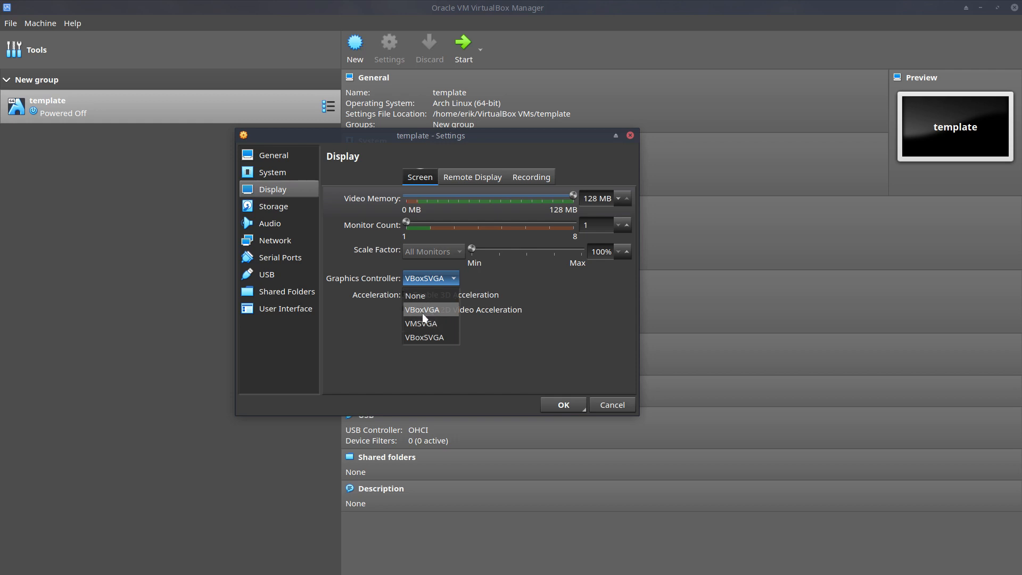
mouse_move(430, 337)
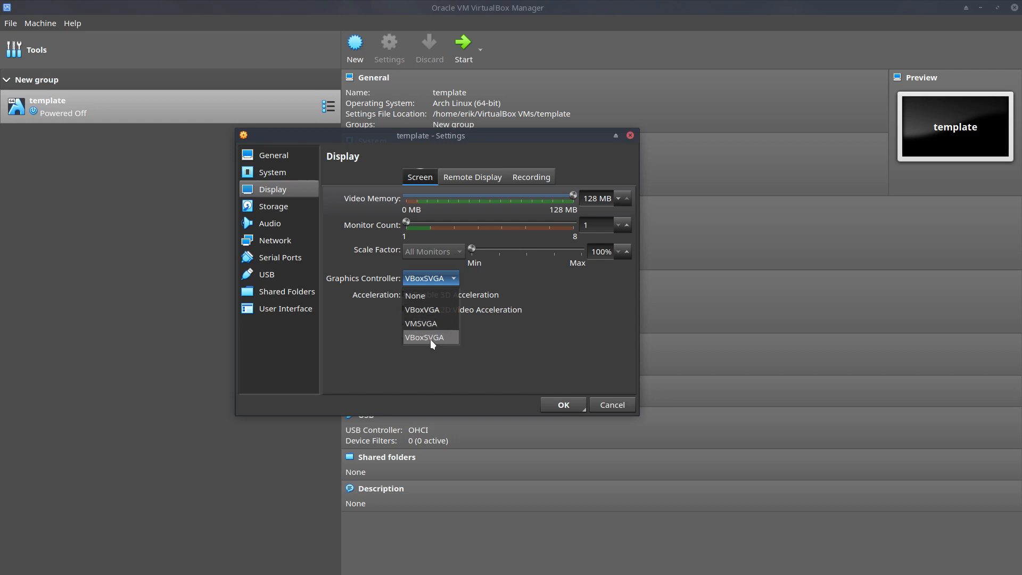
click(424, 337)
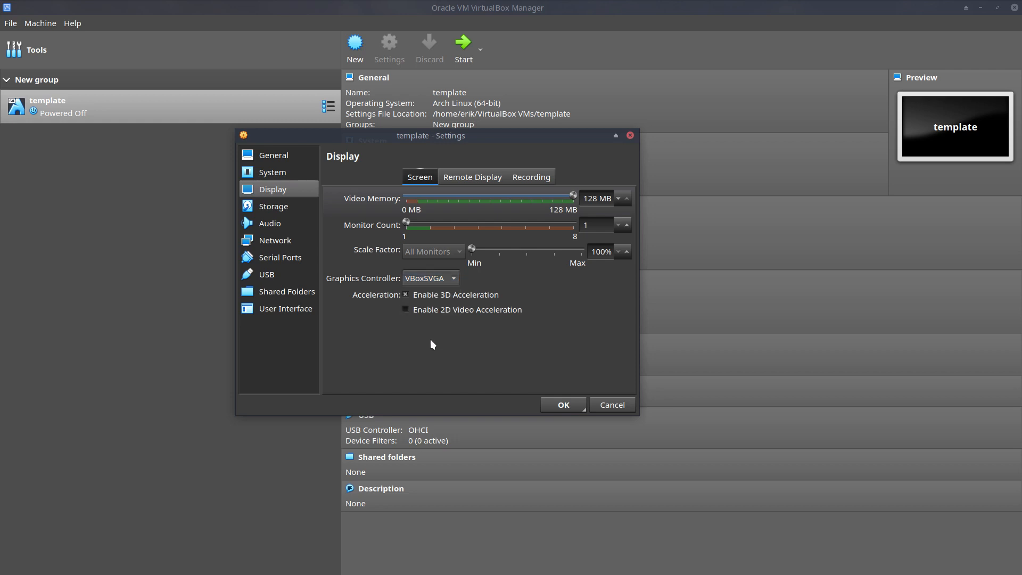
mouse_move(528, 203)
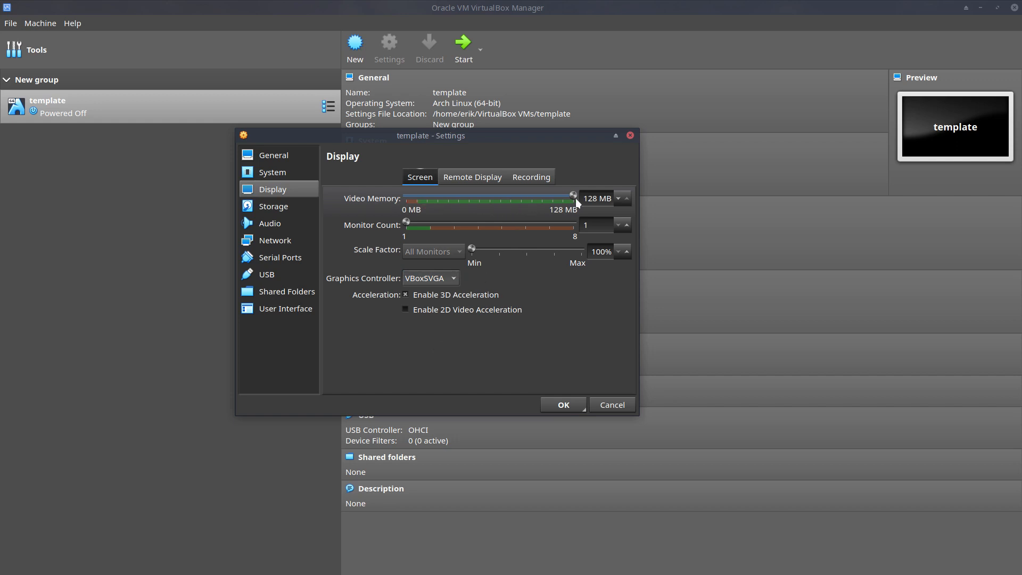
click(472, 176)
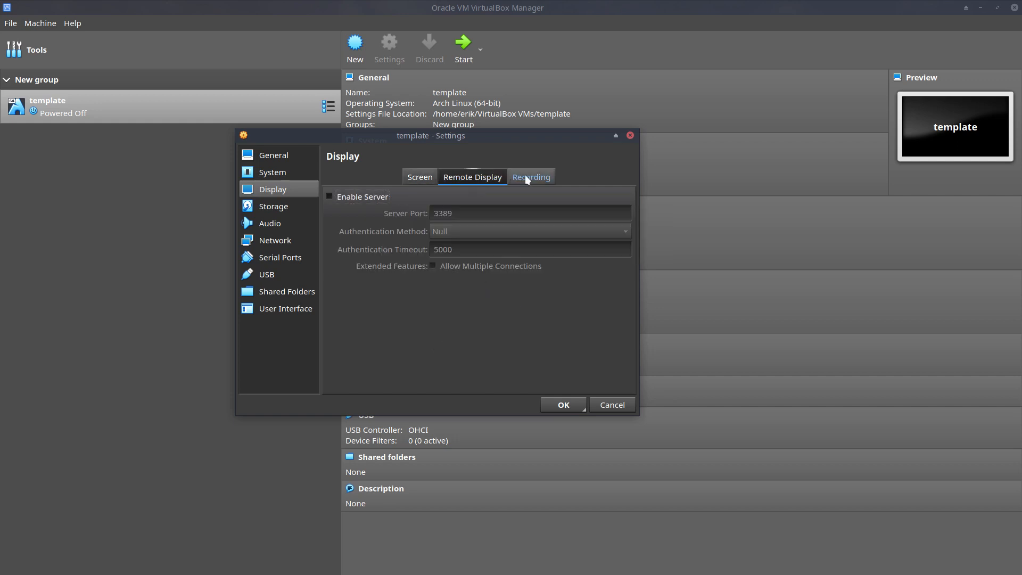
click(273, 206)
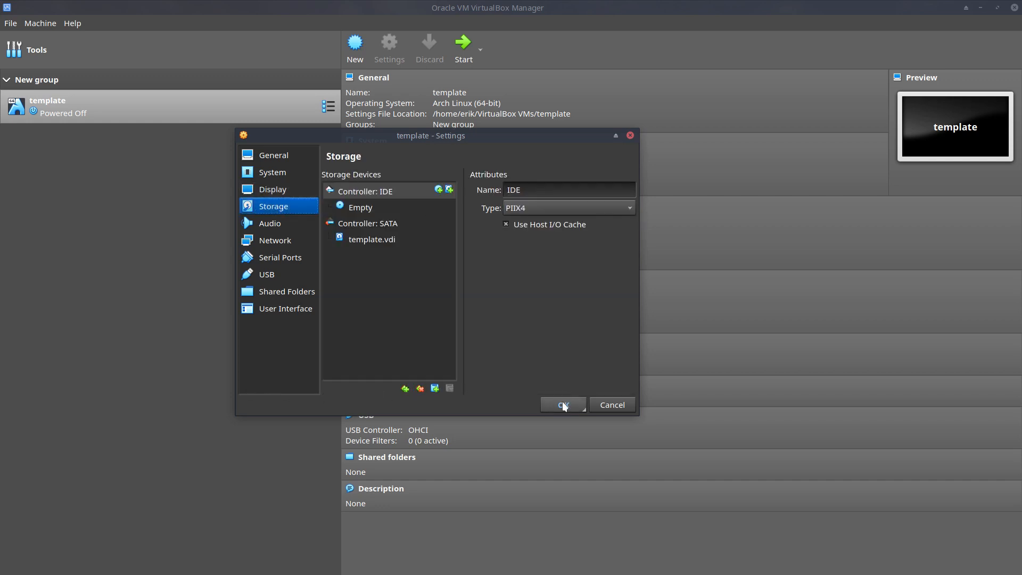
Save the settings, then browse the optical drive's disk image chooser into Insync and cancel
click(562, 404)
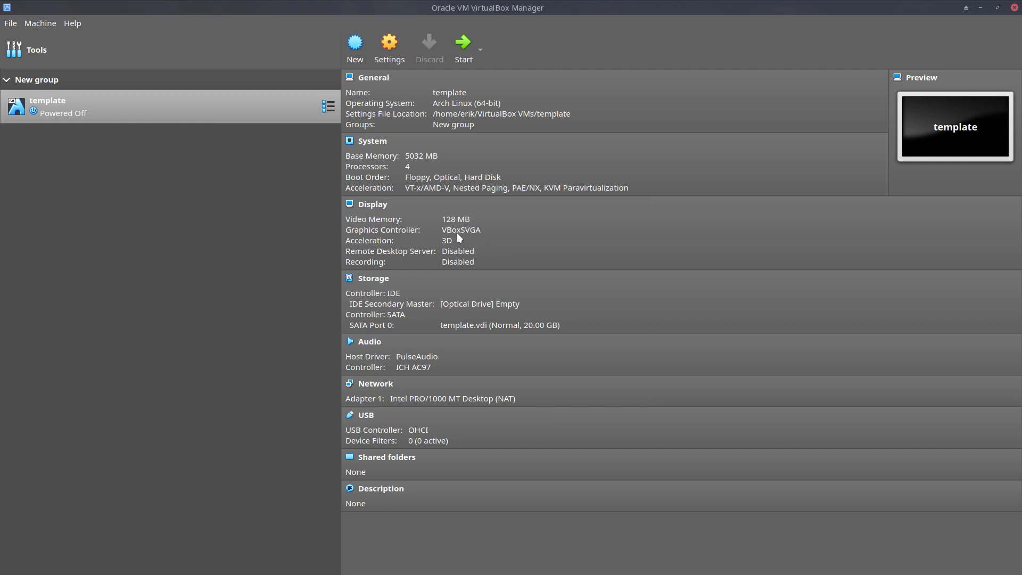
mouse_move(475, 235)
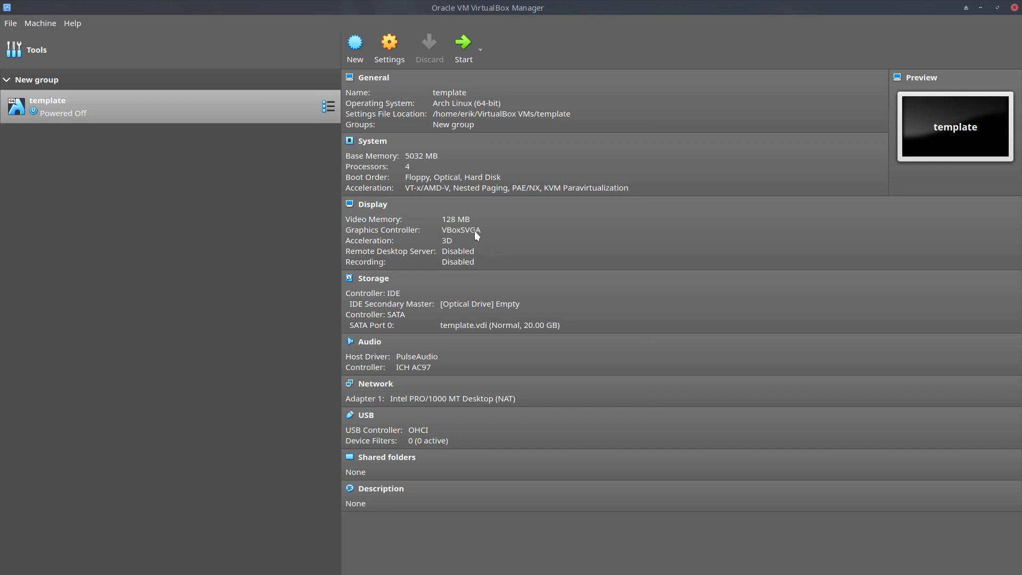
click(480, 302)
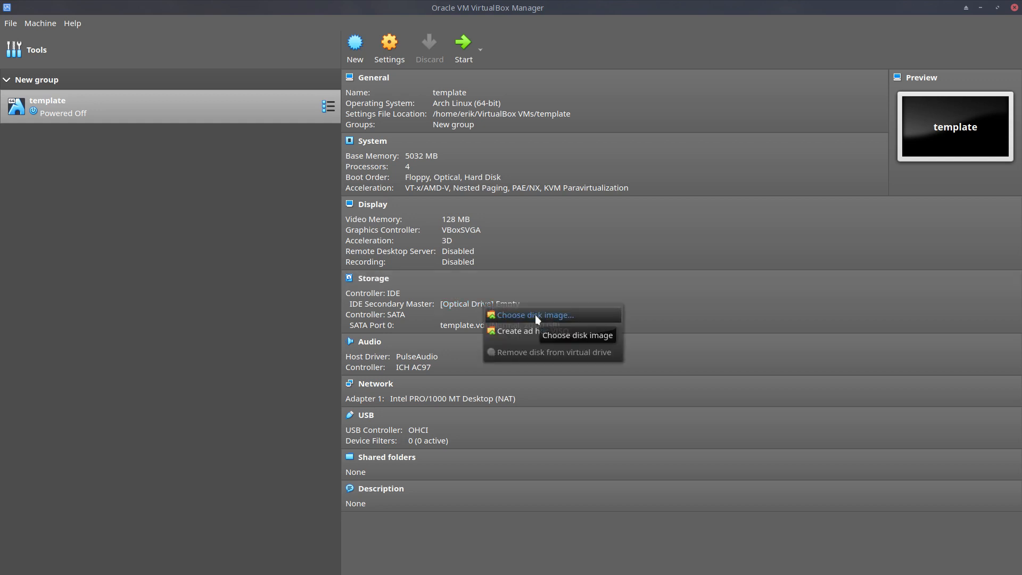
click(535, 315)
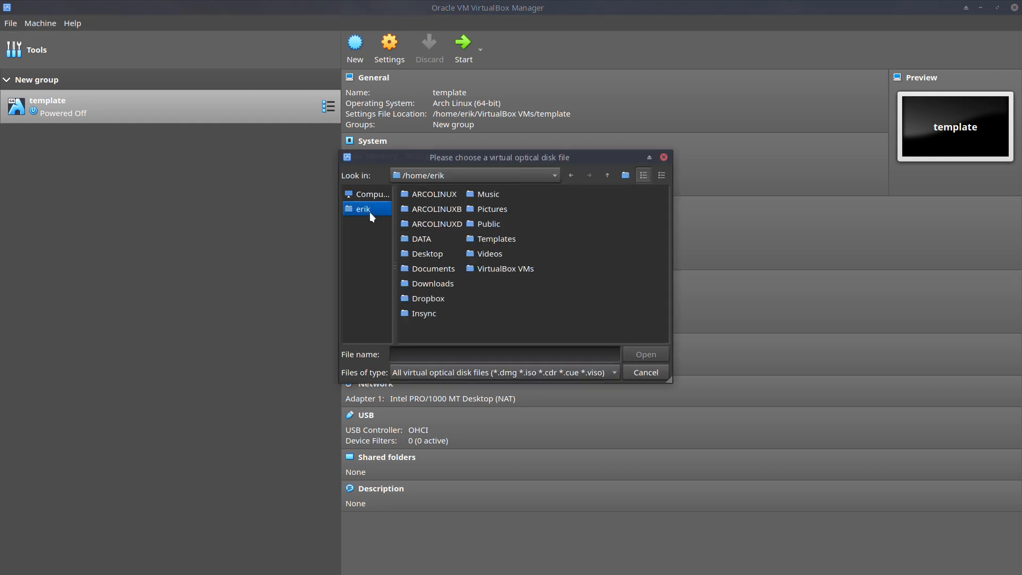
double_click(423, 313)
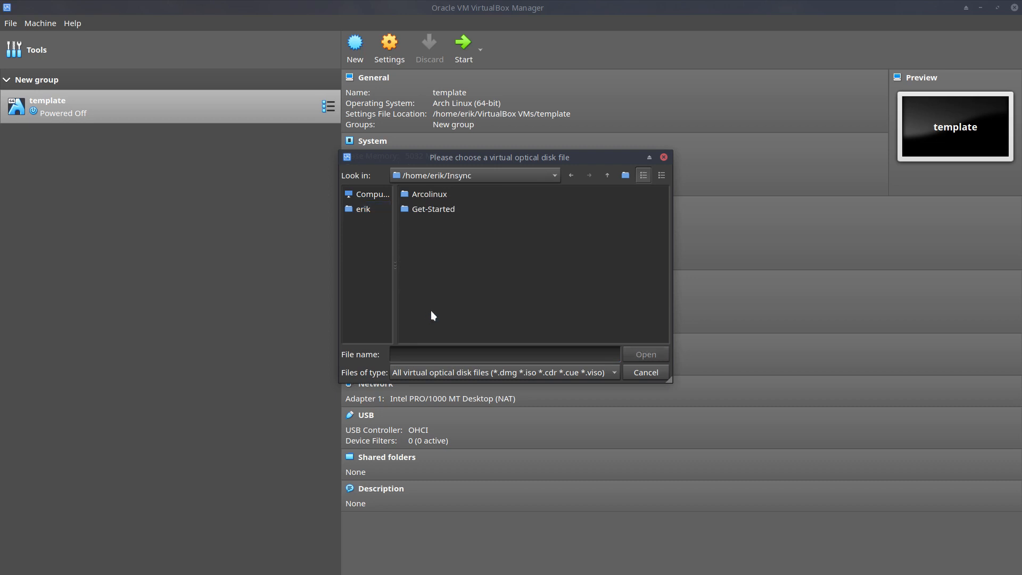
click(429, 193)
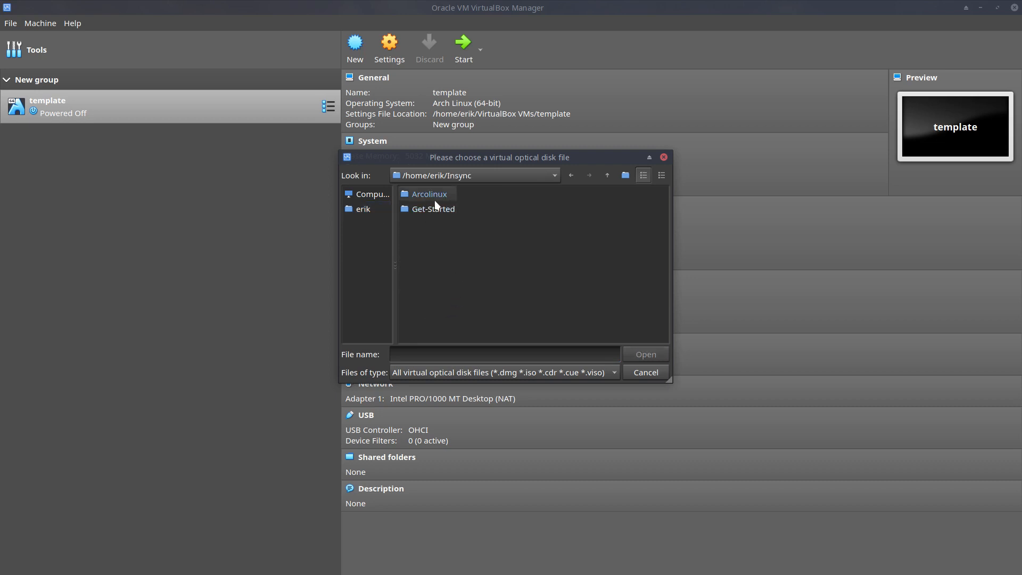
click(643, 372)
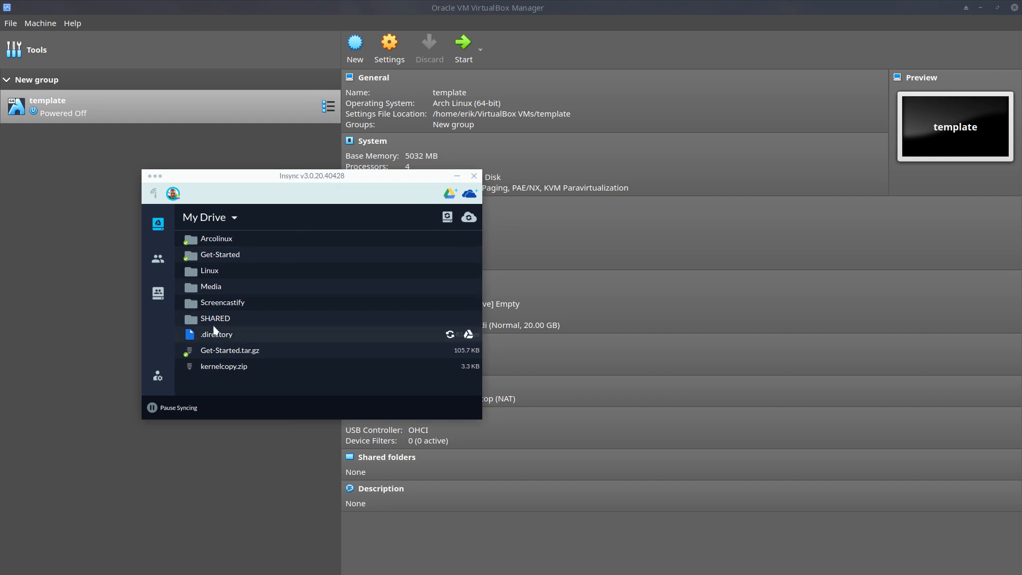
In Insync, expand SHARED, sync arcolinuxd-v19.10.1.iso locally, and close the Insync window
click(215, 319)
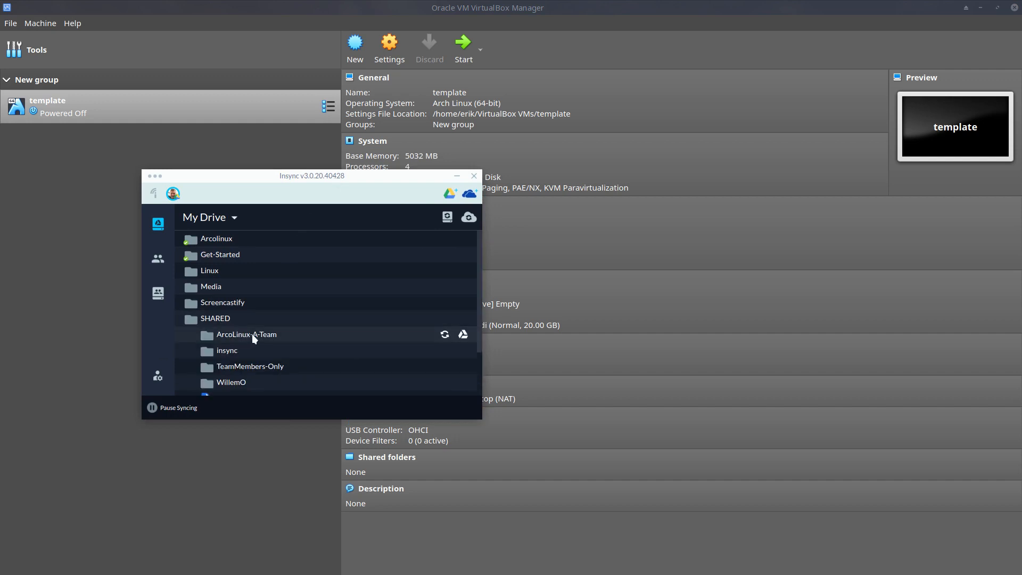
mouse_move(415, 343)
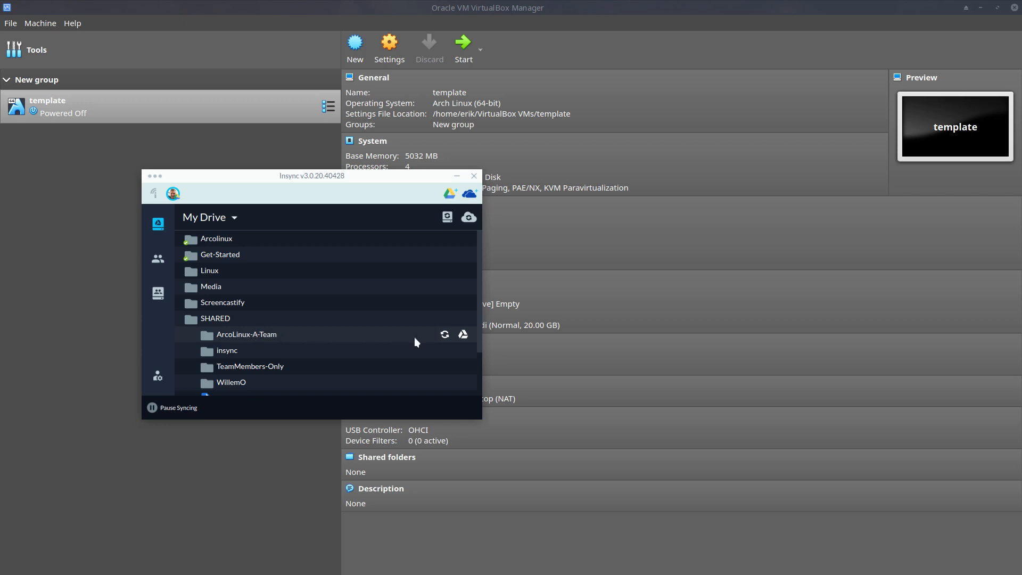
mouse_move(236, 334)
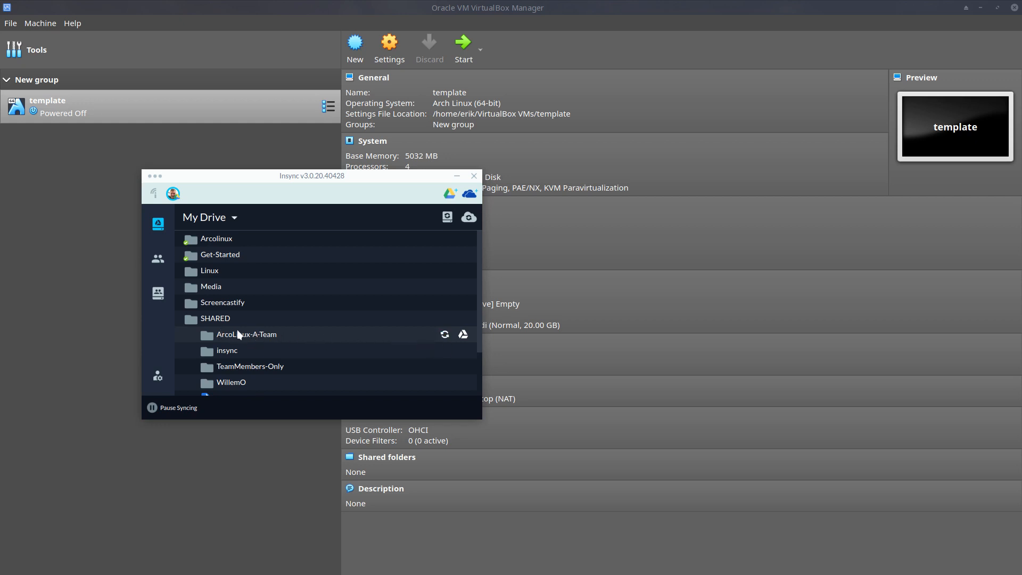
scroll(down, 3)
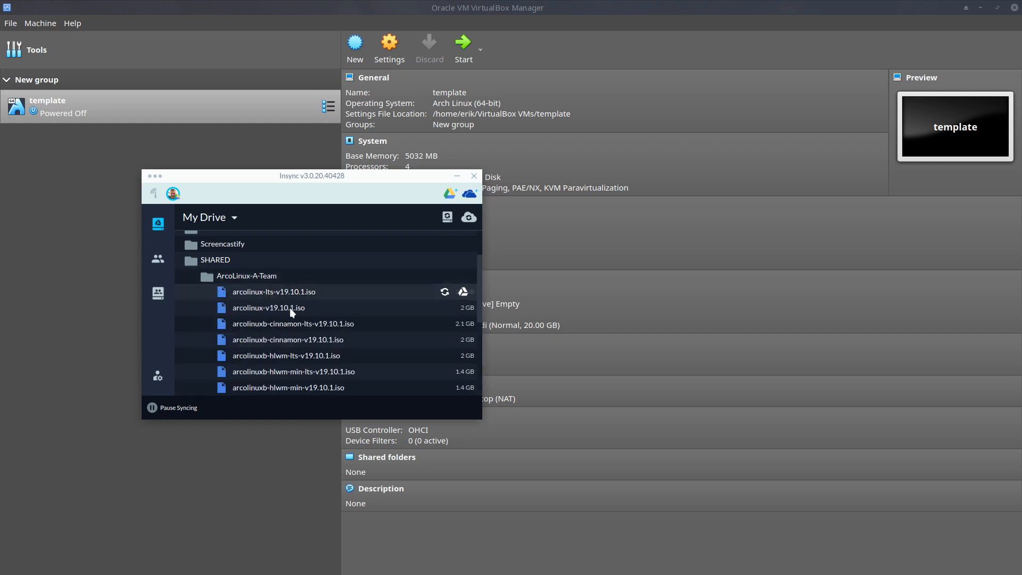
scroll(down, 3)
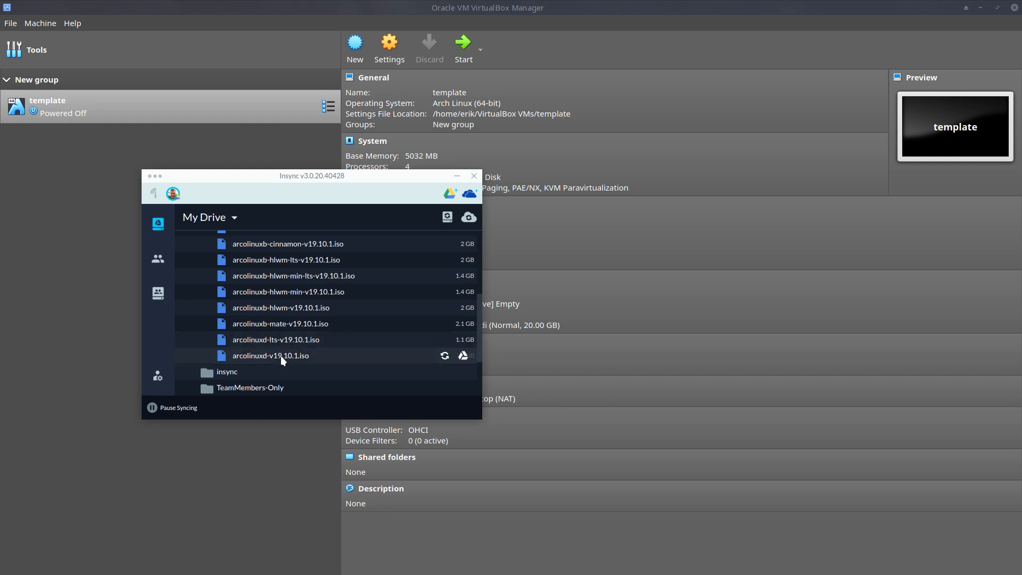
click(444, 356)
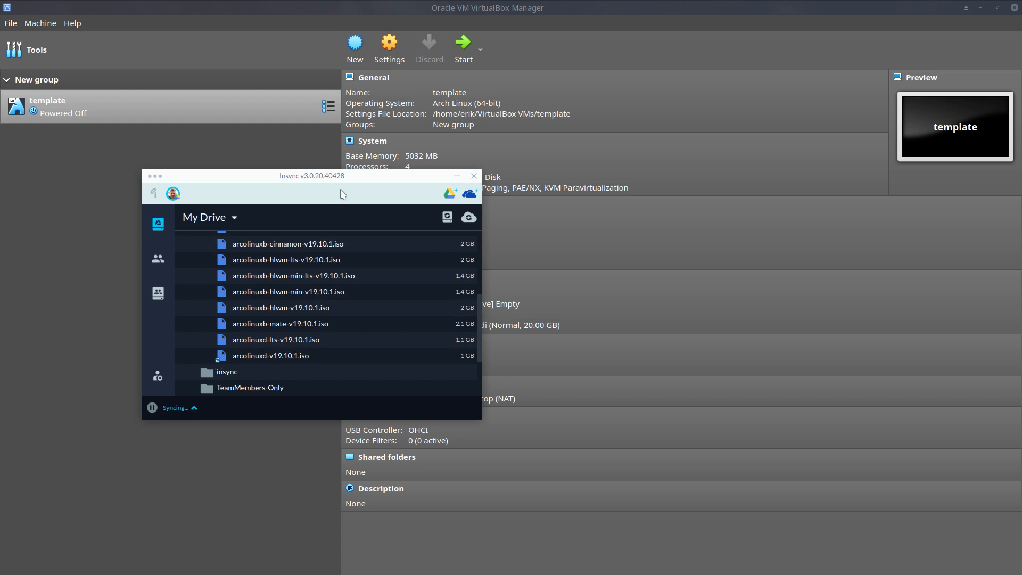
mouse_move(331, 185)
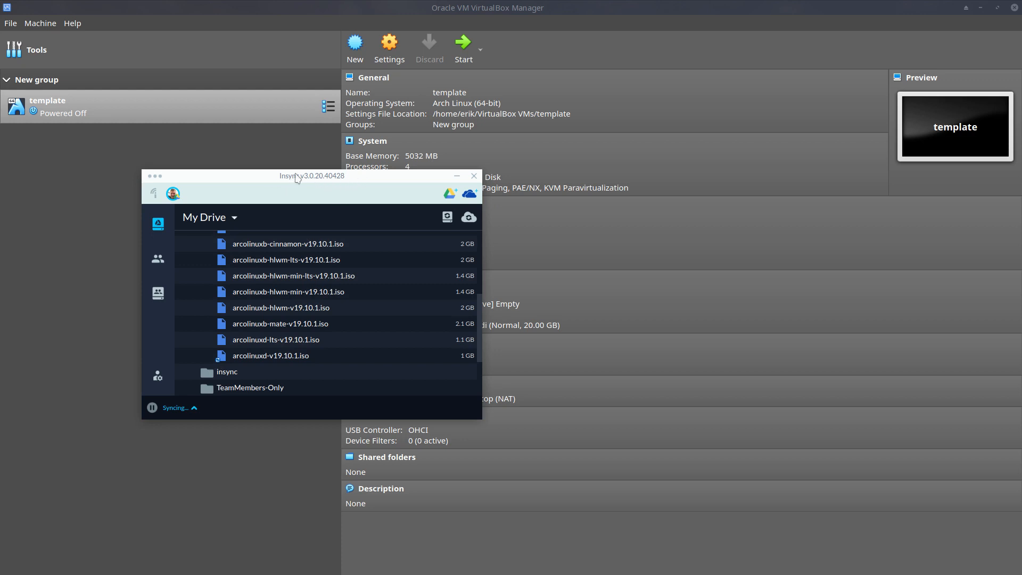
mouse_move(366, 181)
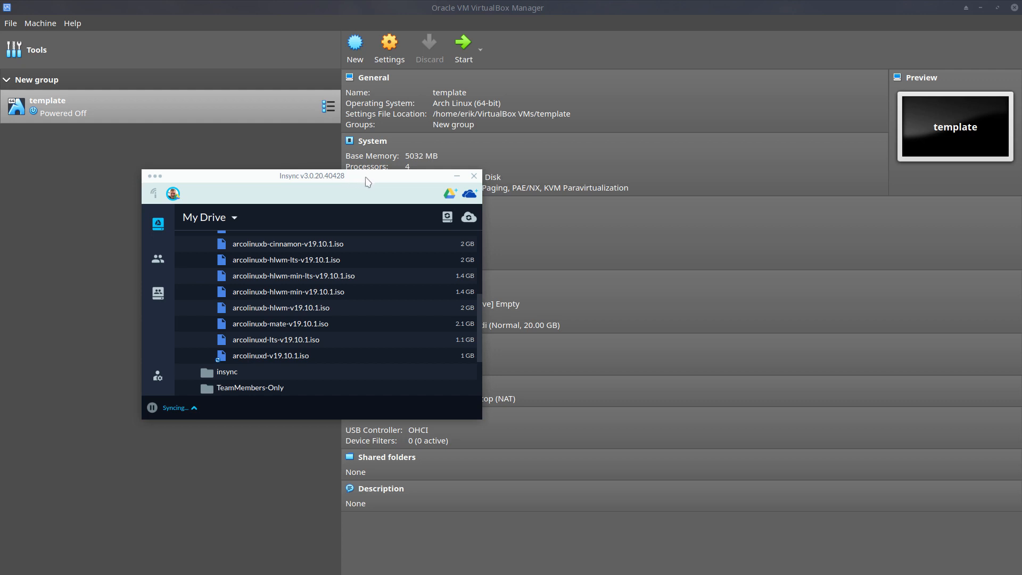
click(473, 175)
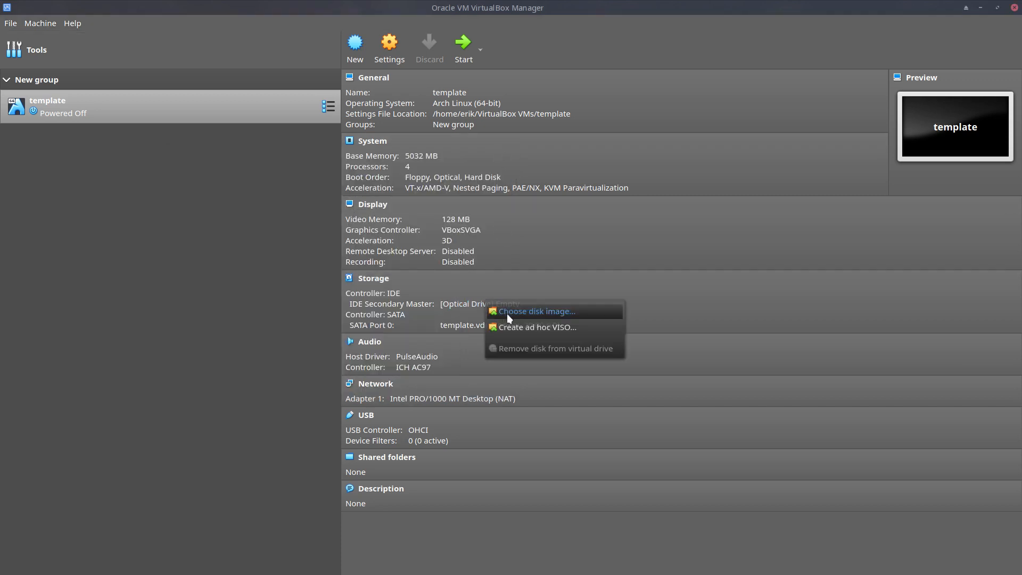
Load arcolinuxd-v19.10.1.iso from Insync/SHARED/ArcoLinux-A-Team into the template VM's optical drive
click(536, 311)
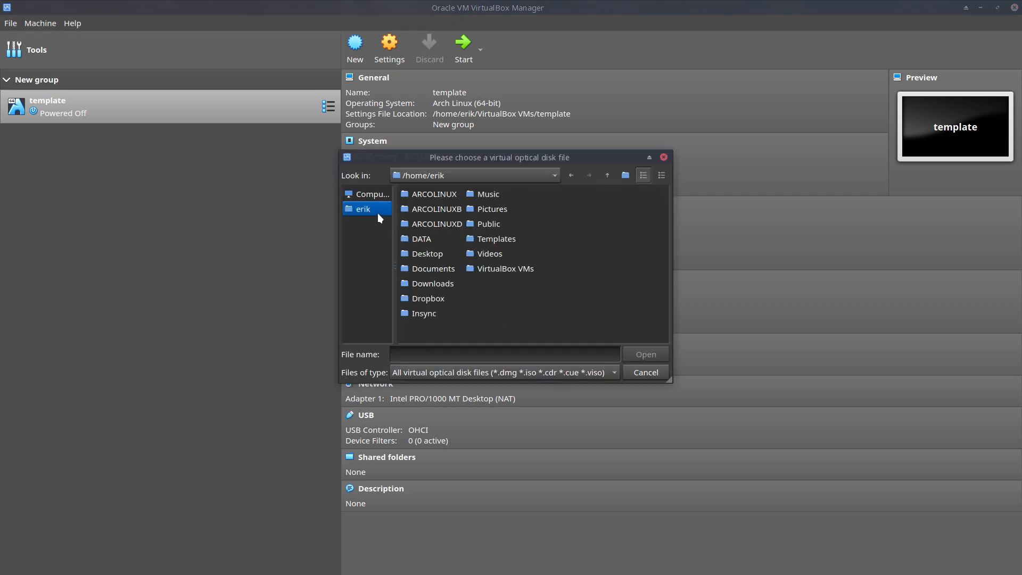
mouse_move(553, 269)
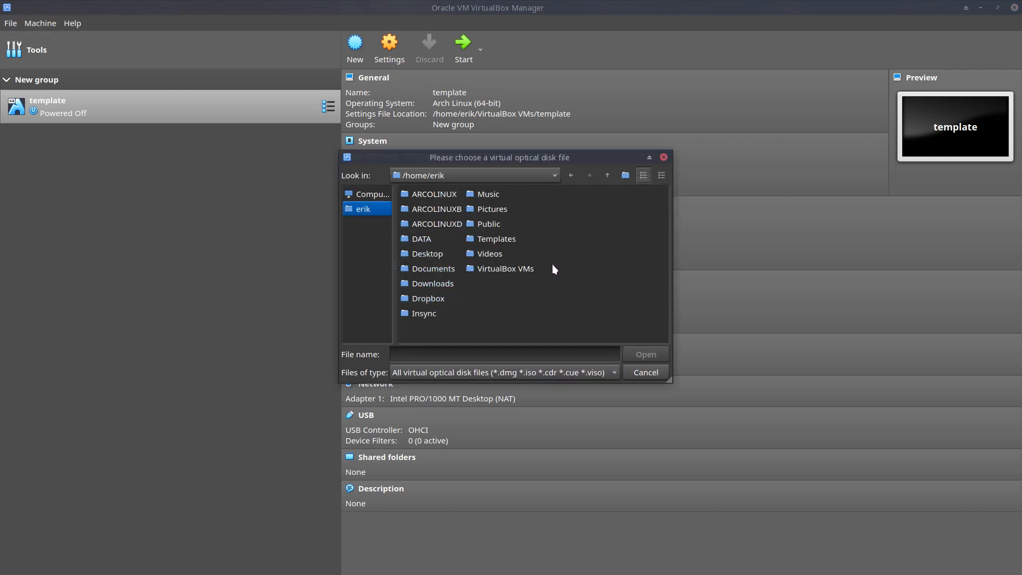
double_click(424, 313)
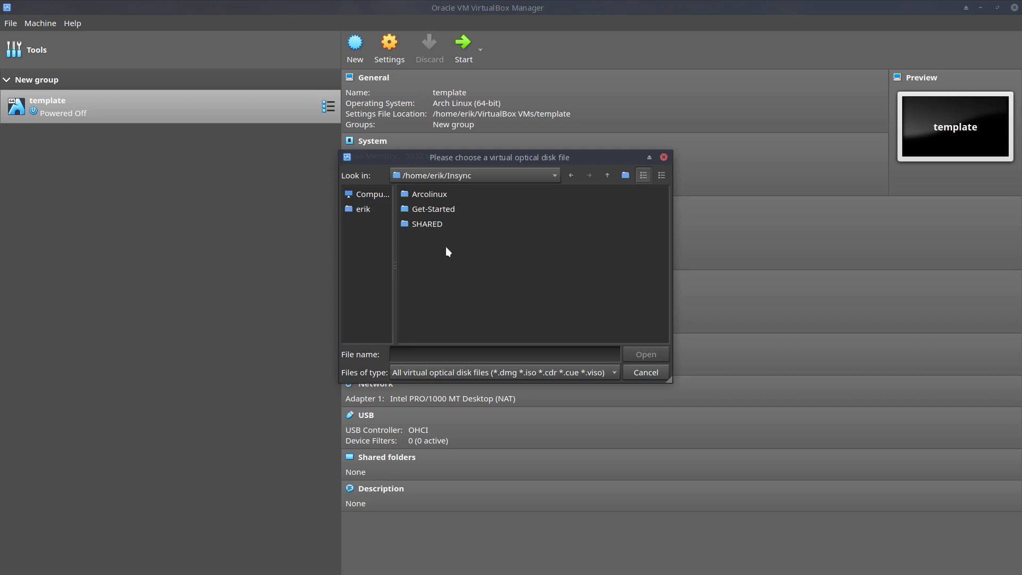
double_click(427, 224)
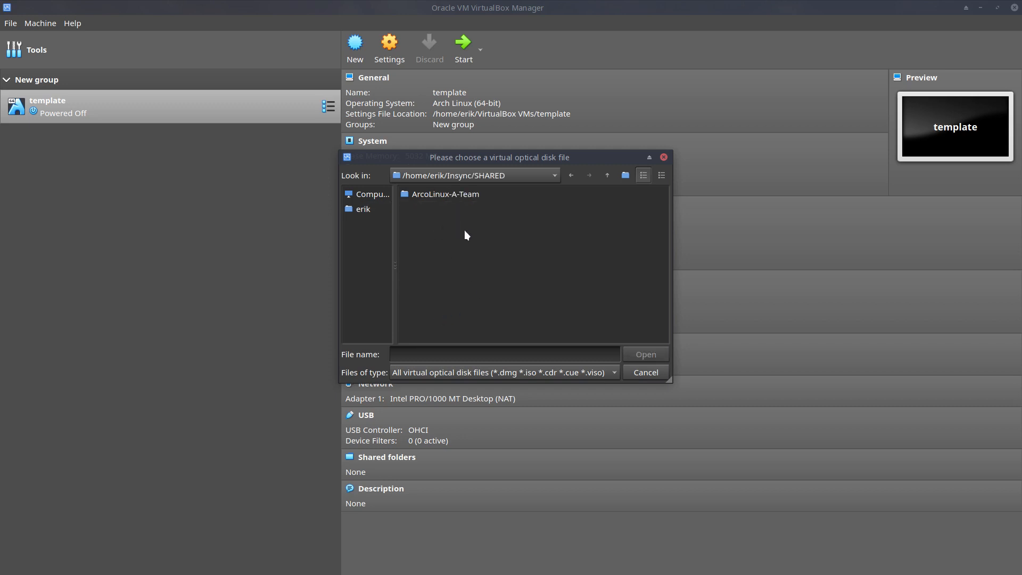
double_click(444, 194)
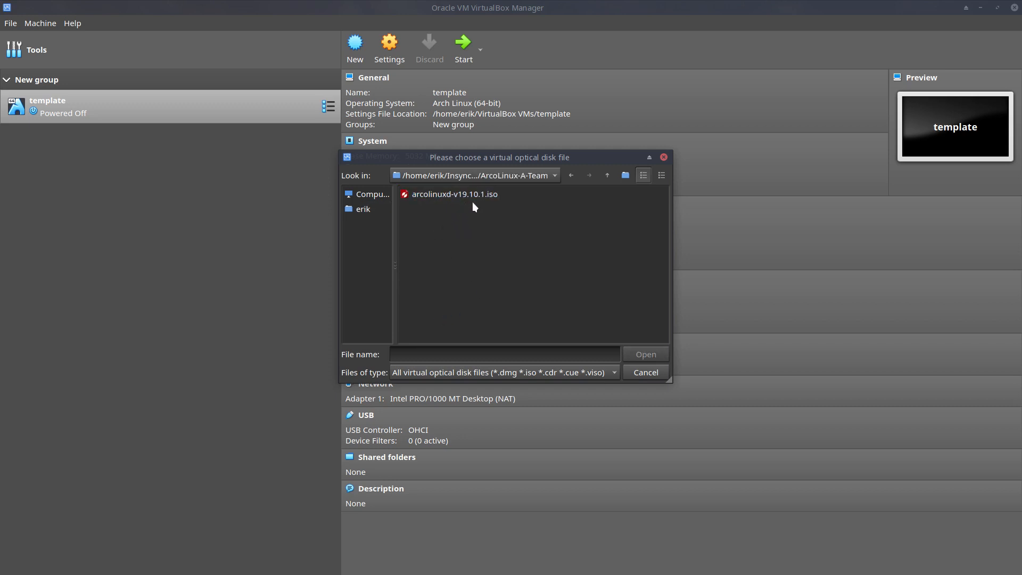
double_click(454, 193)
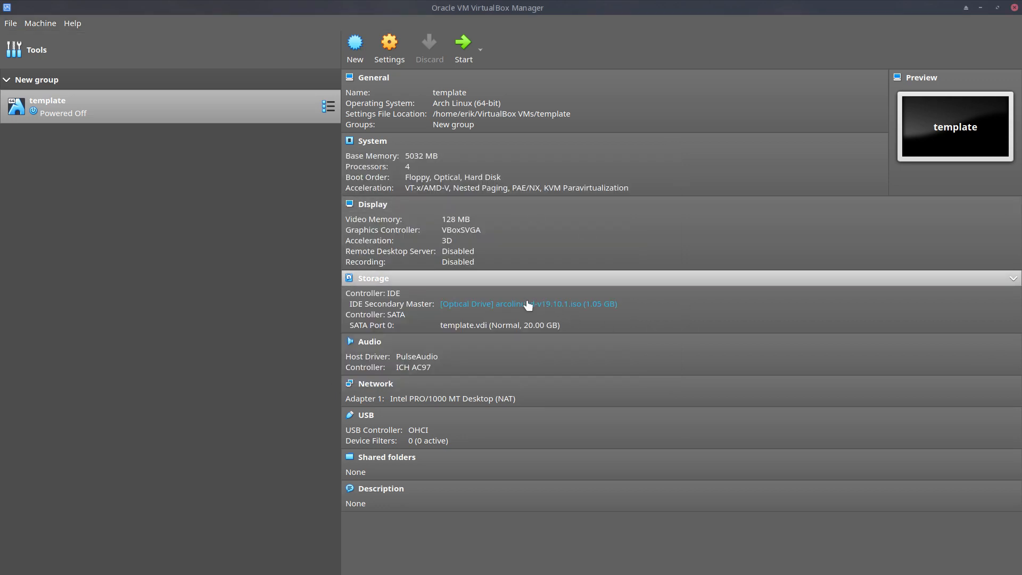
mouse_move(601, 304)
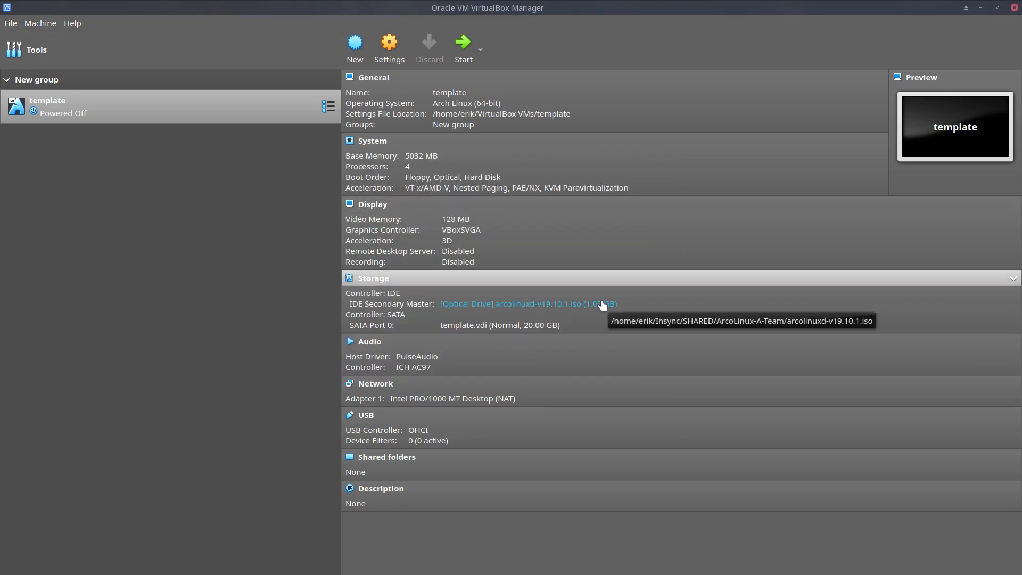
mouse_move(468, 207)
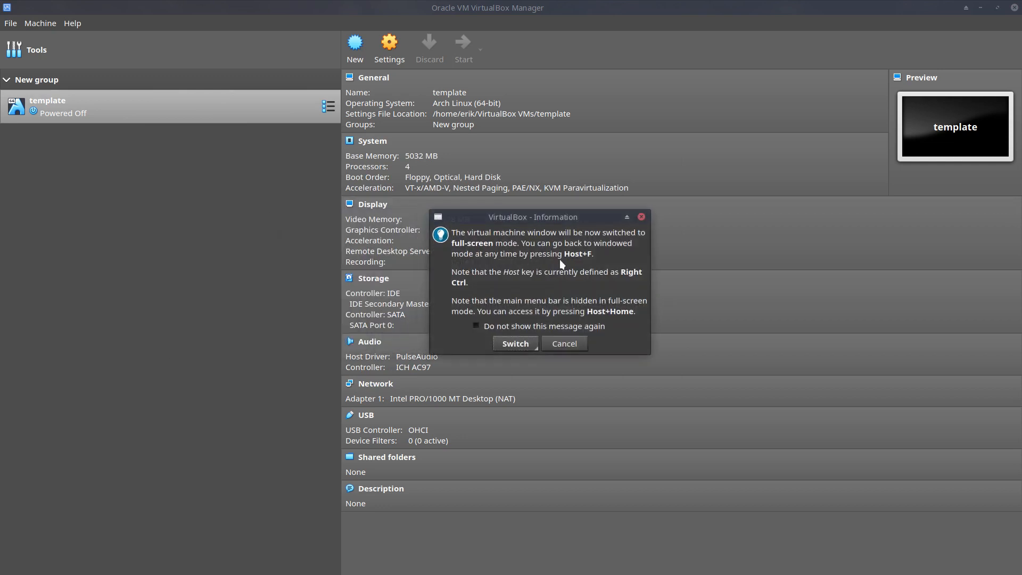
Accept the full-screen switch and let the VM boot to the ArcoLinuxD installer Welcome page
click(514, 343)
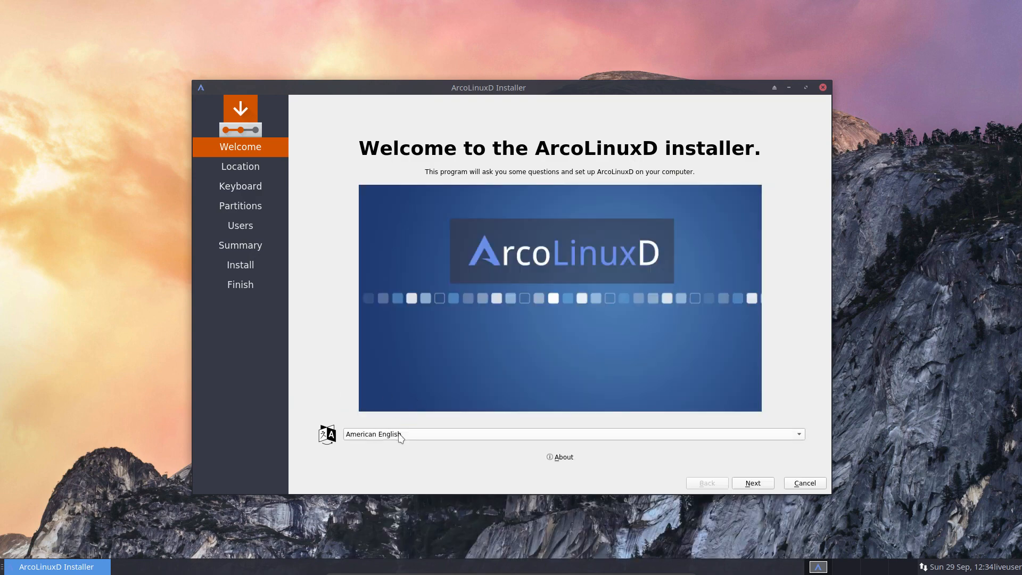
Check the About info, then accept American English and the Europe/Brussels location
click(559, 456)
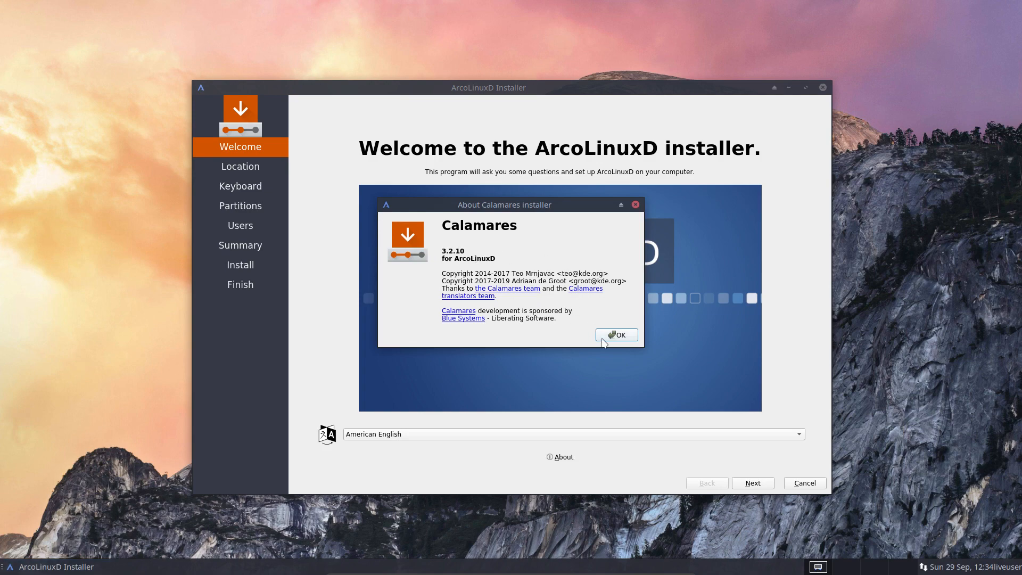
click(615, 334)
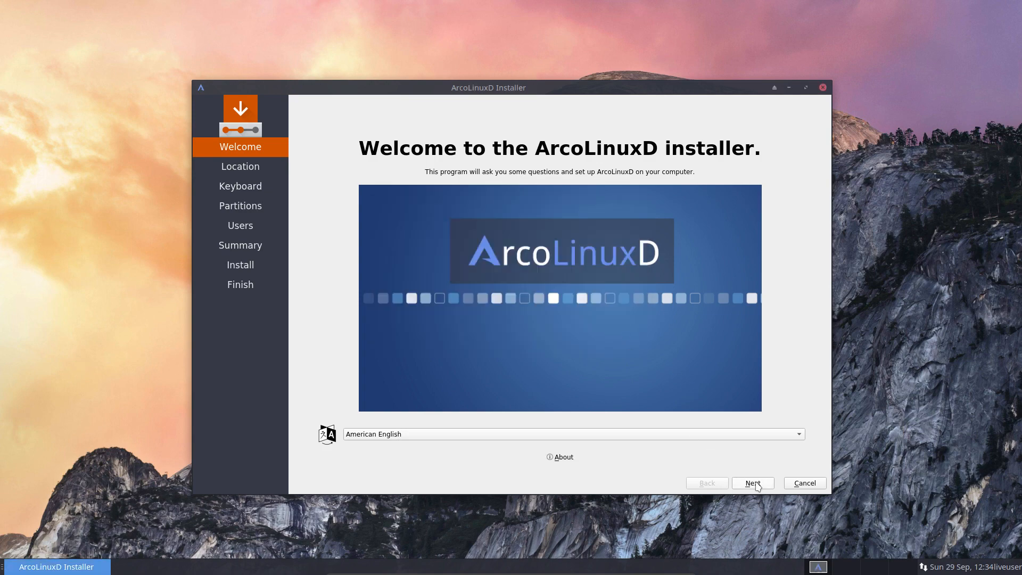
click(752, 482)
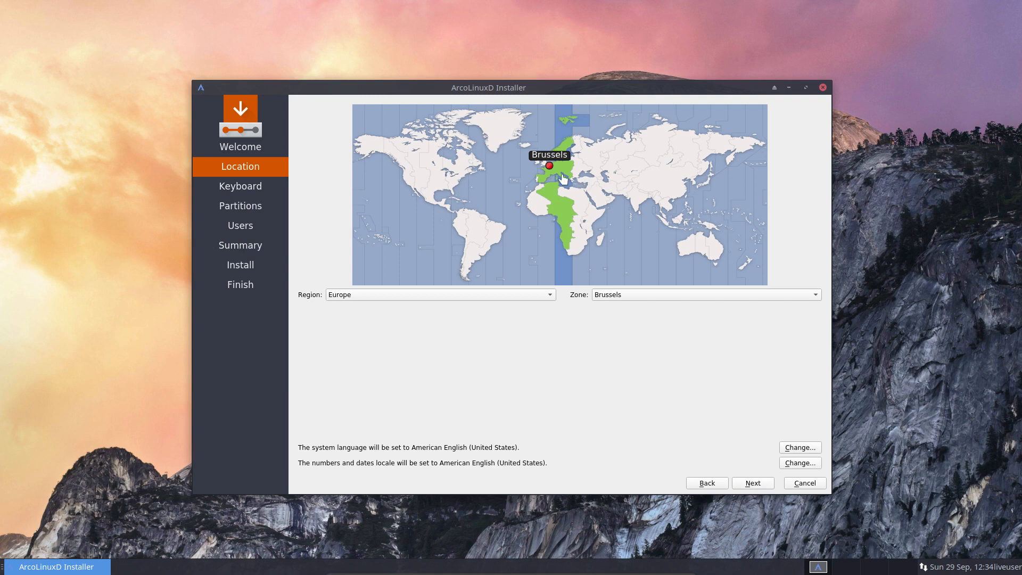
mouse_move(549, 171)
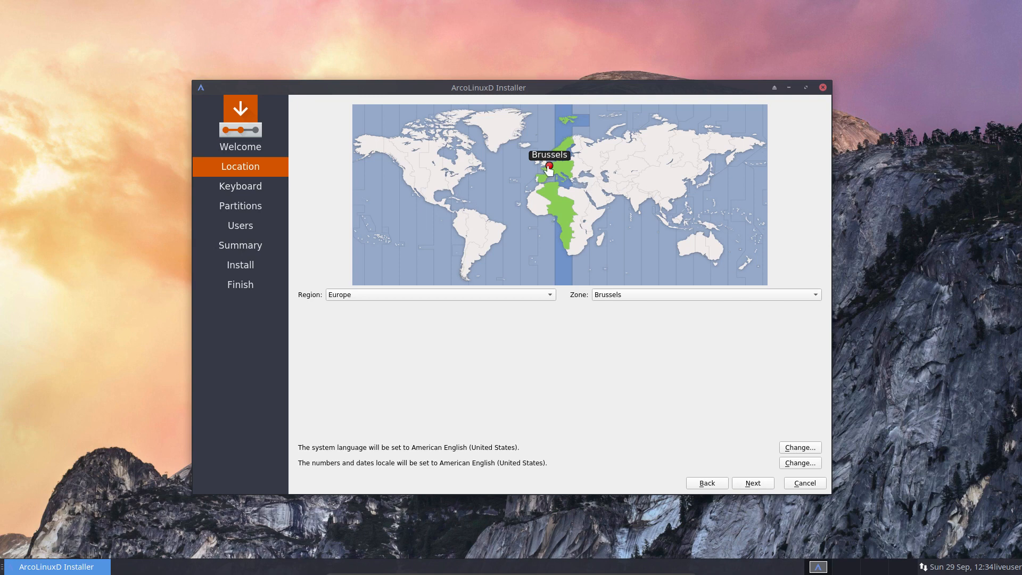
mouse_move(622, 301)
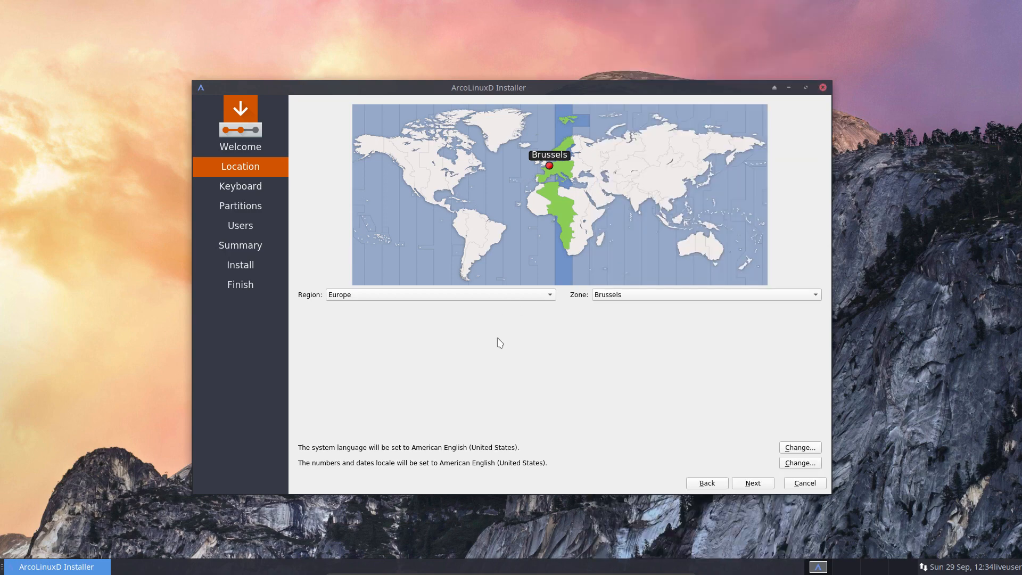
mouse_move(424, 458)
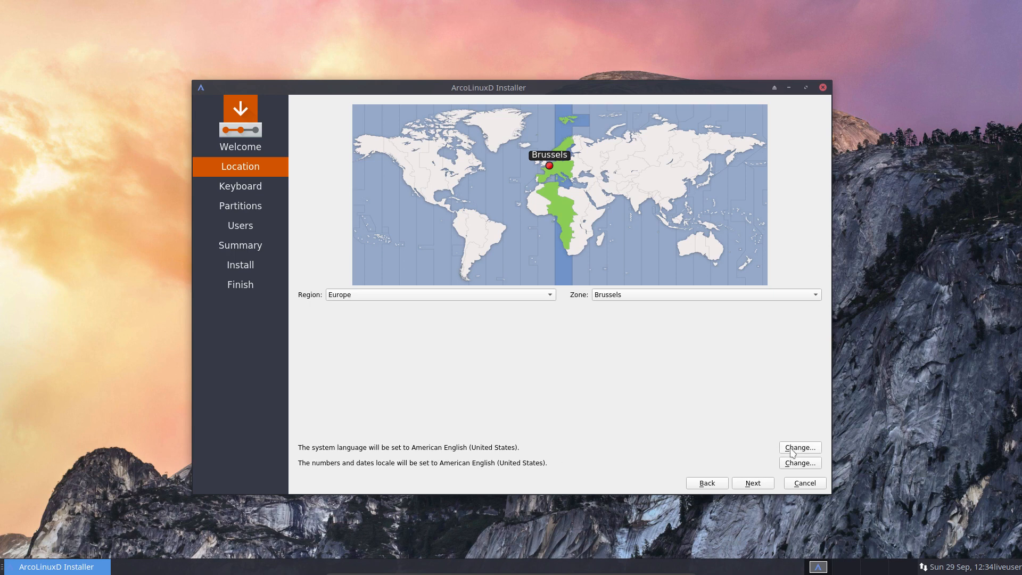
mouse_move(458, 471)
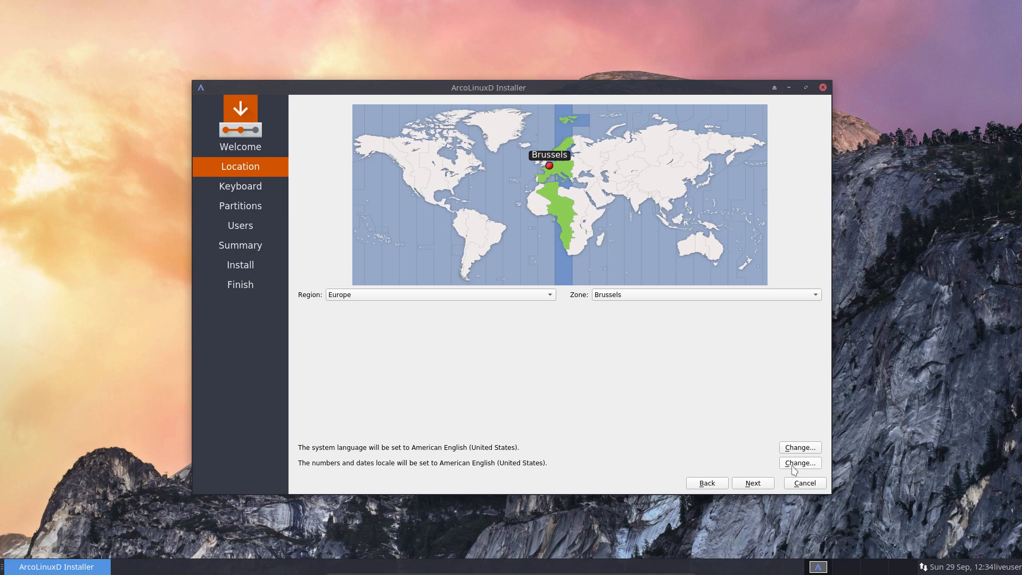
click(240, 186)
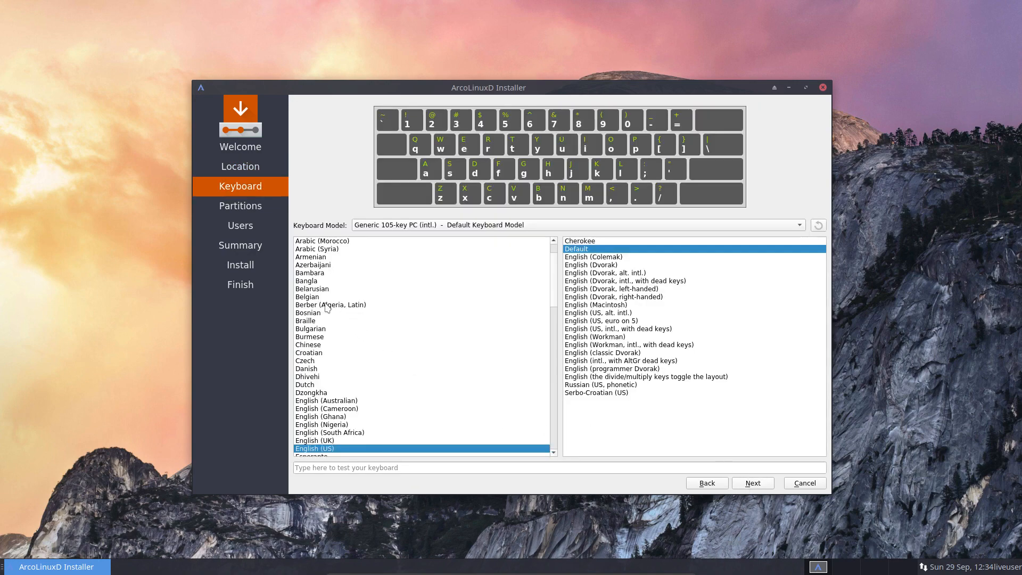
Choose the Belgian keyboard layout with the Default variant and continue to partitioning
click(307, 296)
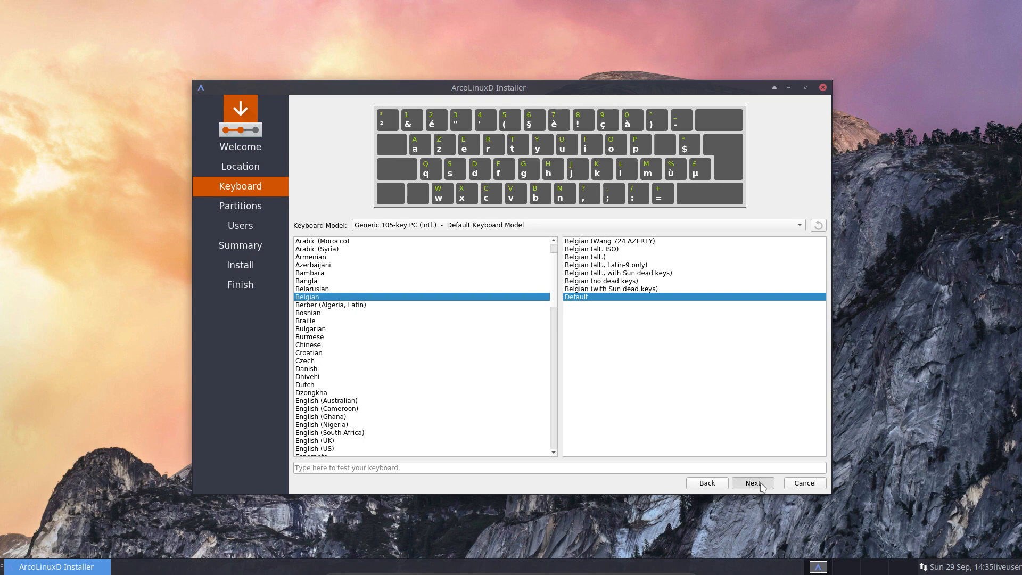
click(751, 483)
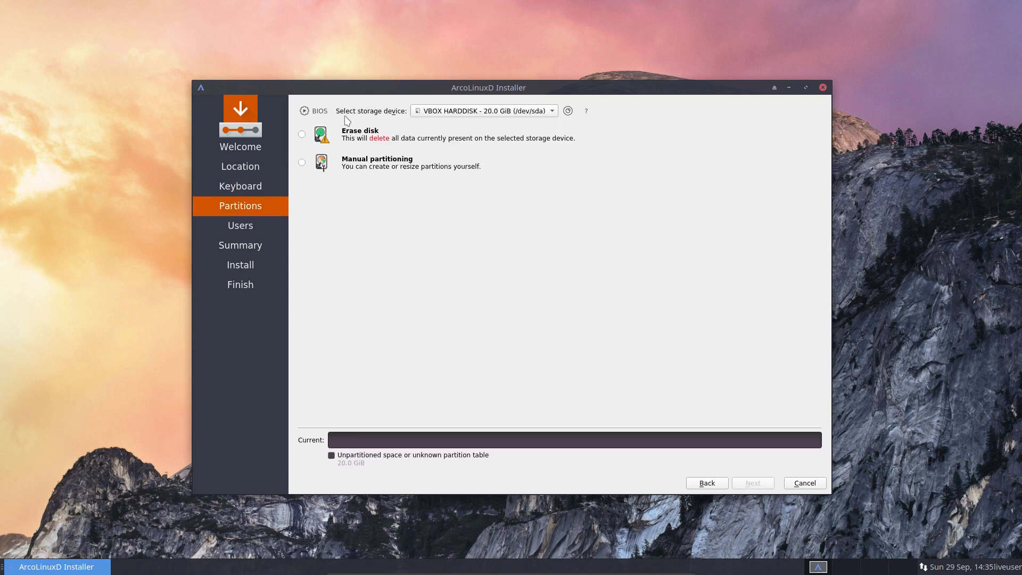
Erase the 20 GB disk with the No Swap option and continue to Users
click(301, 134)
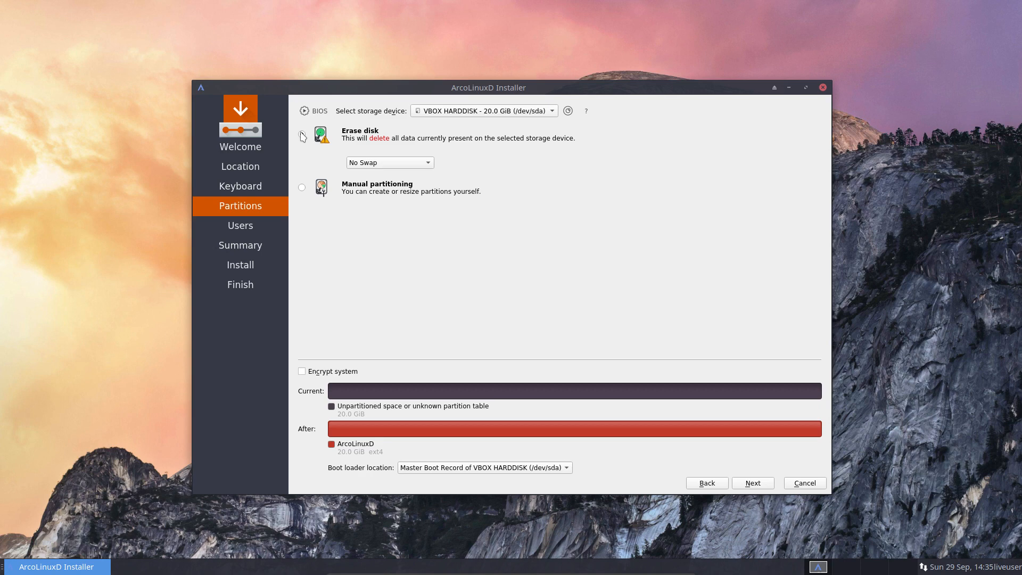
click(302, 134)
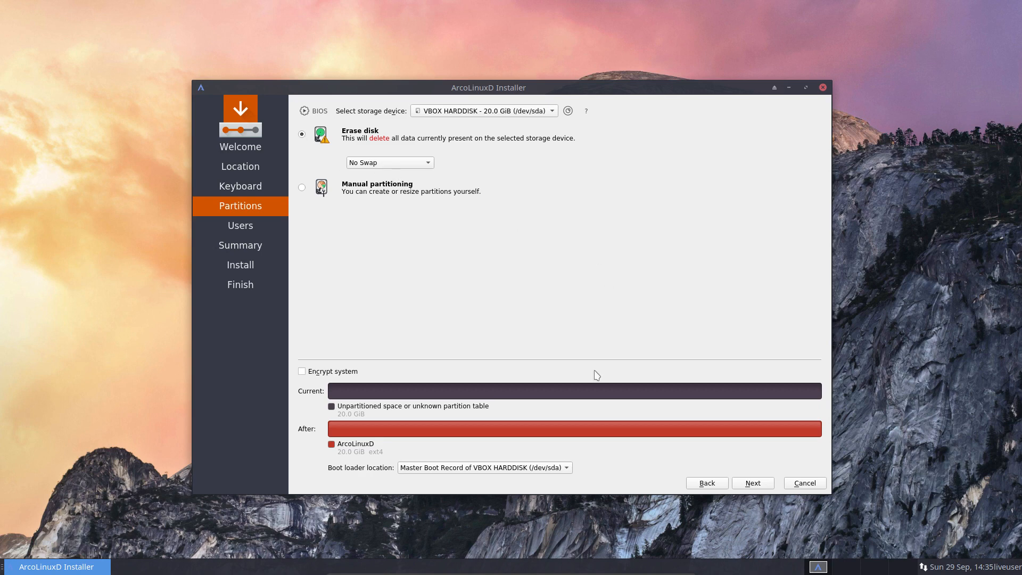
mouse_move(575, 348)
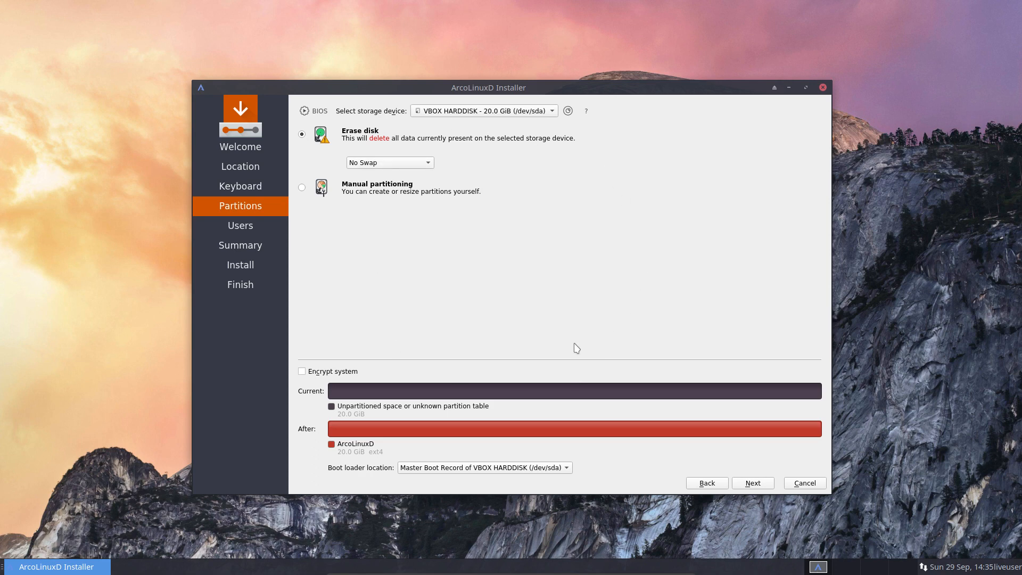
mouse_move(337, 375)
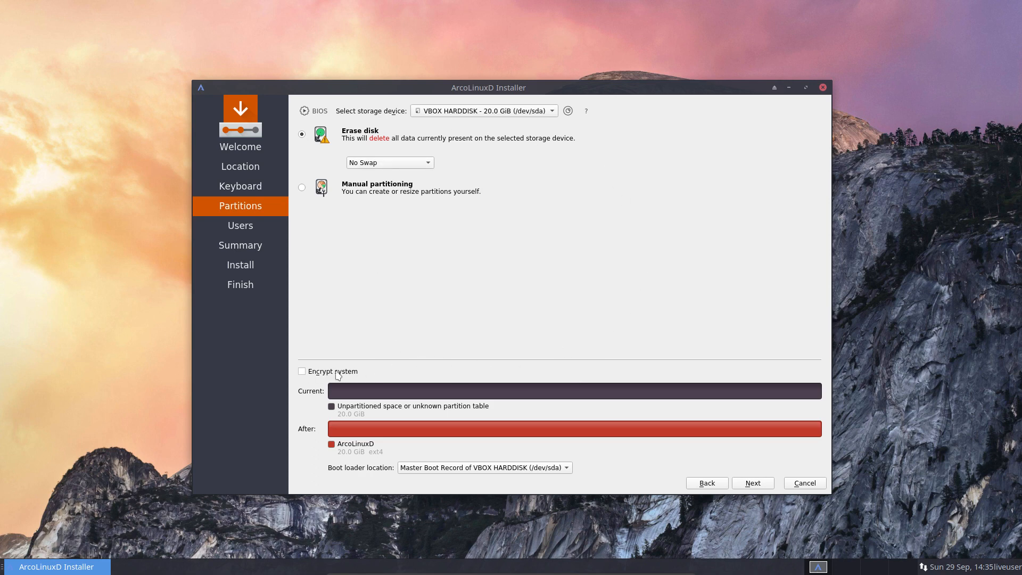
mouse_move(348, 378)
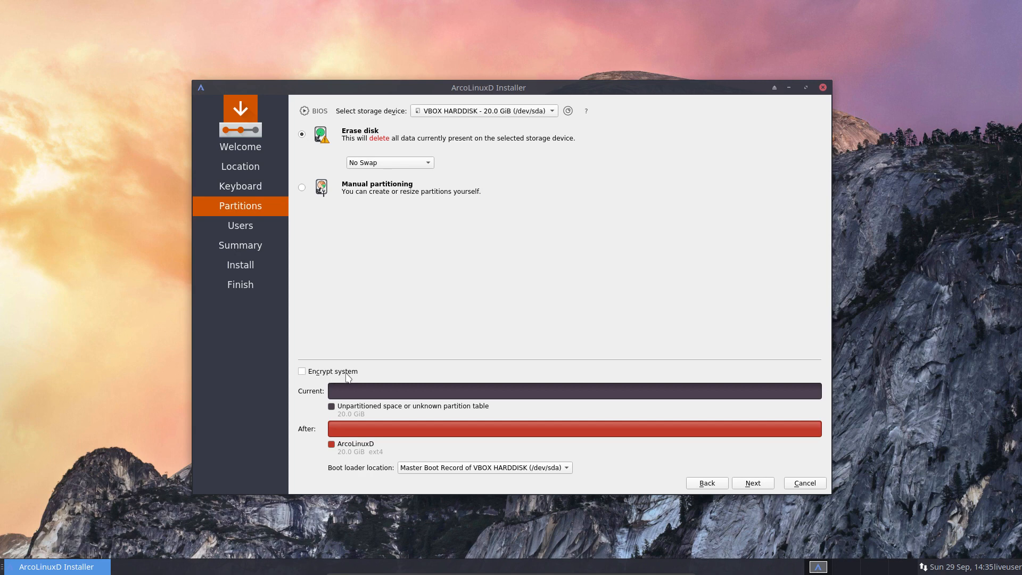
mouse_move(349, 375)
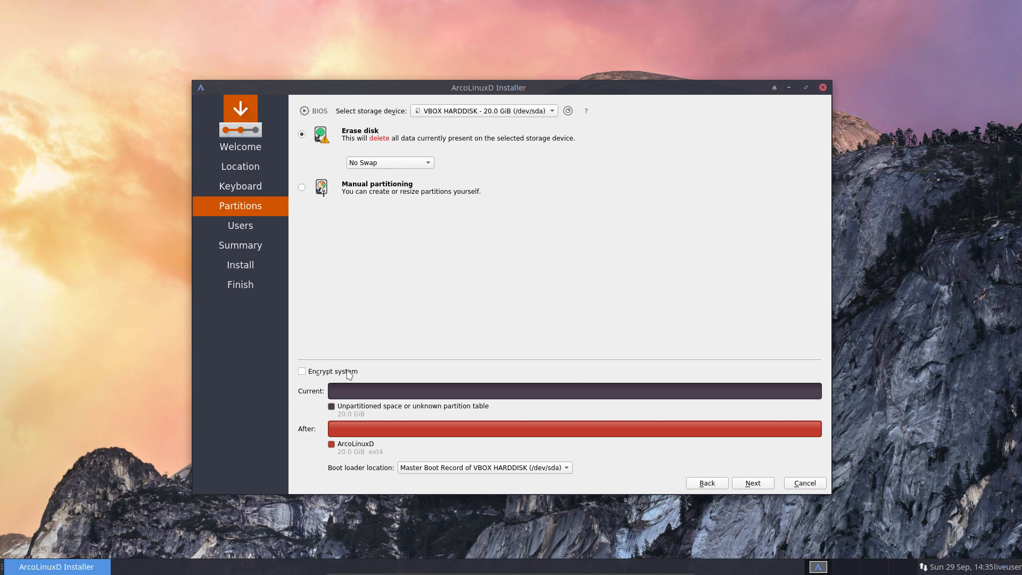
mouse_move(564, 308)
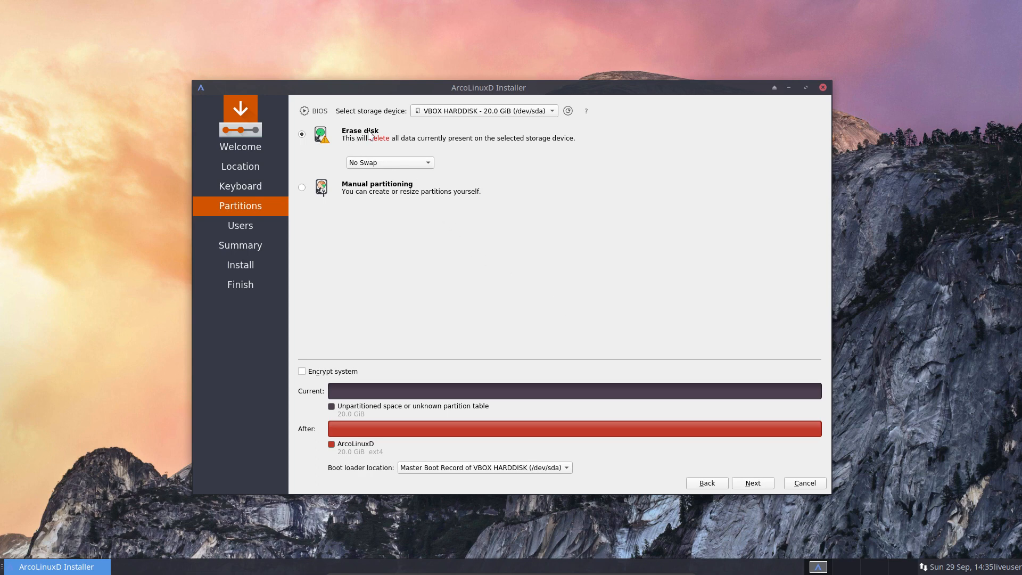
click(388, 163)
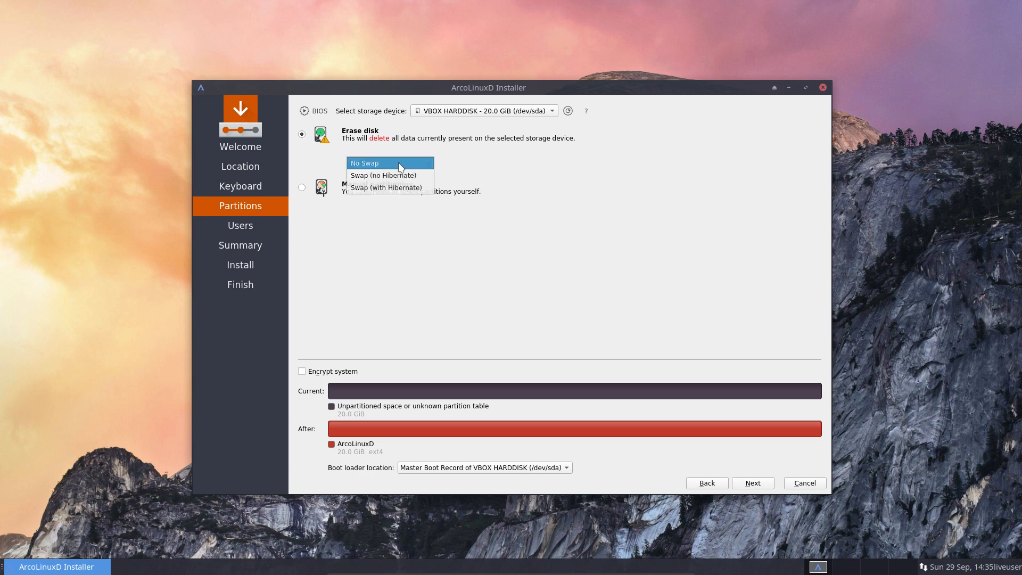
click(384, 174)
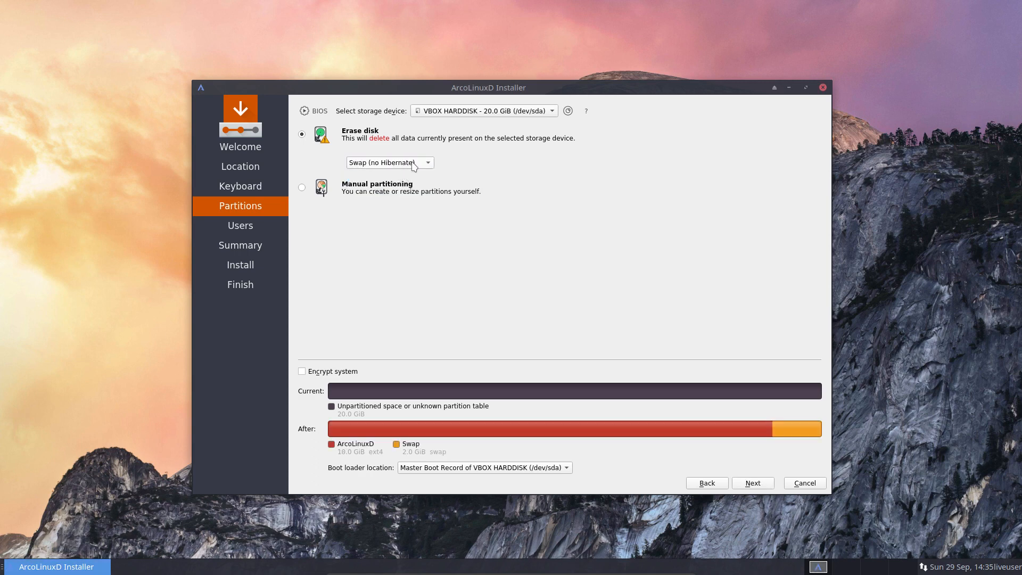
click(389, 162)
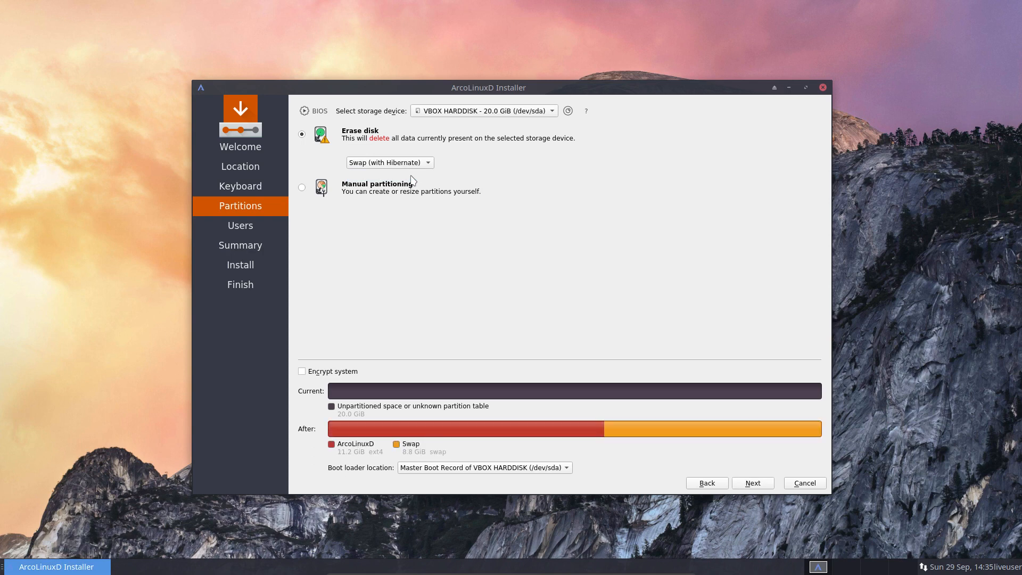
click(389, 162)
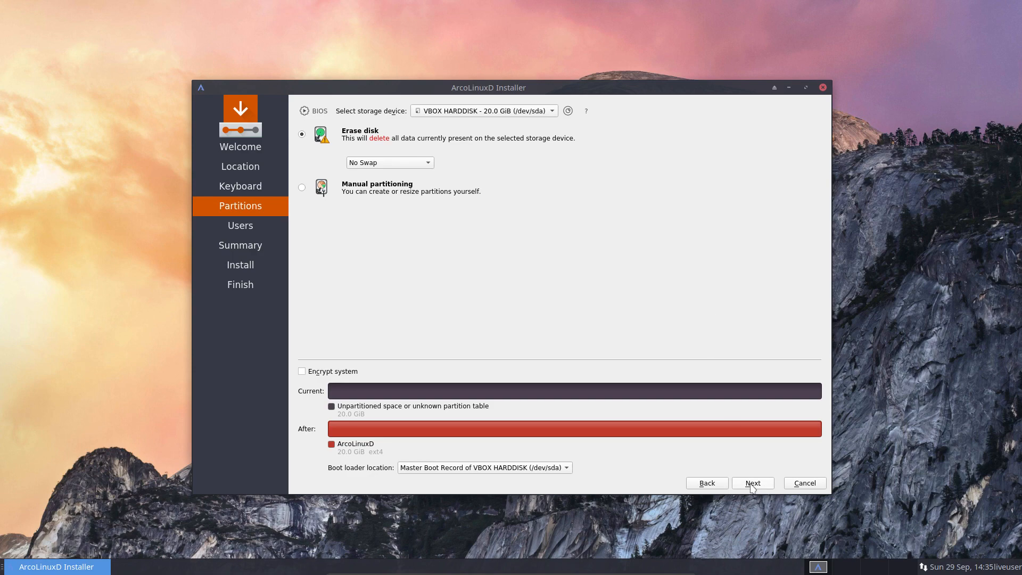
click(752, 482)
text(erio)
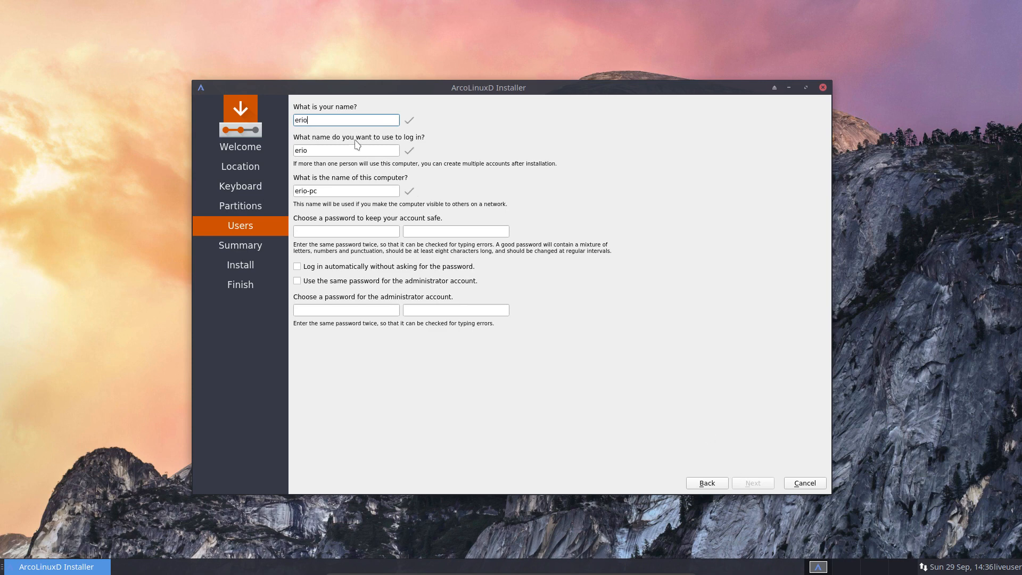
Enter ArcoLinuxD account details and password, enable auto-login and the shared admin password
text(ArcoLinuxD)
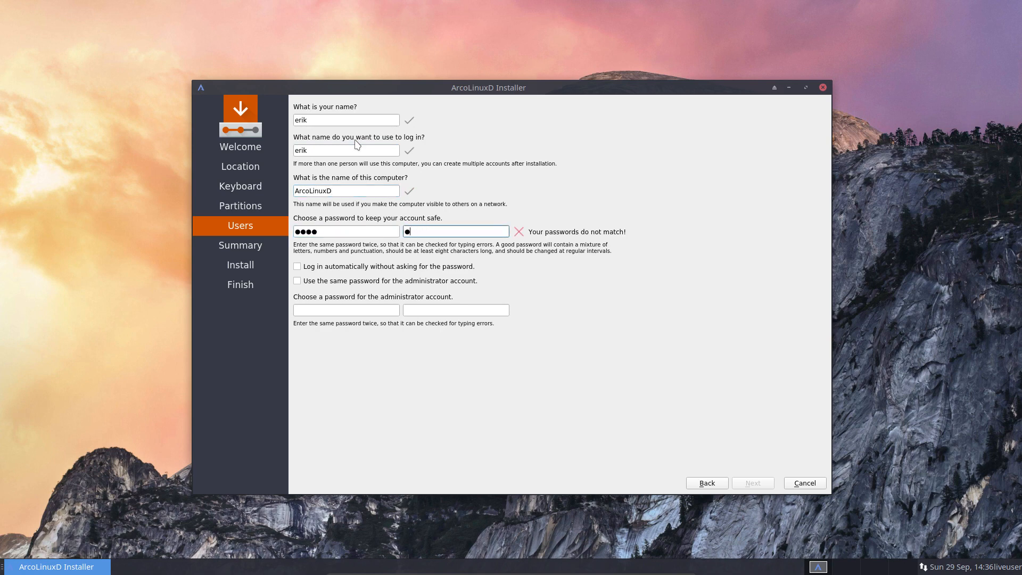
text(●●●●)
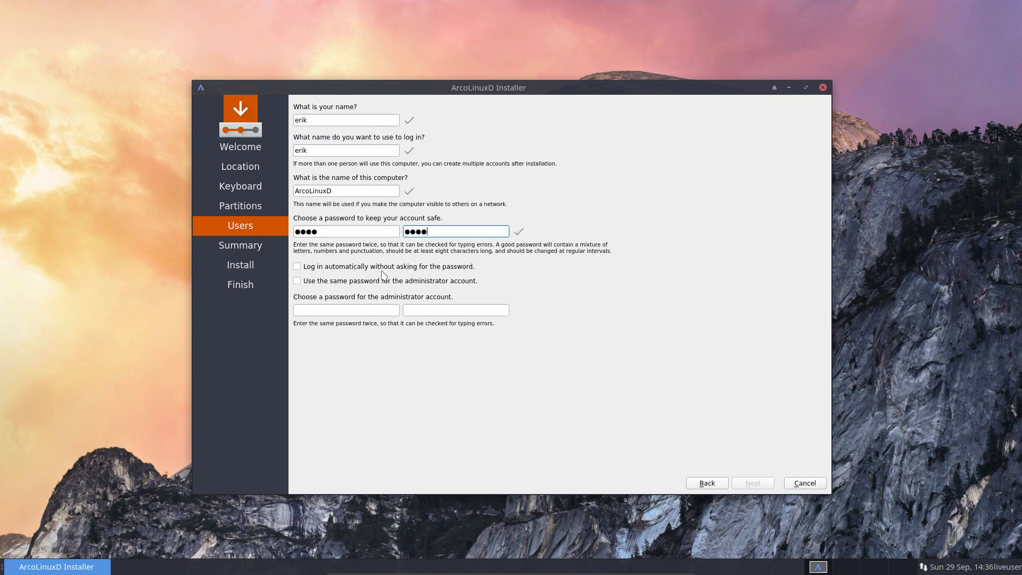
click(296, 266)
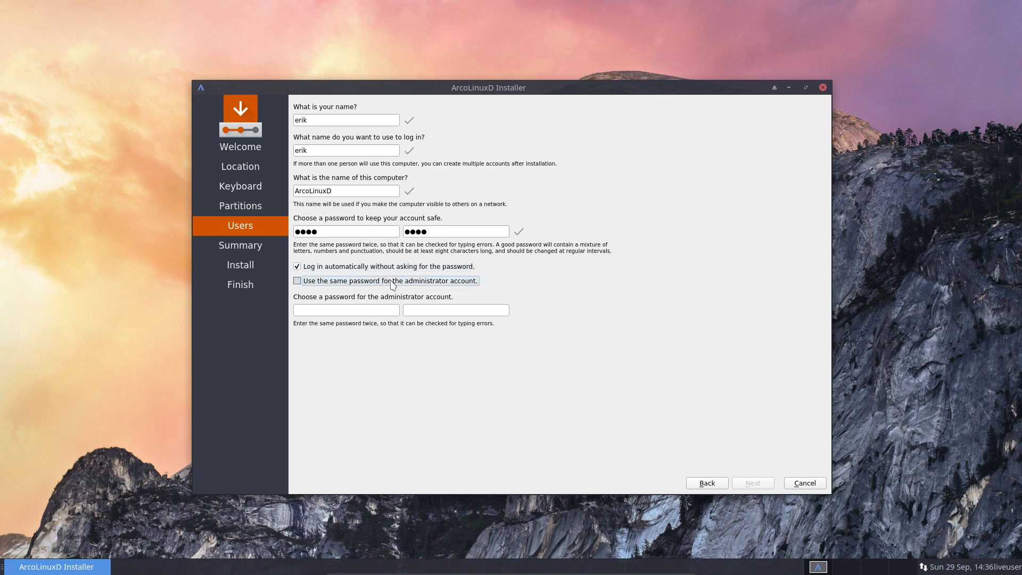
click(297, 280)
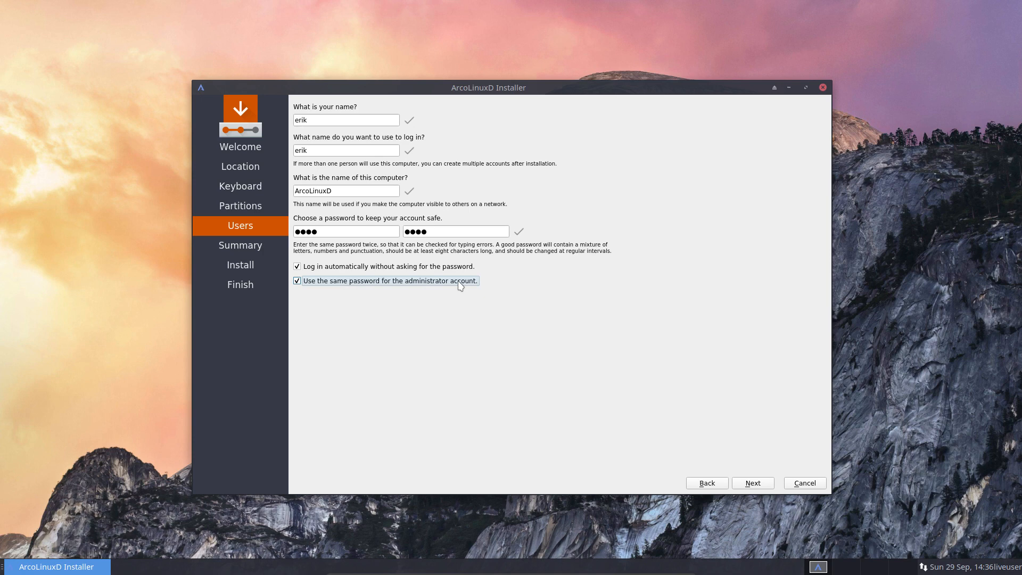
mouse_move(752, 482)
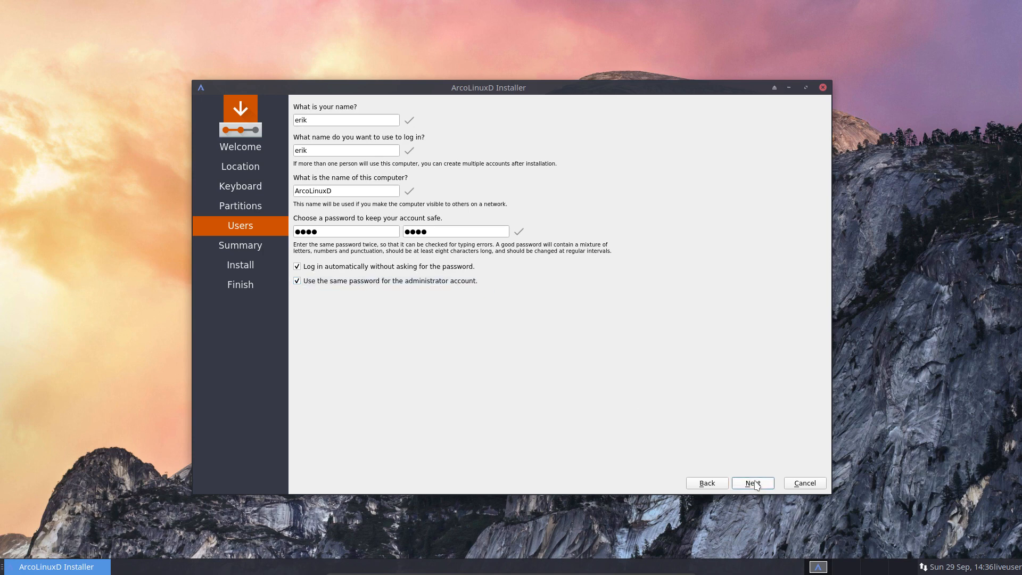
click(752, 483)
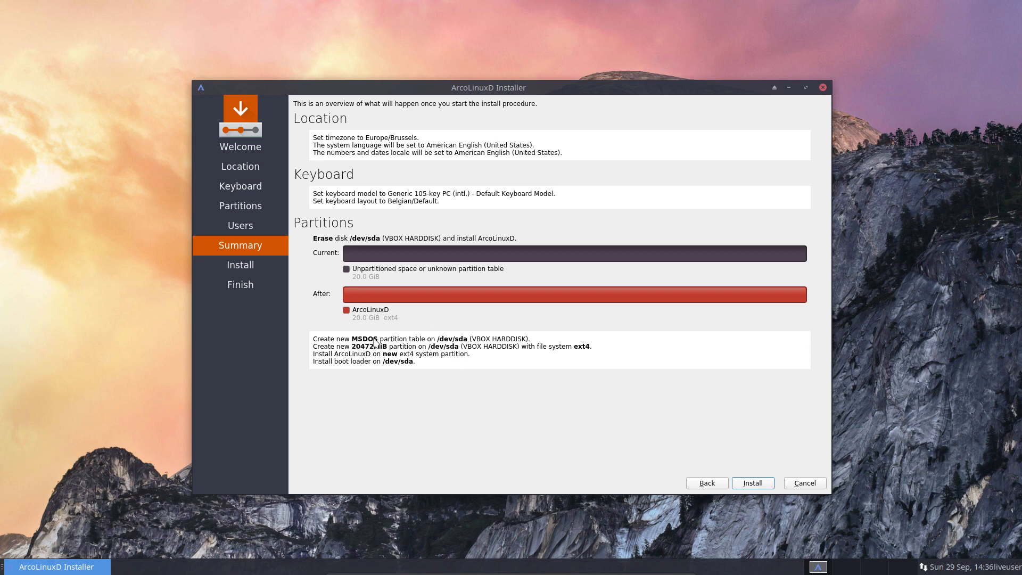
mouse_move(401, 345)
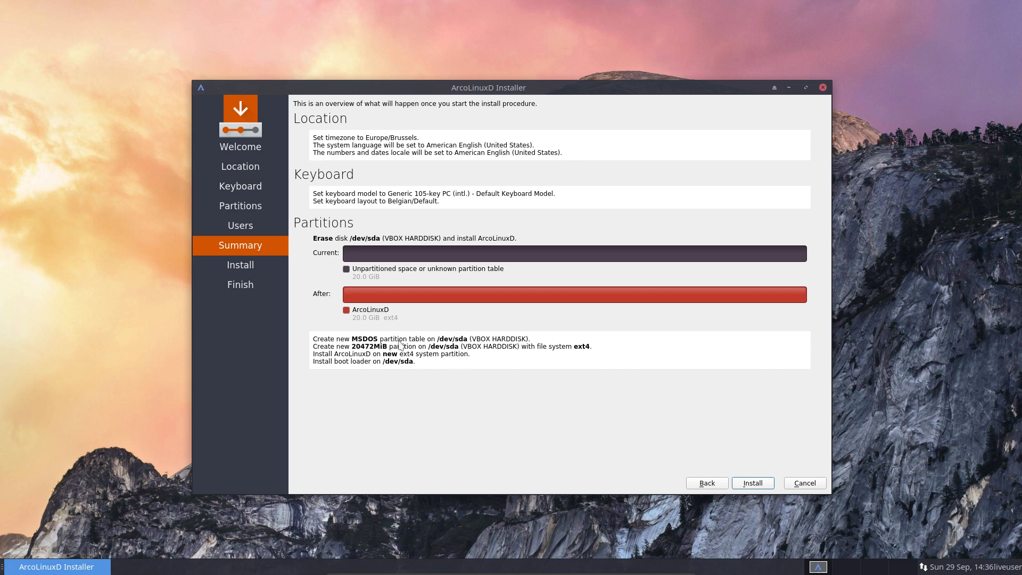
mouse_move(389, 367)
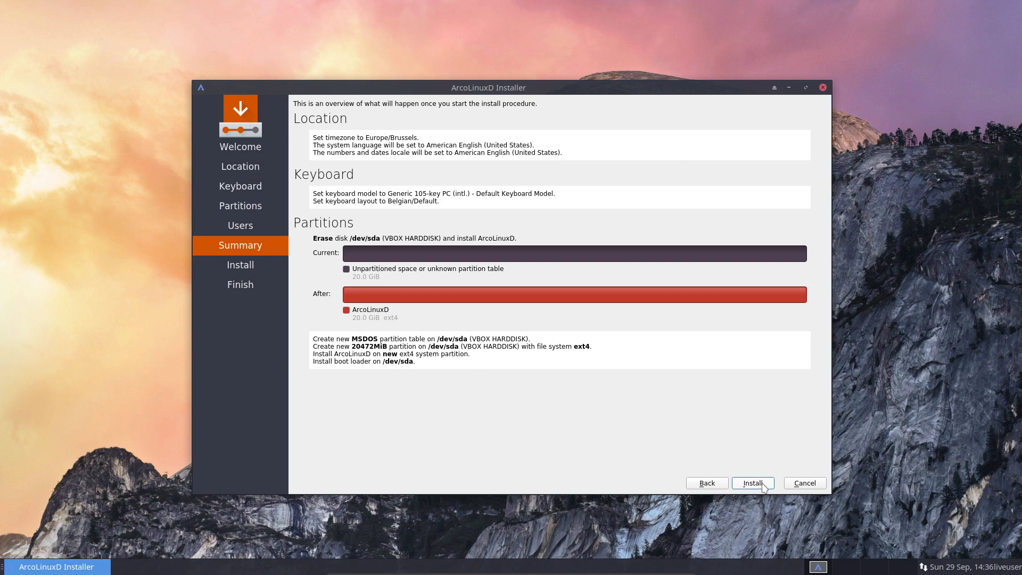
Start the ArcoLinuxD installation from the Summary page
click(752, 483)
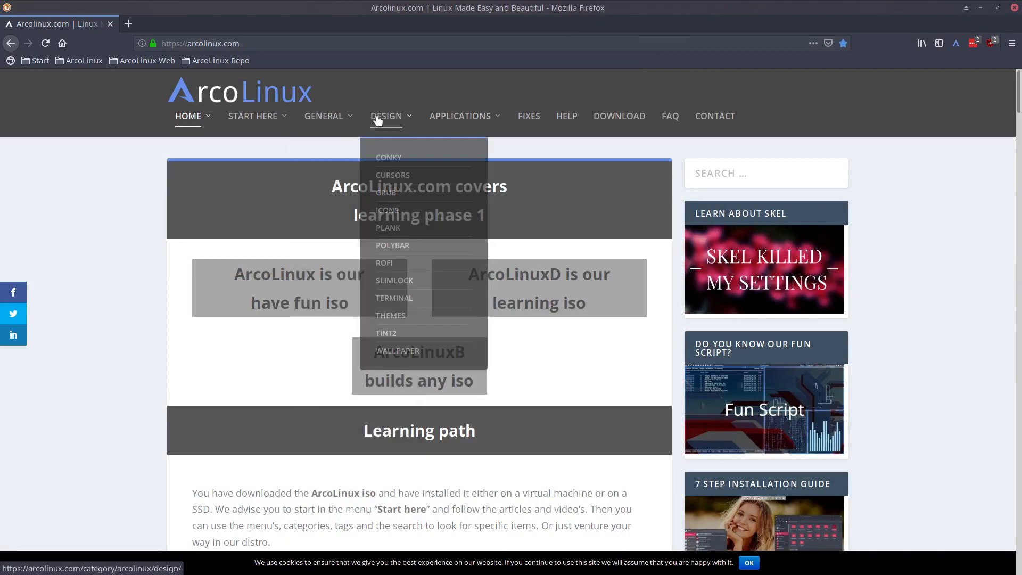
mouse_move(459, 115)
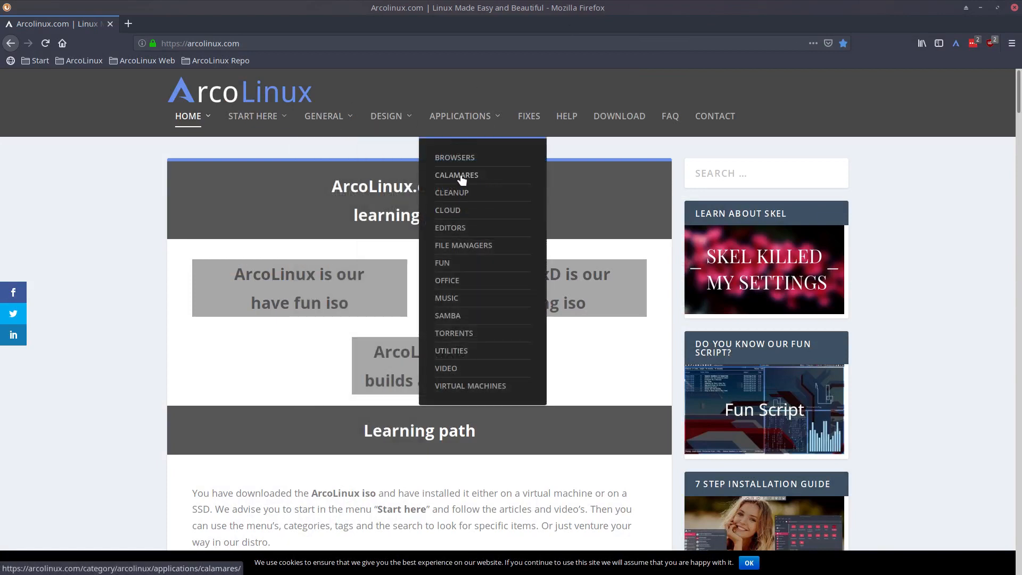
Open 'The Calamares Series' post under the Calamares category and scroll through its partitioning sections
click(456, 175)
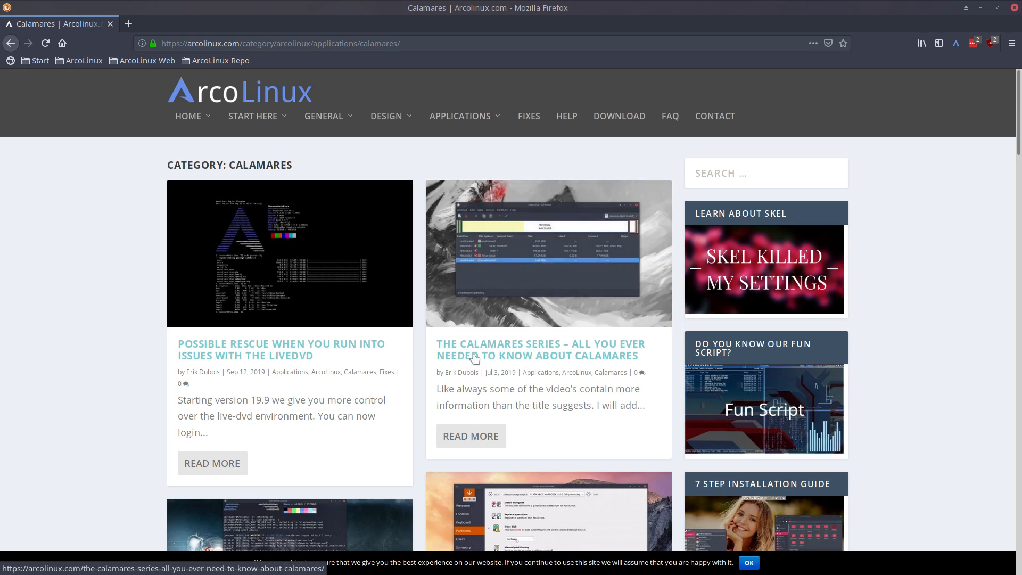
click(540, 349)
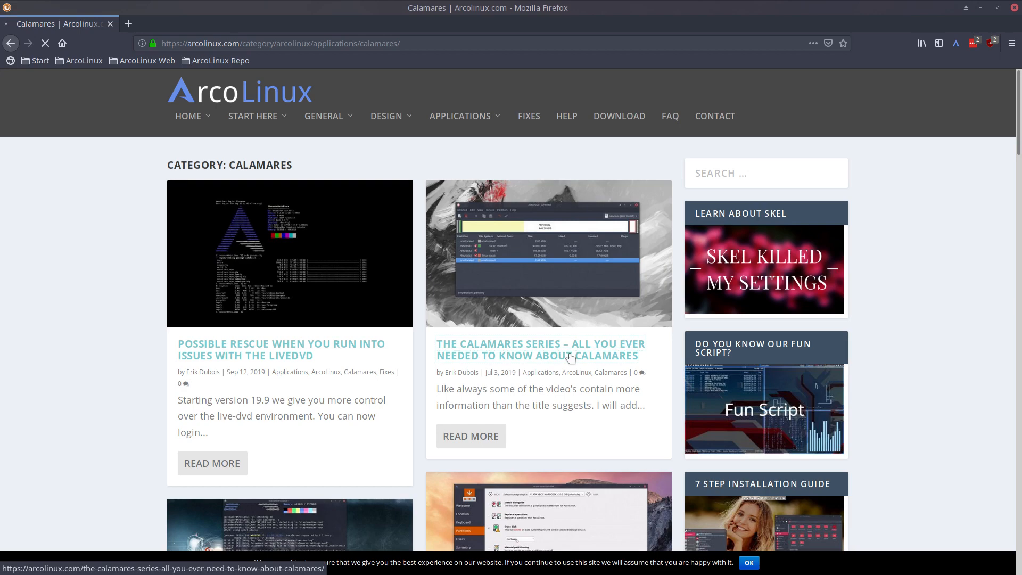
click(539, 350)
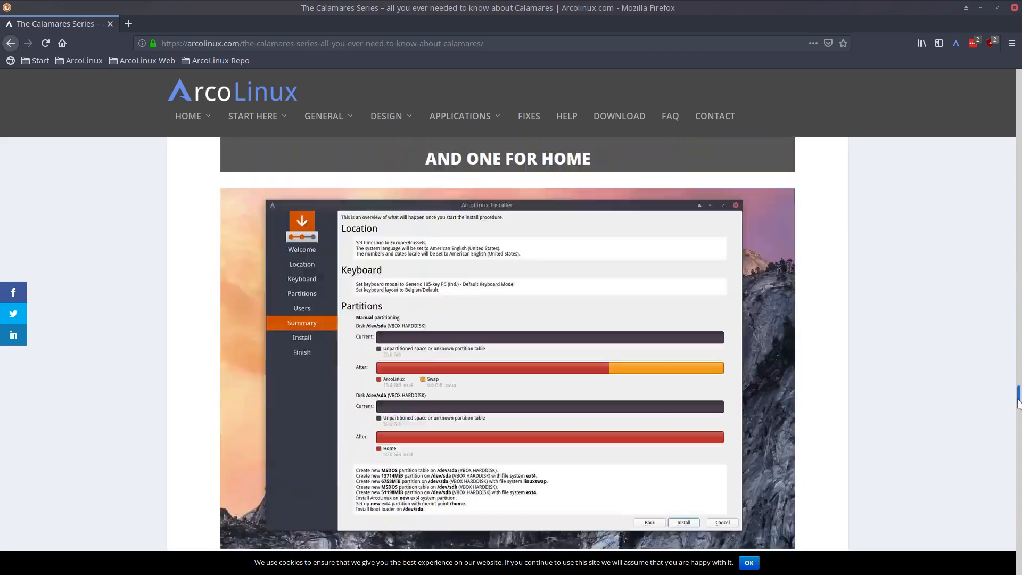
scroll(down, 3)
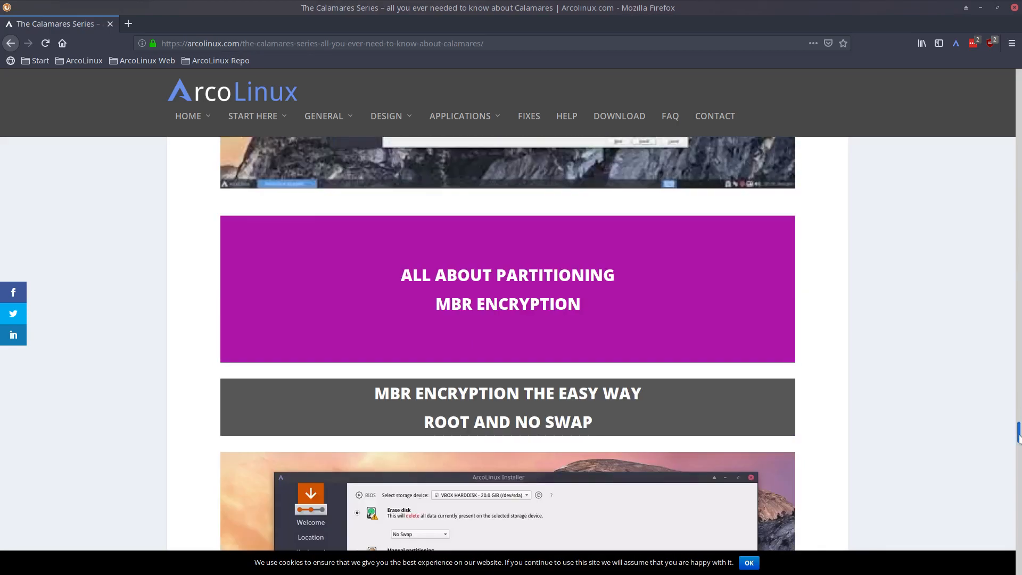
scroll(down, 3)
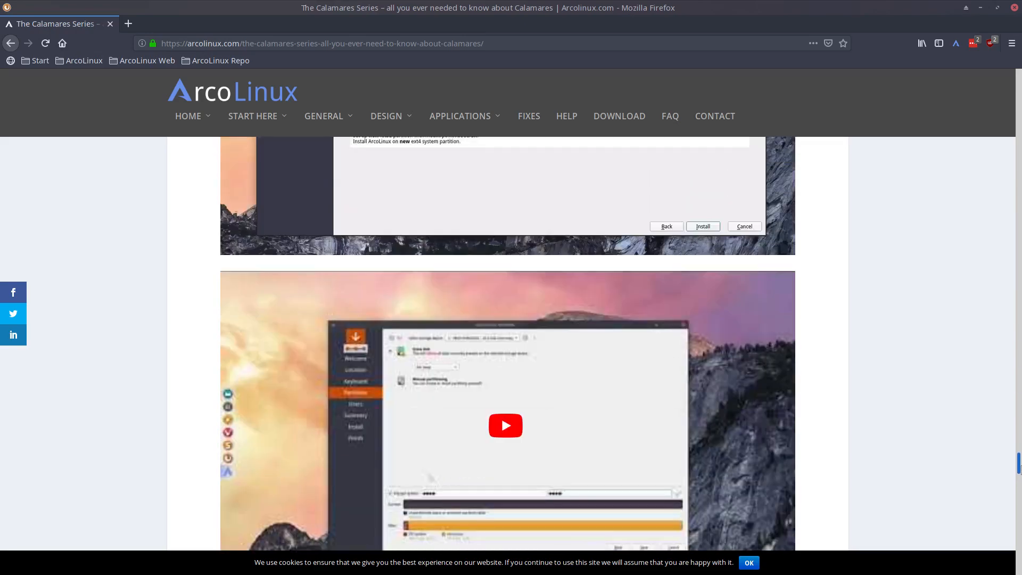
scroll(down, 3)
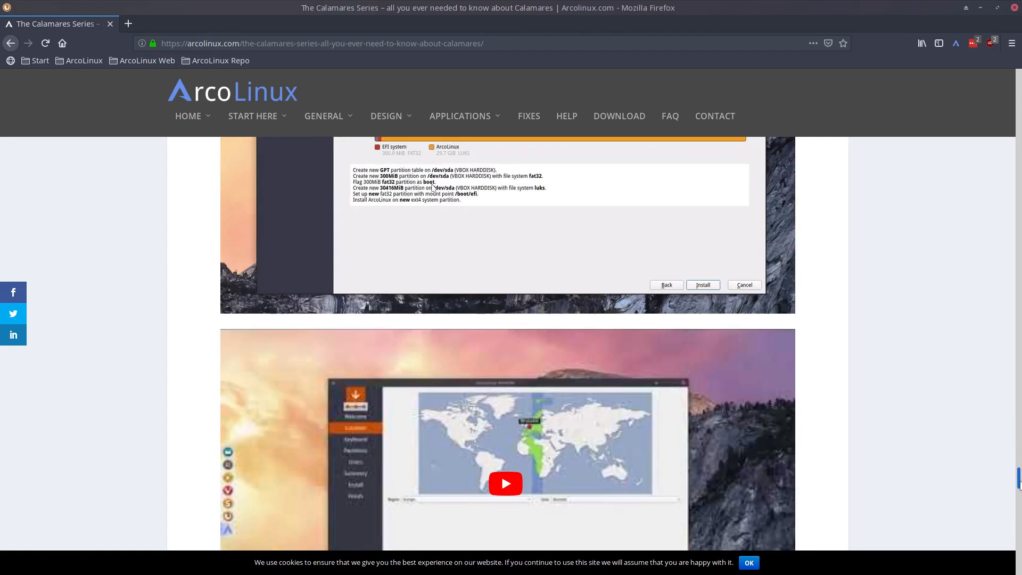
scroll(down, 3)
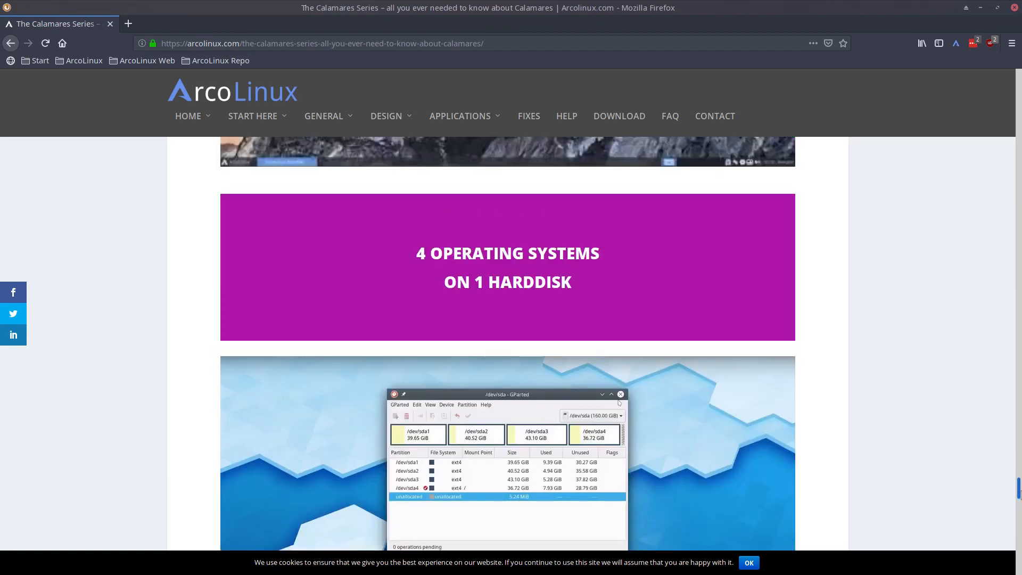
scroll(down, 3)
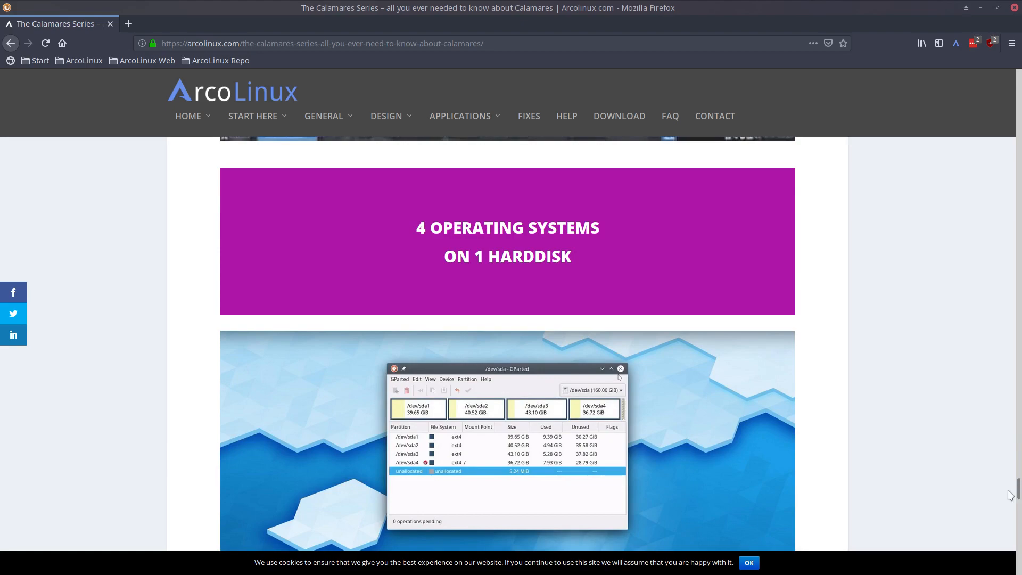
scroll(down, 3)
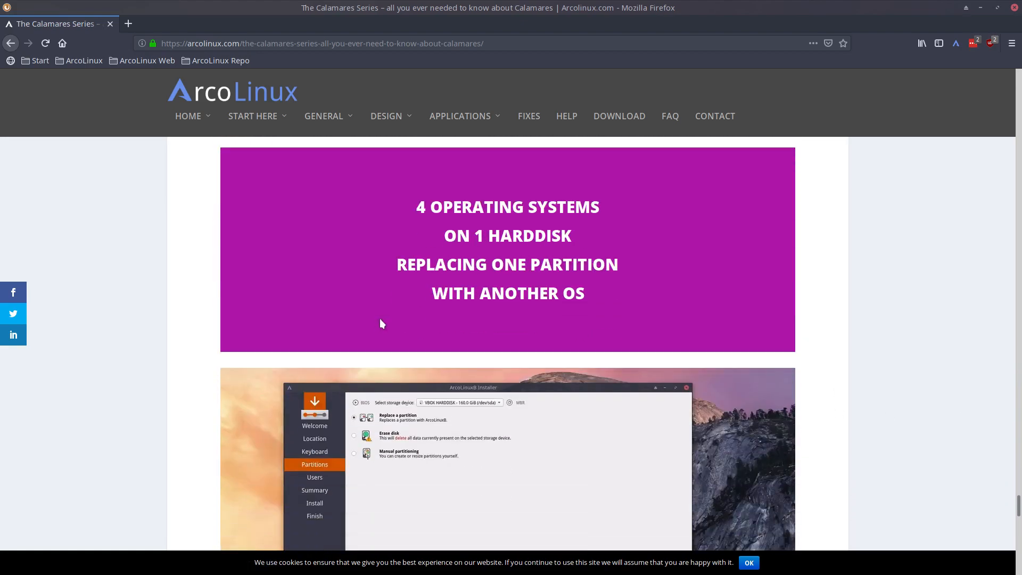
scroll(down, 3)
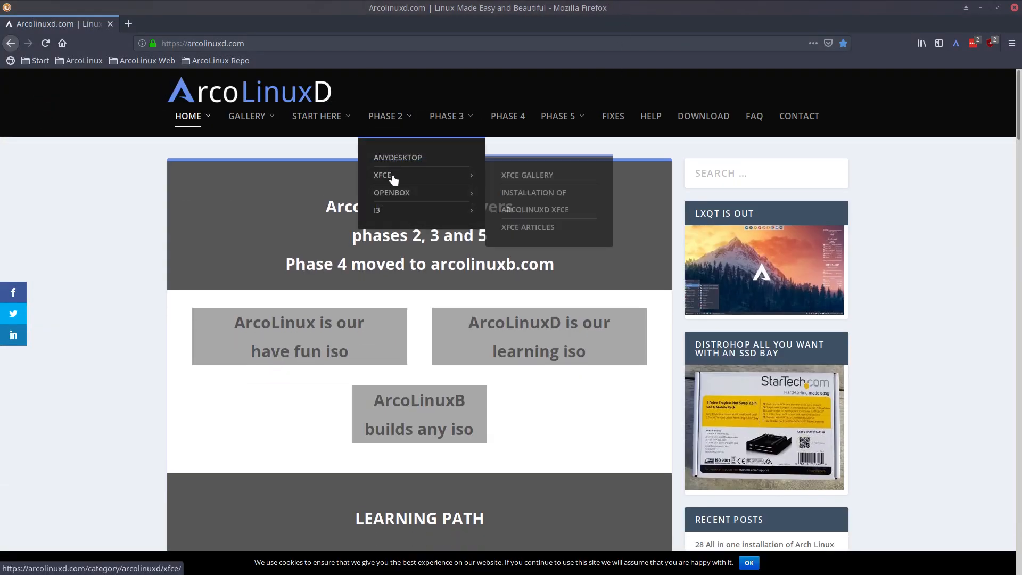
mouse_move(397, 157)
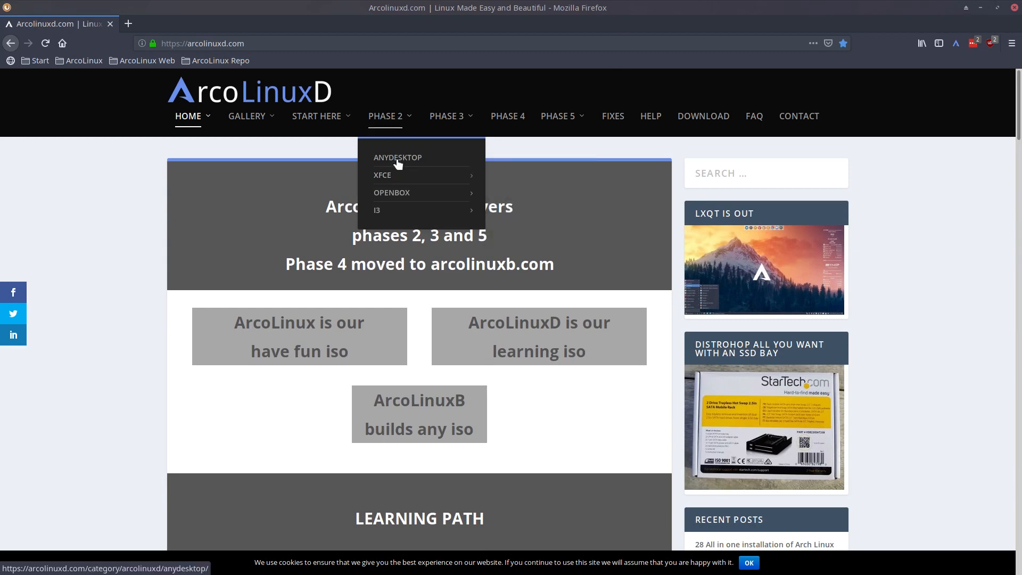
mouse_move(381, 210)
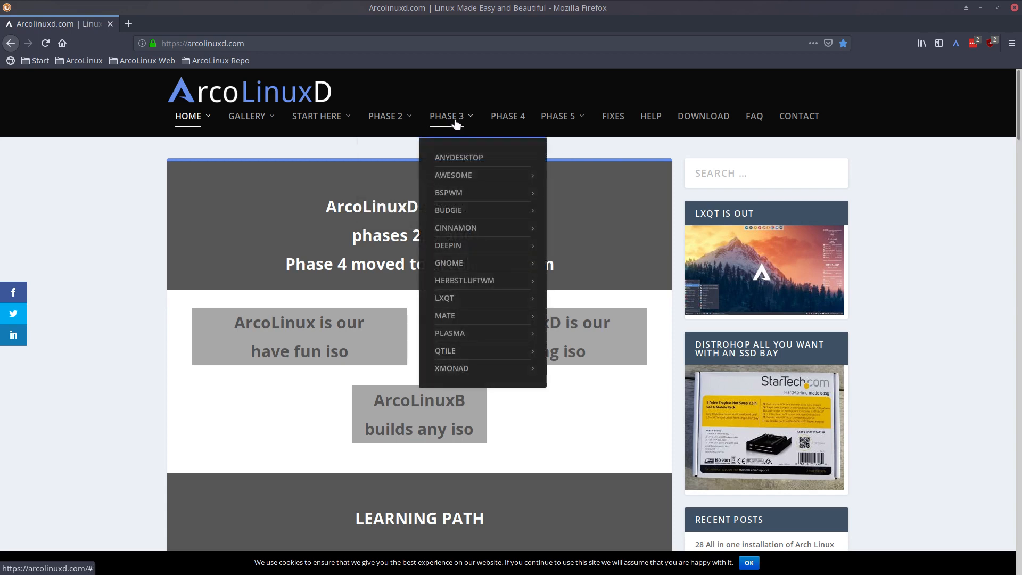
mouse_move(464, 280)
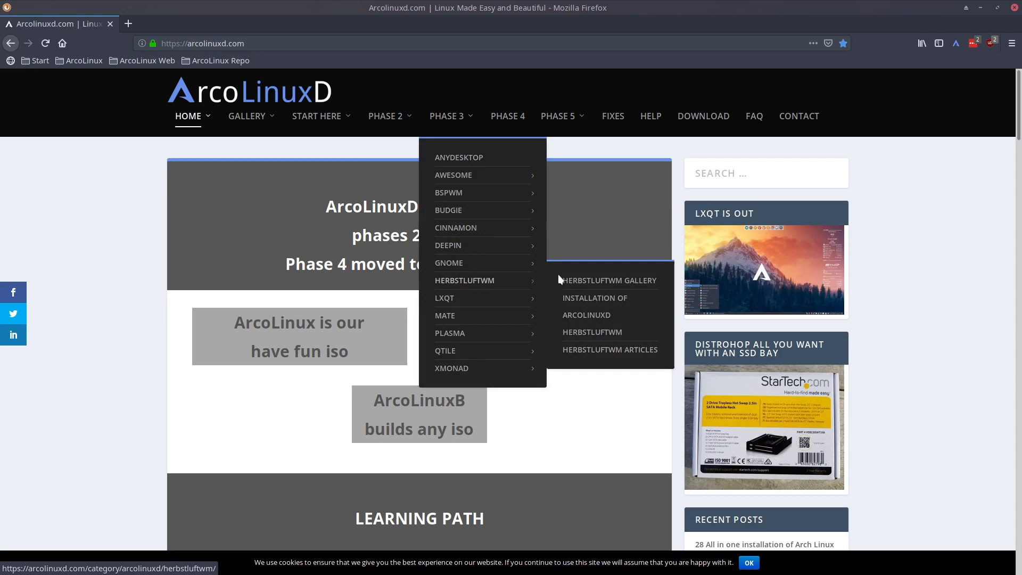
mouse_move(592, 305)
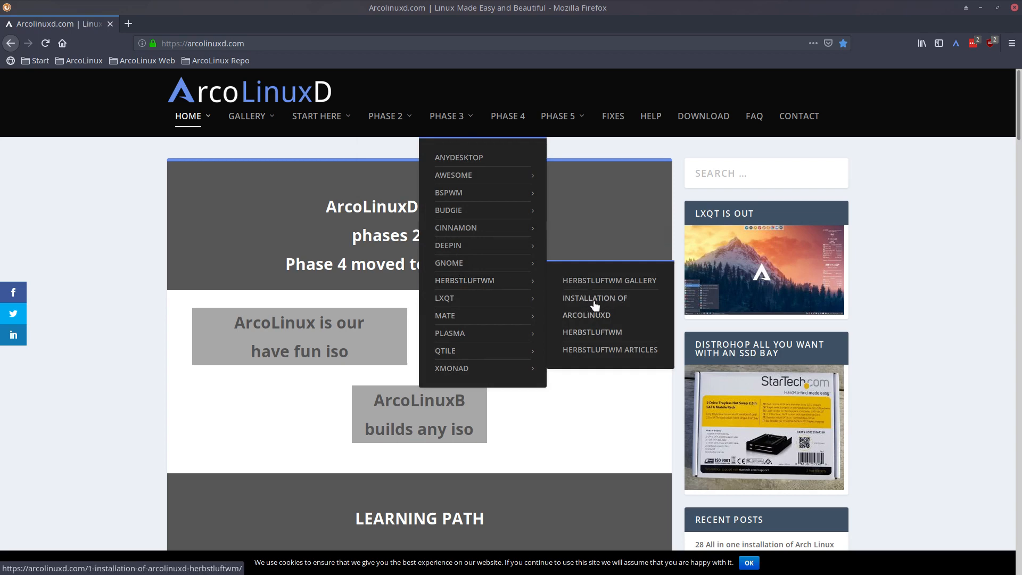
mouse_move(594, 319)
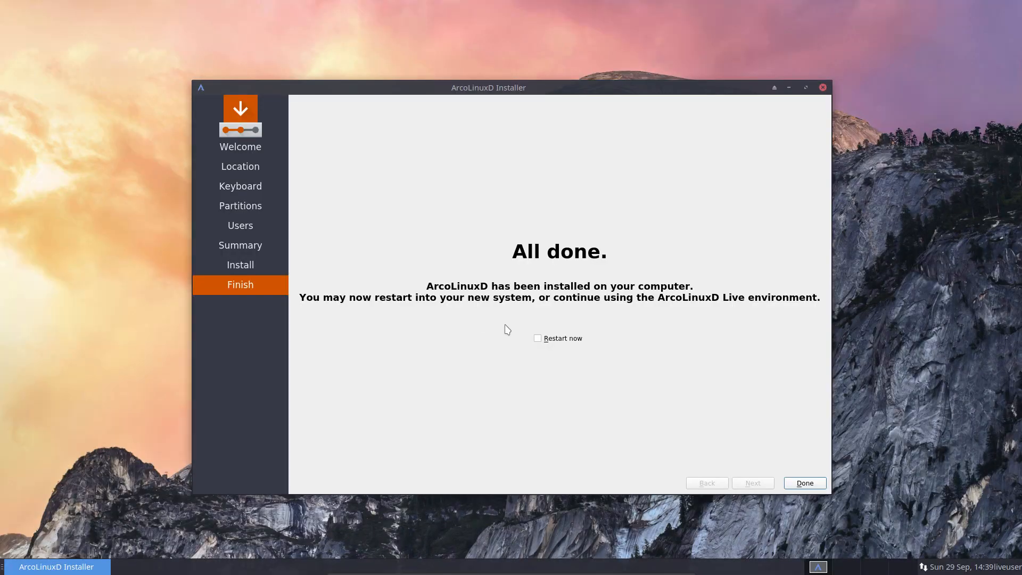
Choose Restart now and finish the installer to reboot into ArcoLinuxD
click(537, 339)
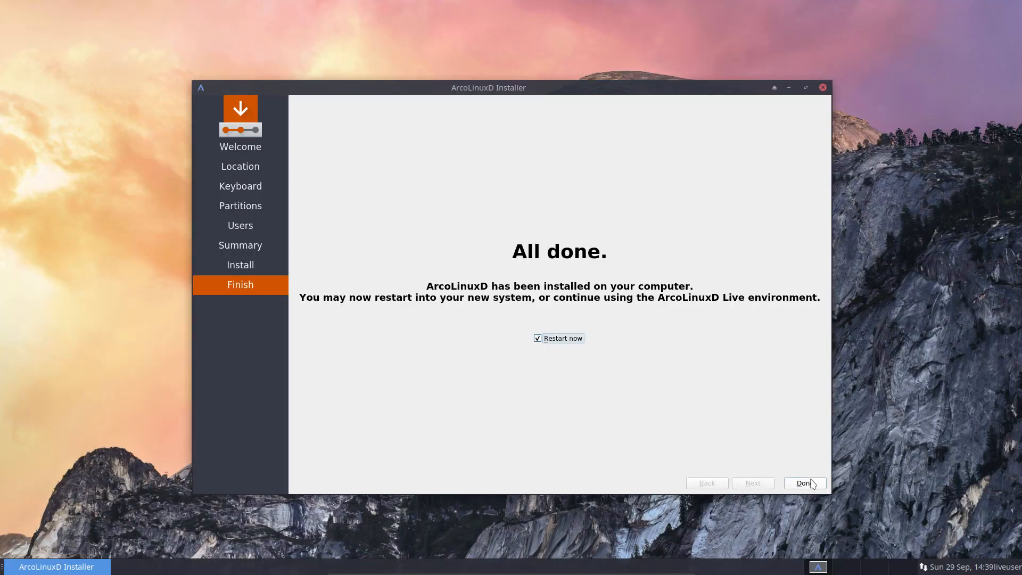
click(804, 482)
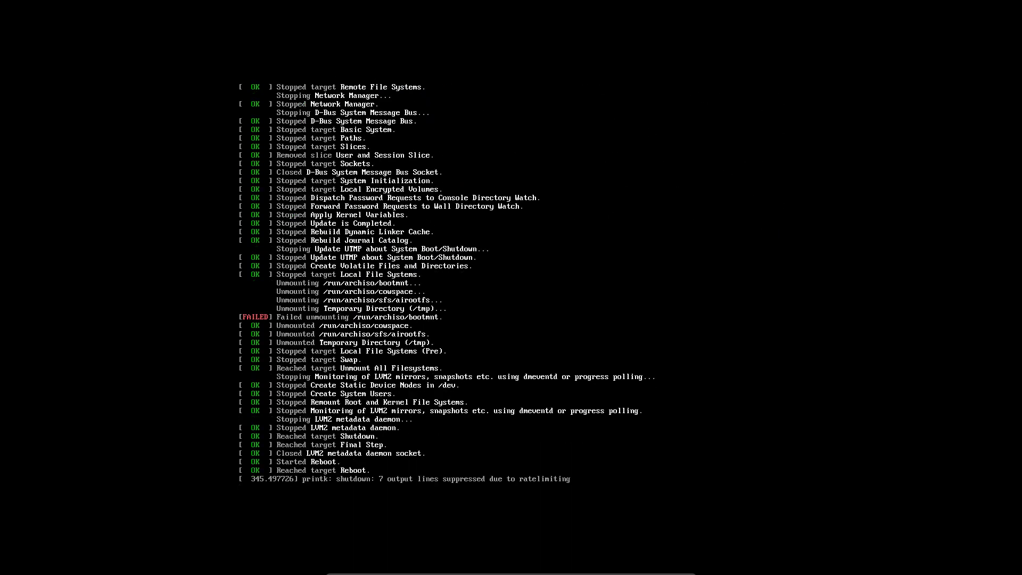